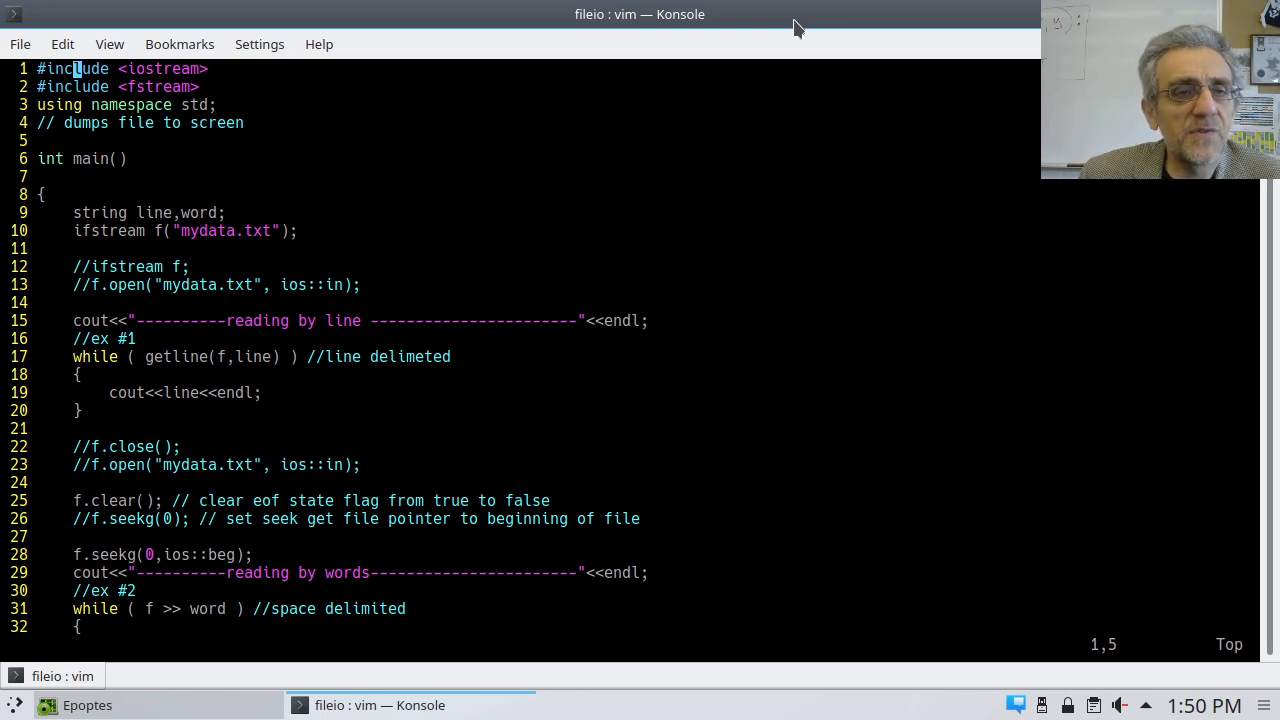
Step: Walk through the string declarations, mydata.txt file name and commented ifstream lines in vim
{"action": "key", "text": "j"}
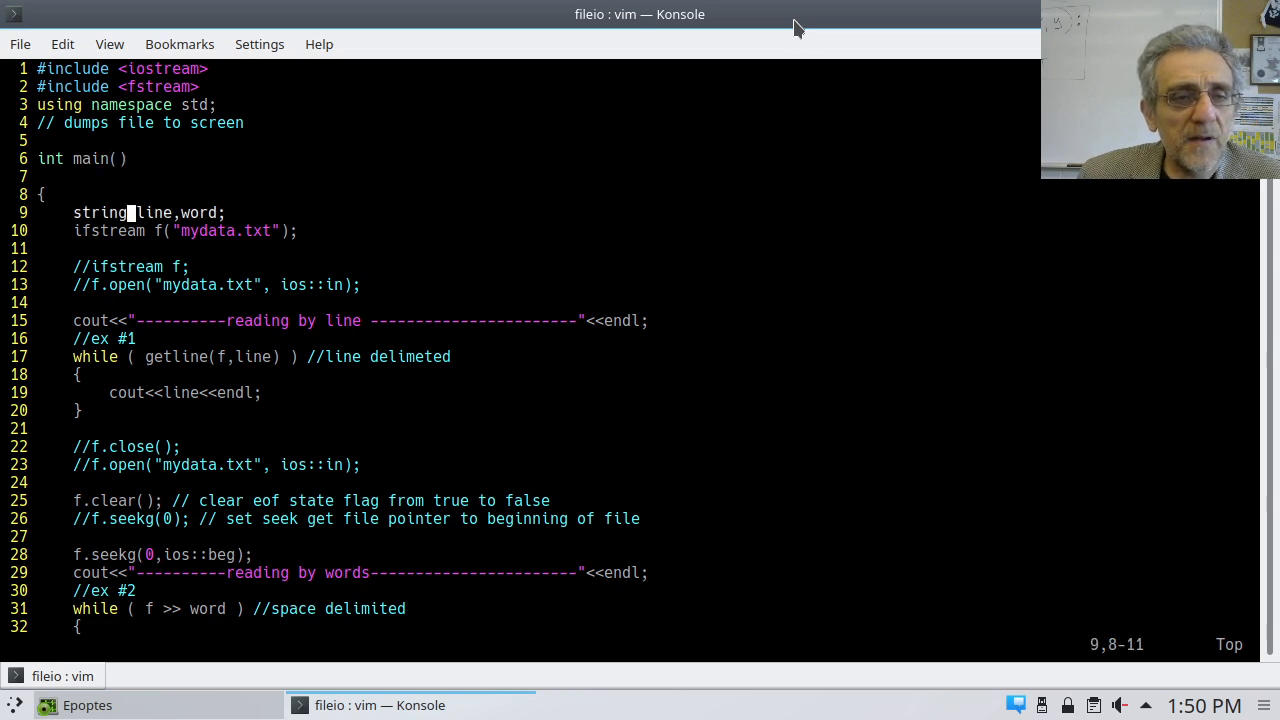
{"action": "key", "text": "j"}
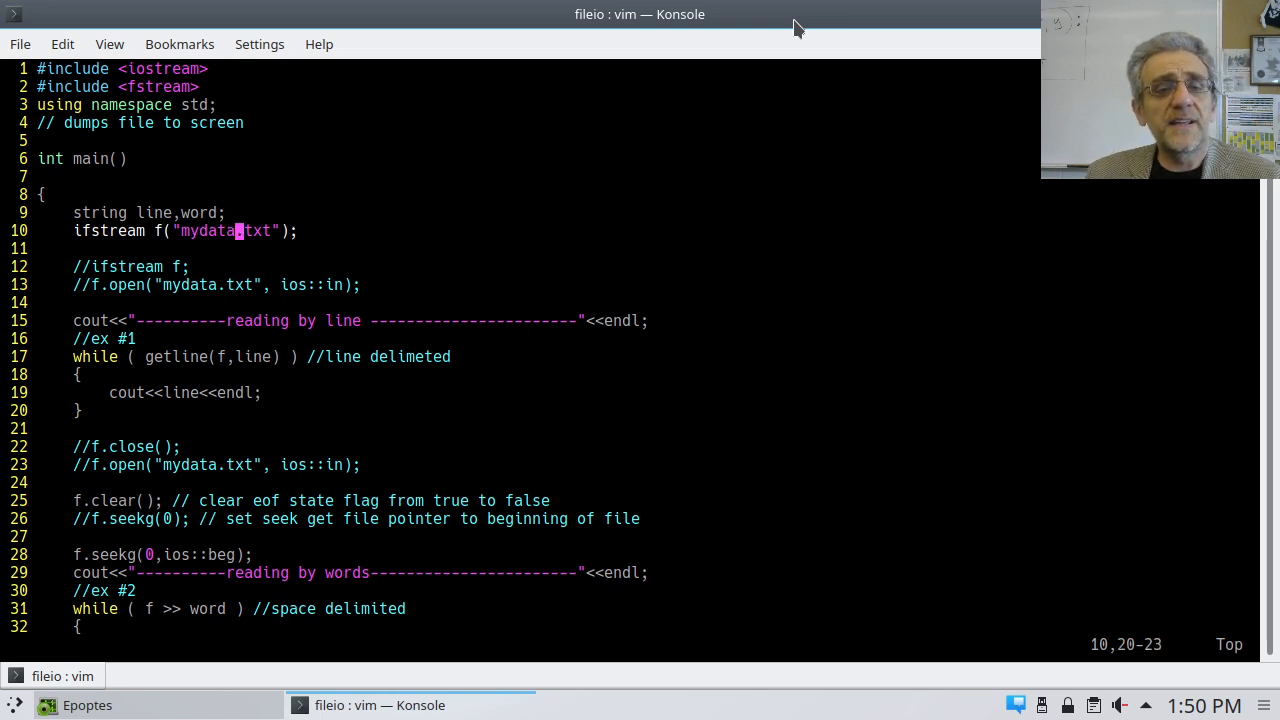
{"action": "key", "text": "l"}
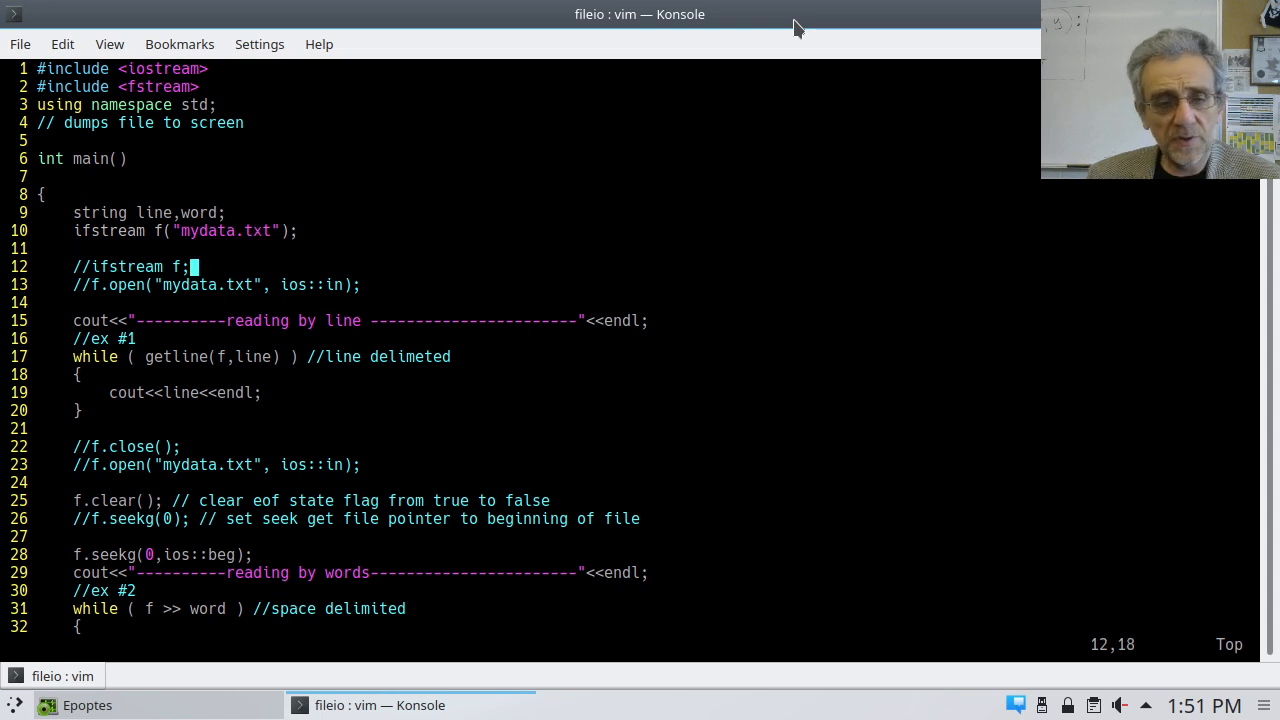
{"action": "key", "text": "j"}
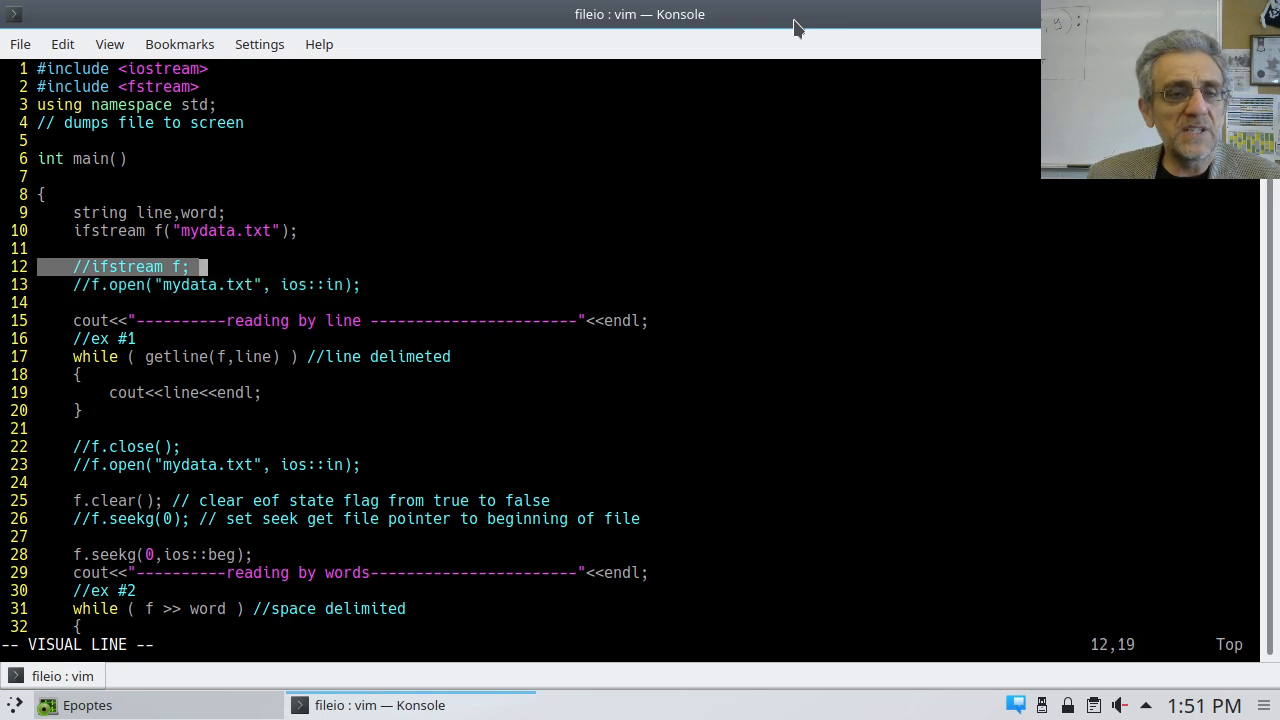
{"action": "key", "text": "j"}
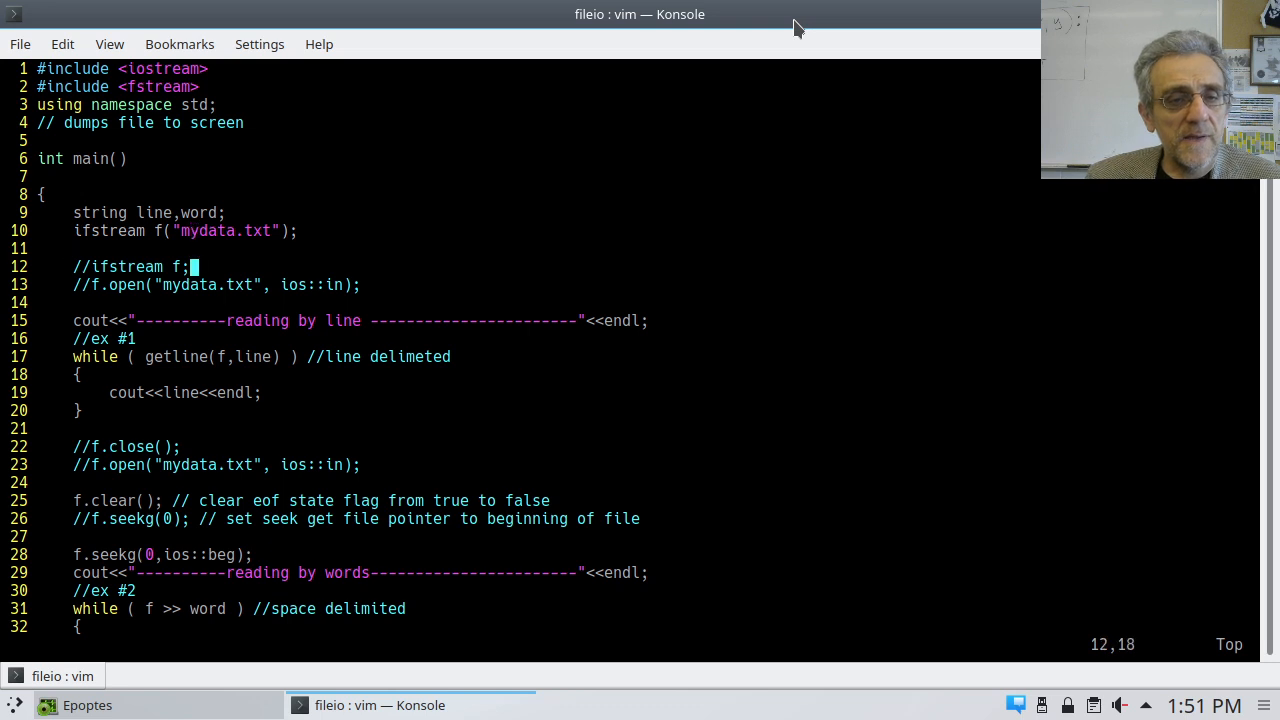
{"action": "key", "text": "j"}
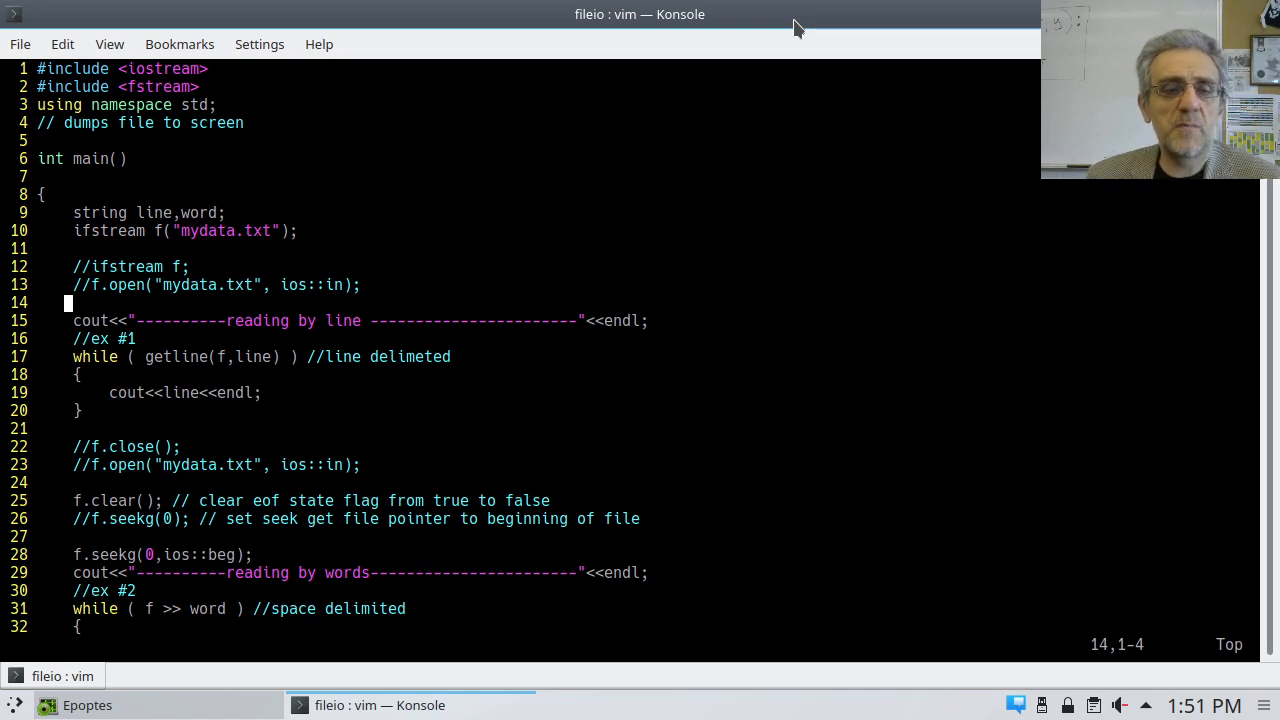
{"action": "mouse_move", "coordinate": [468, 412]}
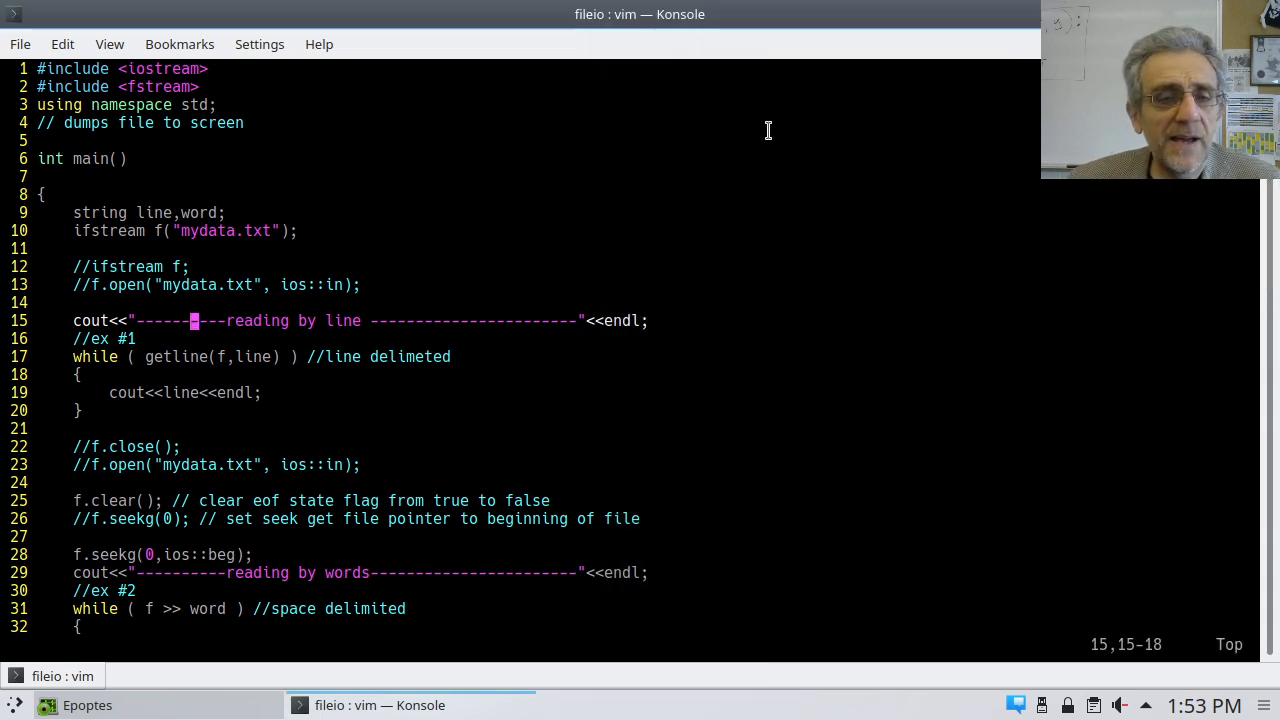
{"action": "mouse_move", "coordinate": [736, 376]}
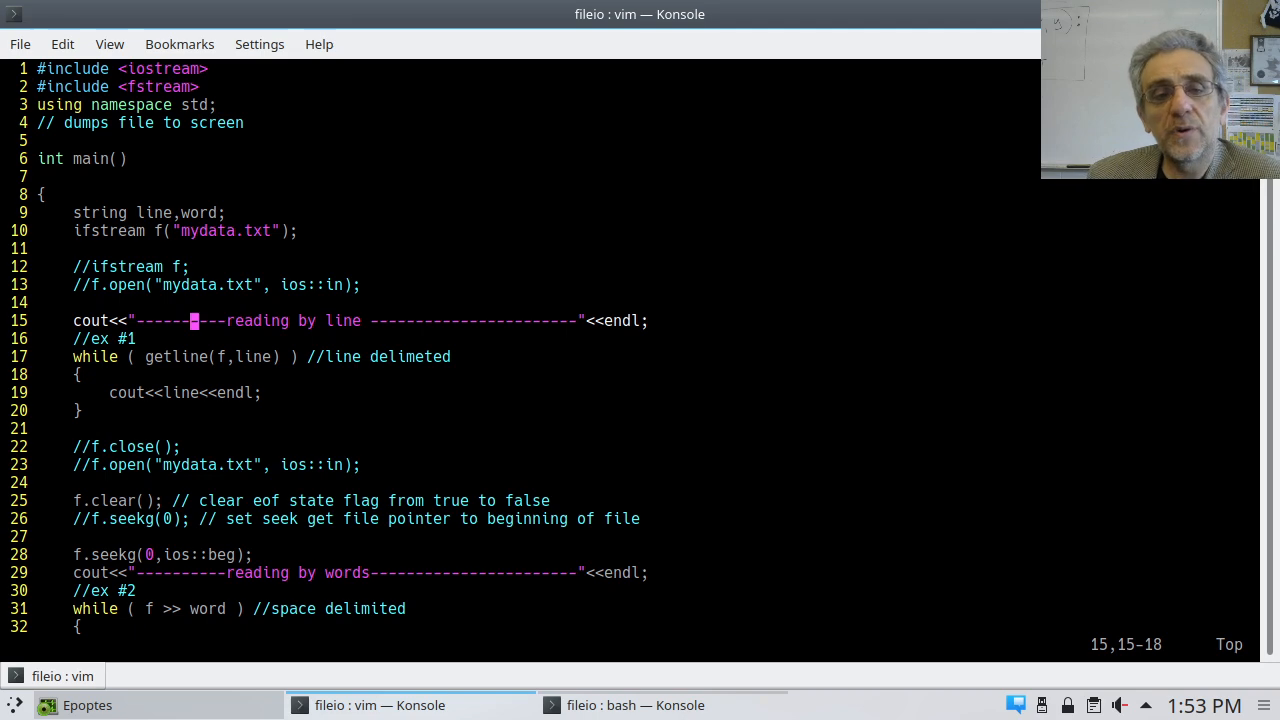
Step: Review the getline stream argument (cin vs f), the f.clear() line and the by-words output
{"action": "key", "text": "j"}
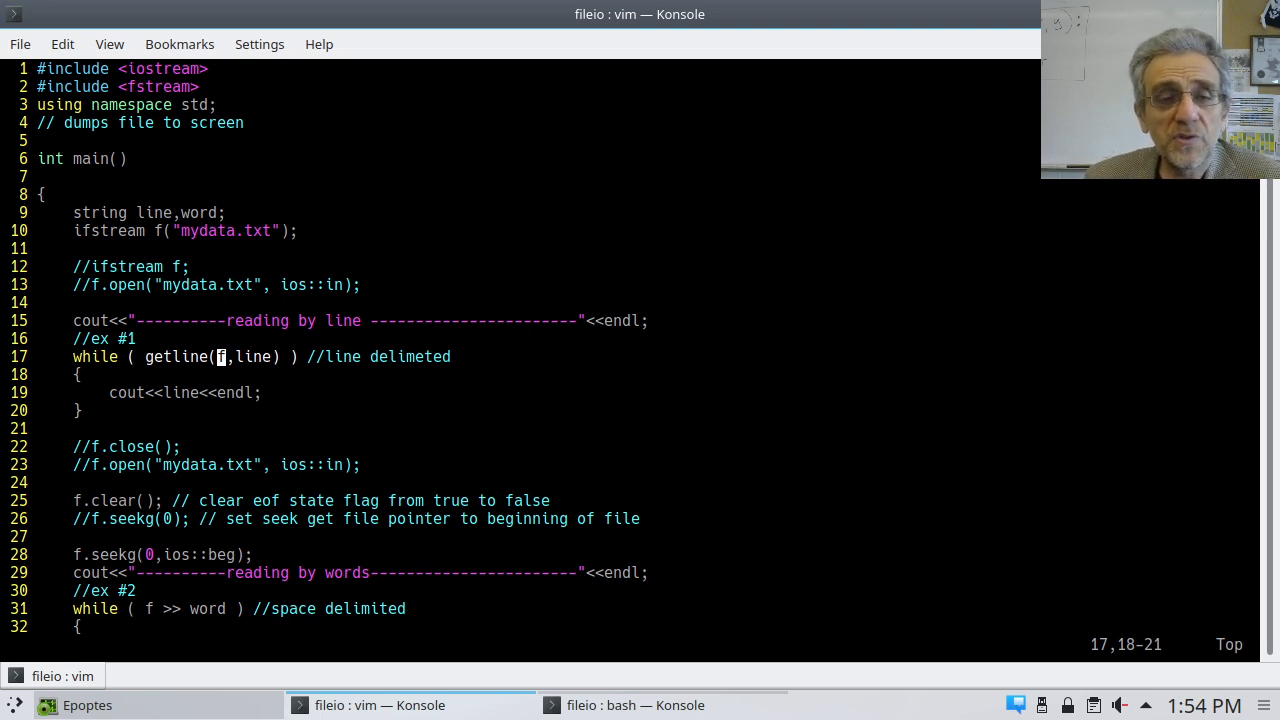
{"action": "type", "text": "cin"}
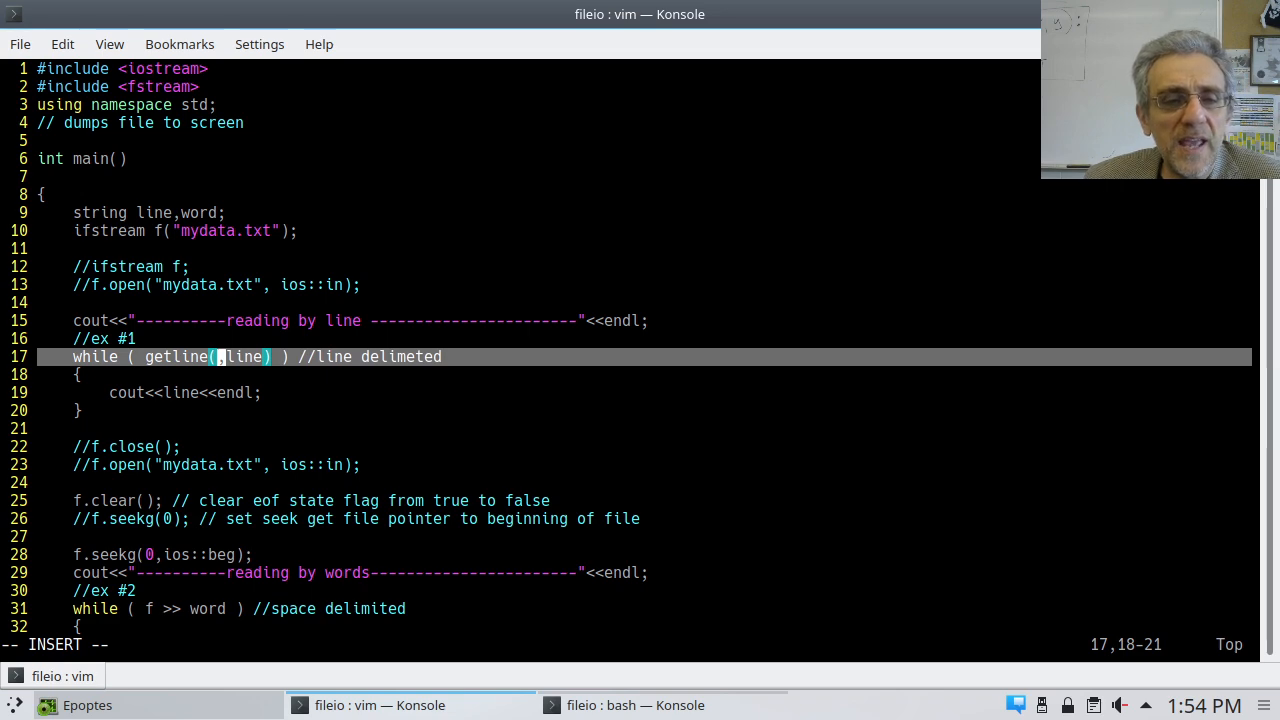
{"action": "type", "text": "f"}
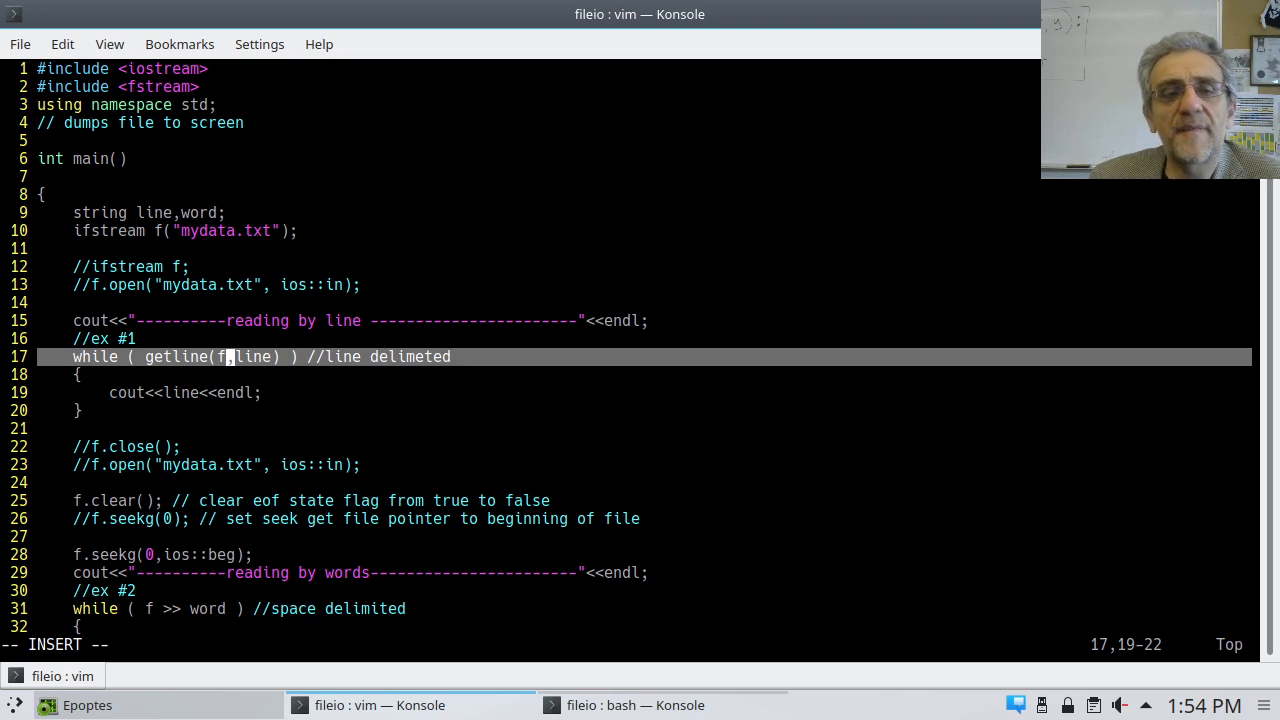
{"action": "key", "text": "Down"}
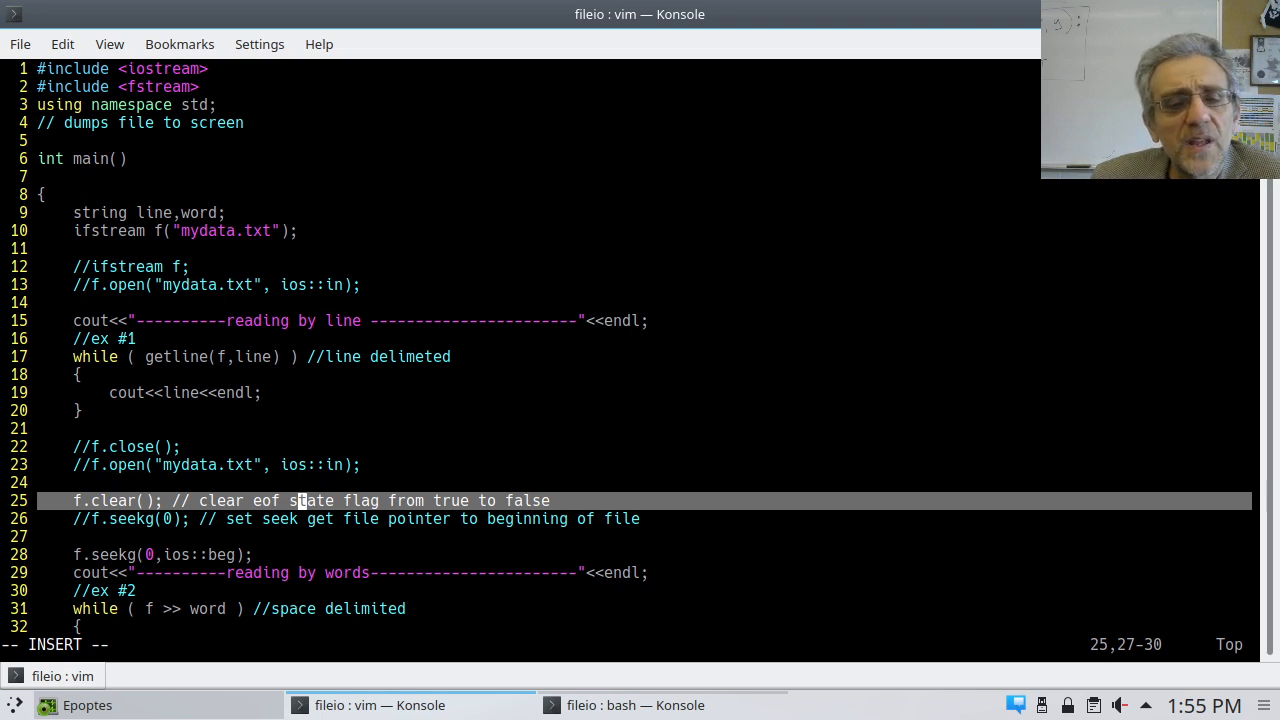
{"action": "key", "text": "Right"}
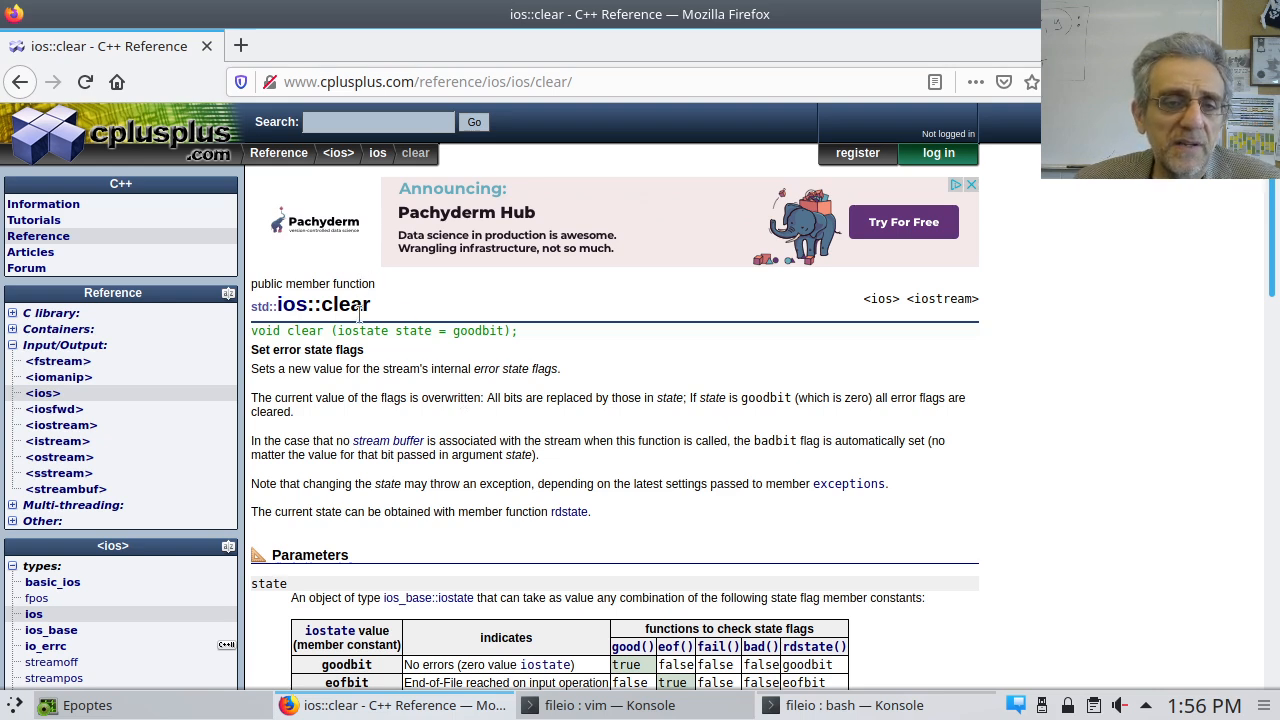
{"action": "mouse_move", "coordinate": [428, 336]}
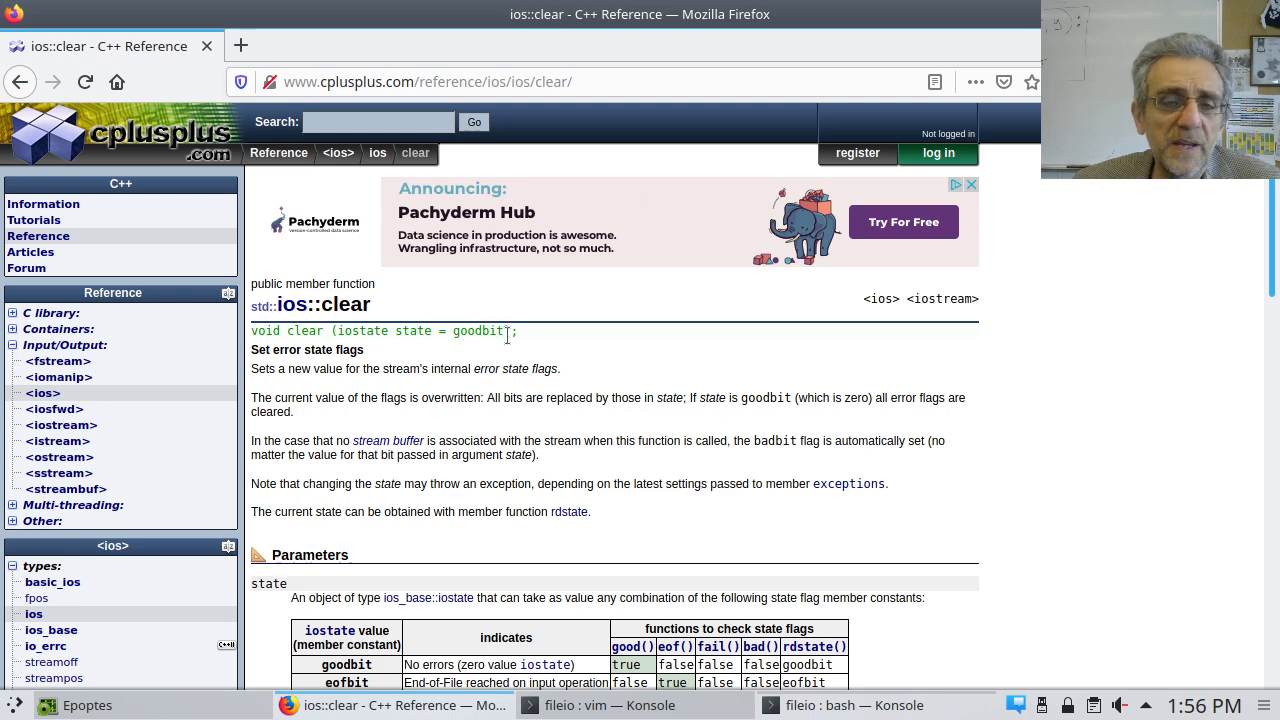
Step: Show the ios::clear reference in Firefox and highlight how clear resets the error flags
{"action": "left_click", "coordinate": [608, 704]}
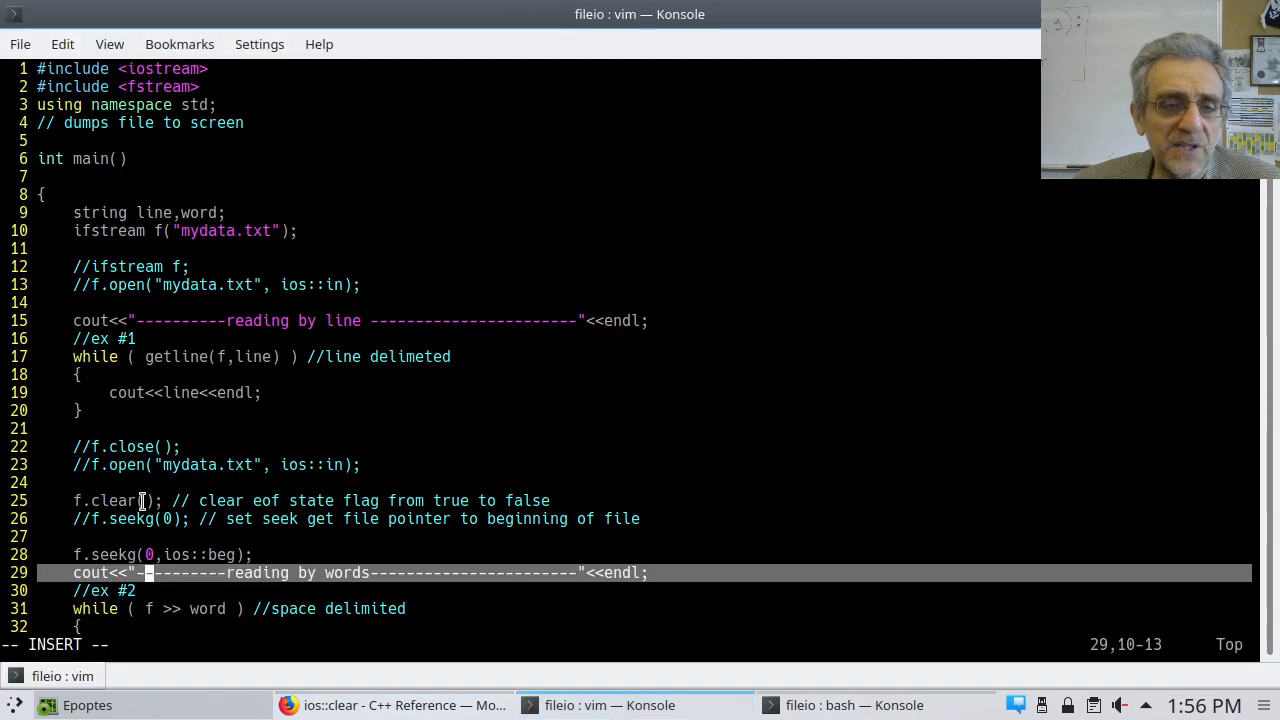
{"action": "mouse_move", "coordinate": [610, 704]}
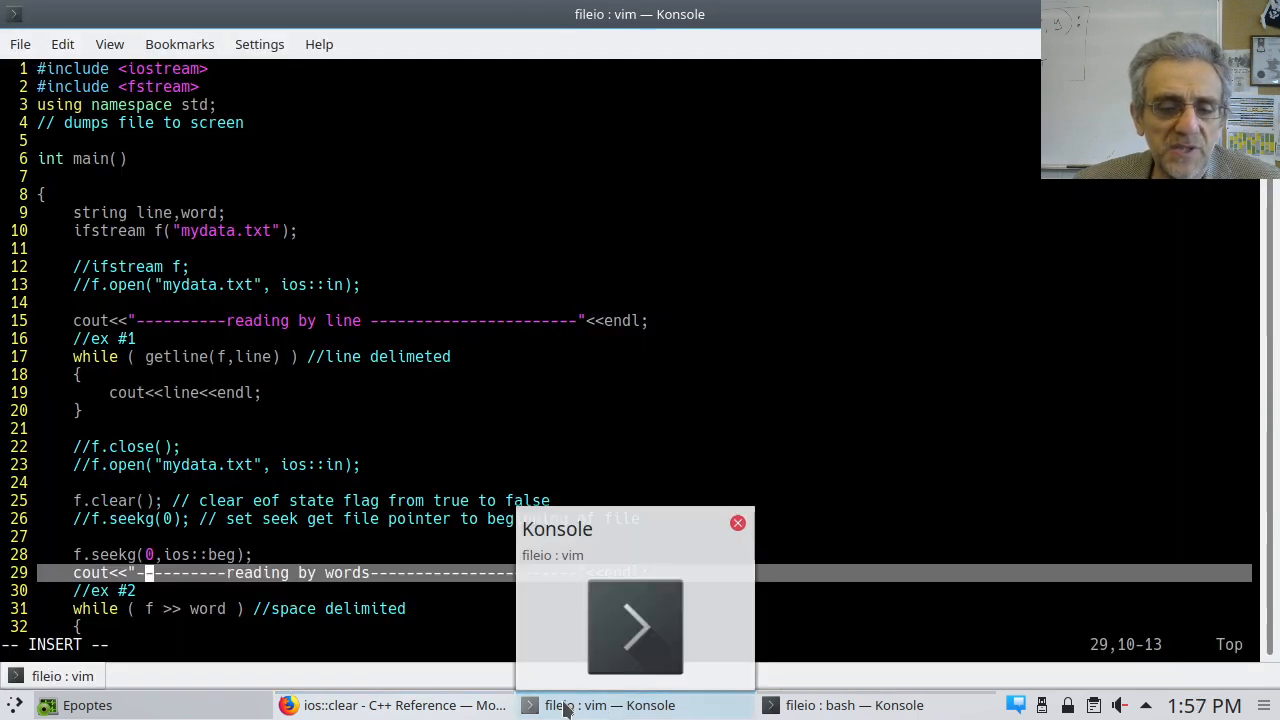
{"action": "left_click", "coordinate": [390, 704]}
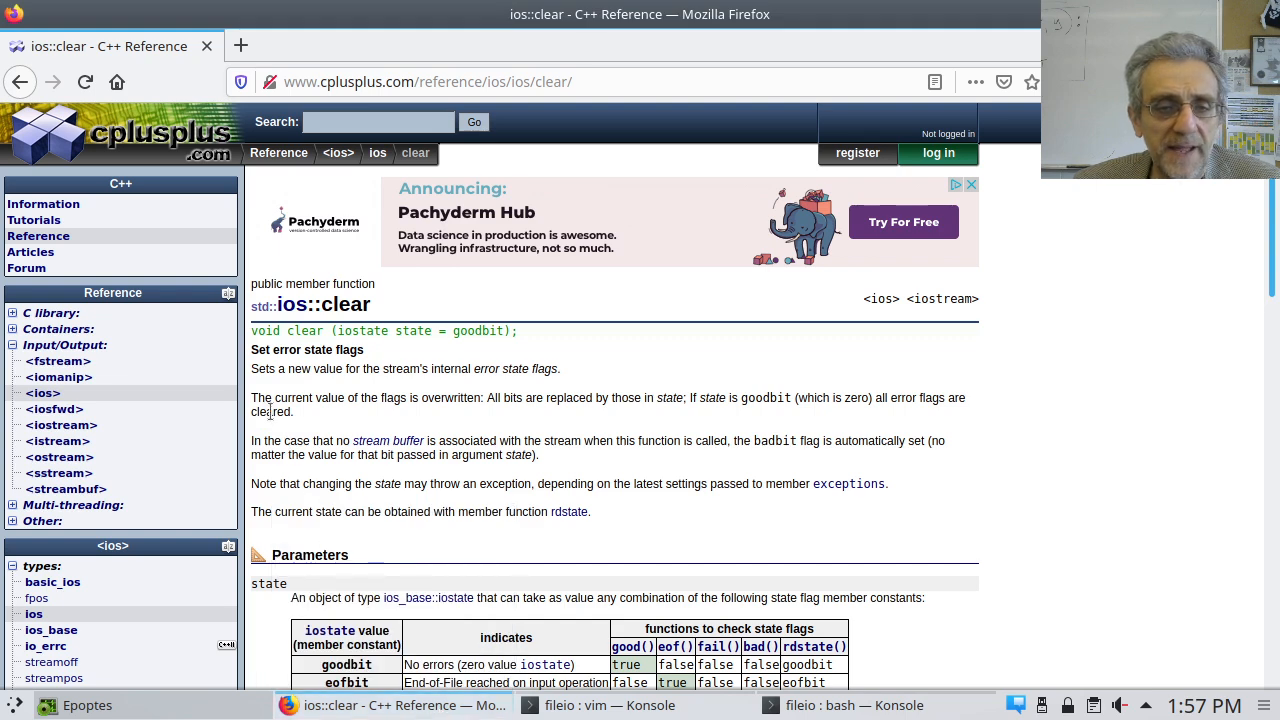
{"action": "left_click_drag", "start_coordinate": [252, 398], "coordinate": [292, 412]}
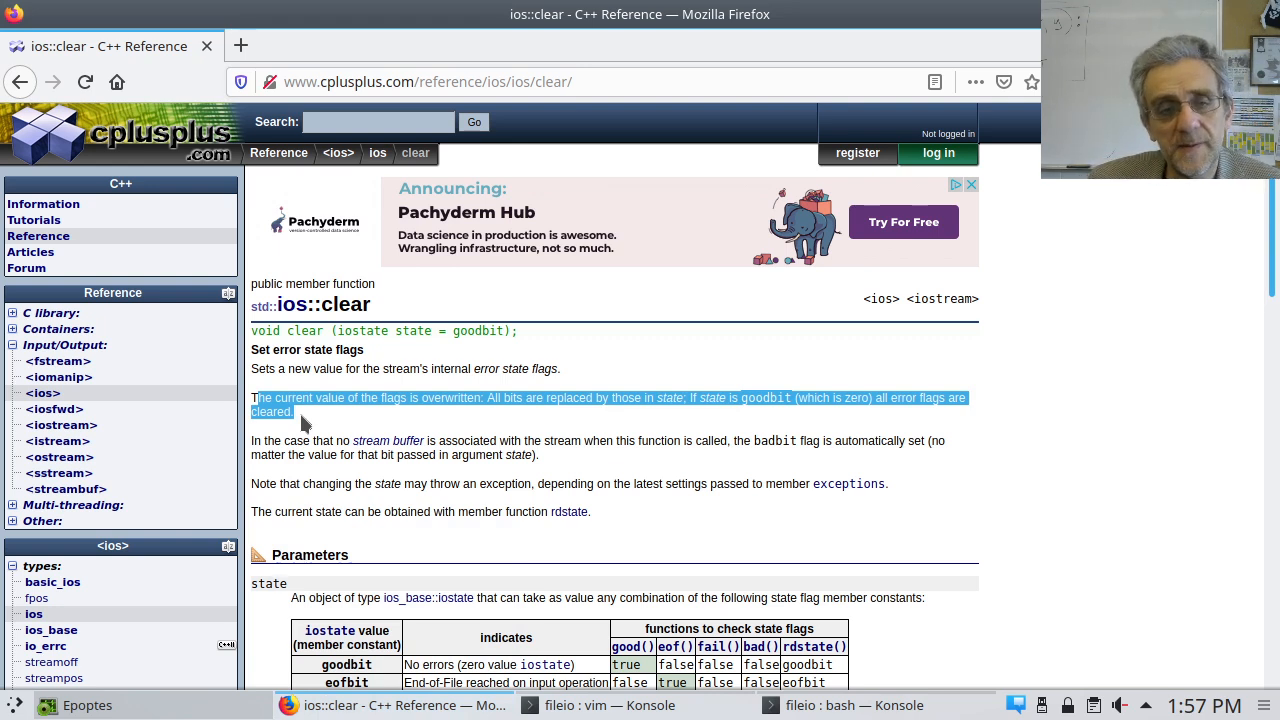
{"action": "left_click", "coordinate": [512, 704]}
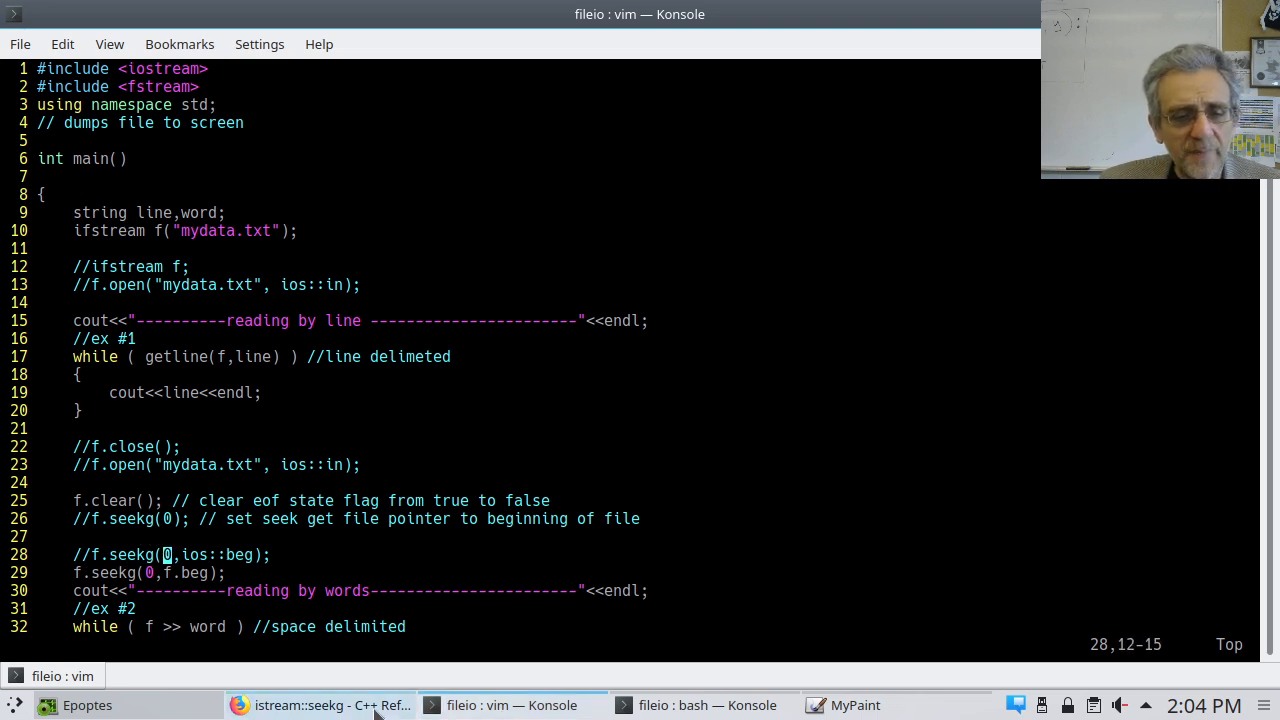
Step: Show the istream::seekg reference scrolled to the top with both overload signatures
{"action": "left_click", "coordinate": [320, 704]}
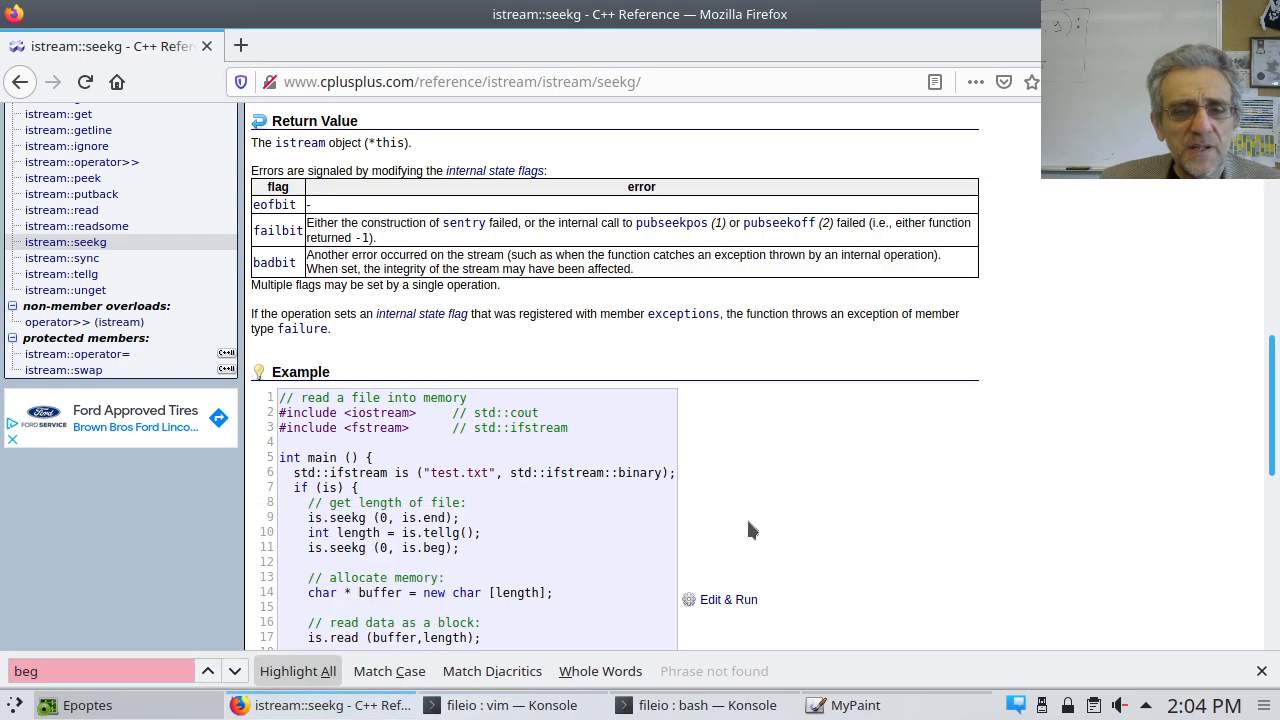
{"action": "scroll", "scroll_direction": "up", "scroll_amount": 3}
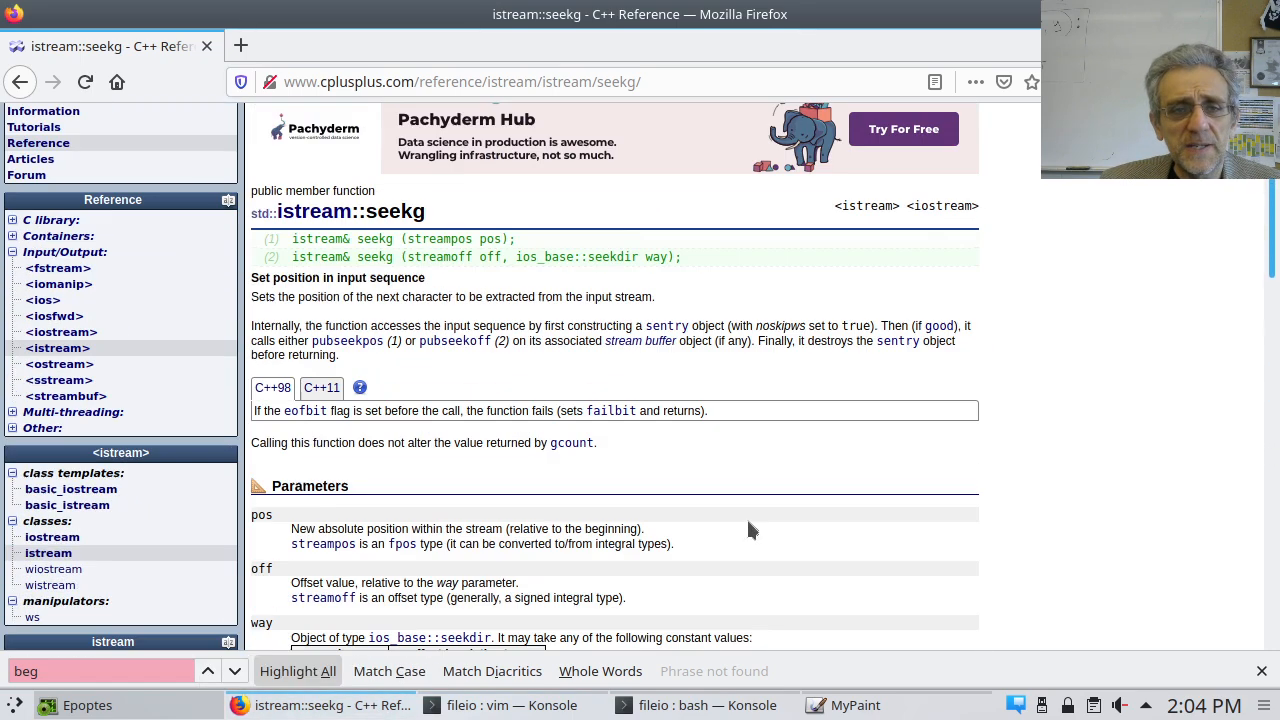
{"action": "scroll", "scroll_direction": "up", "scroll_amount": 3}
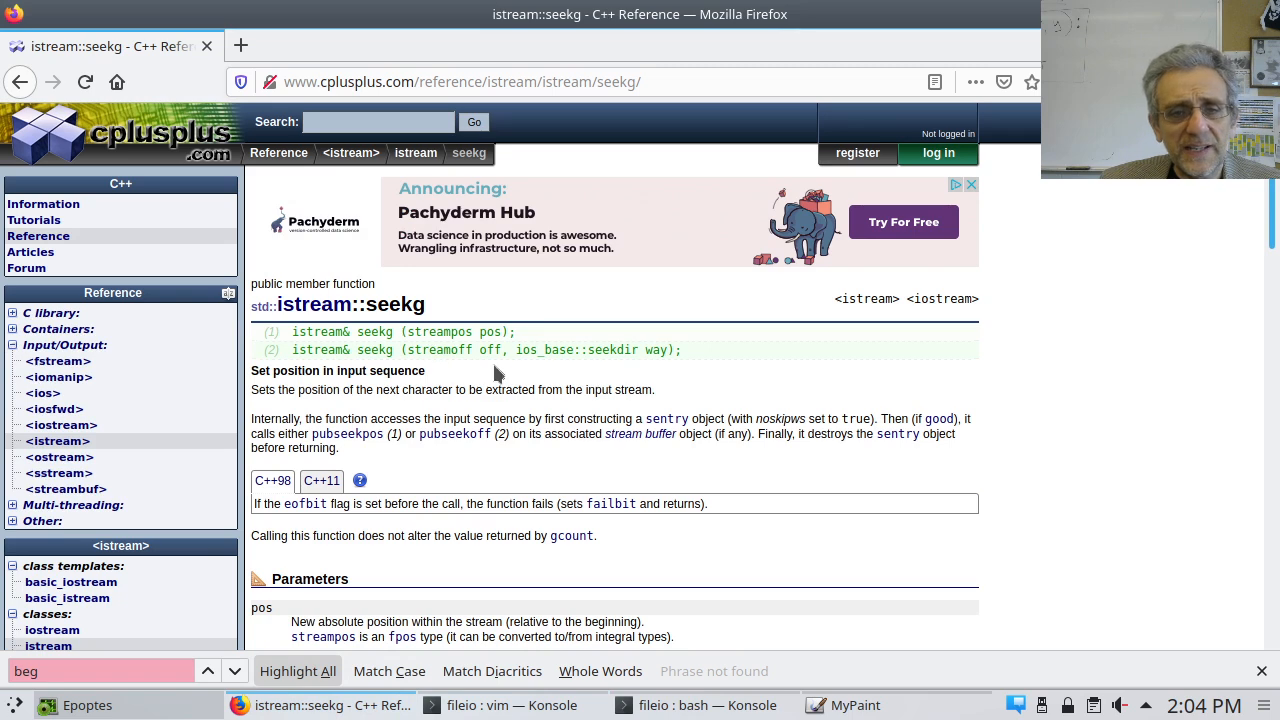
{"action": "mouse_move", "coordinate": [650, 364]}
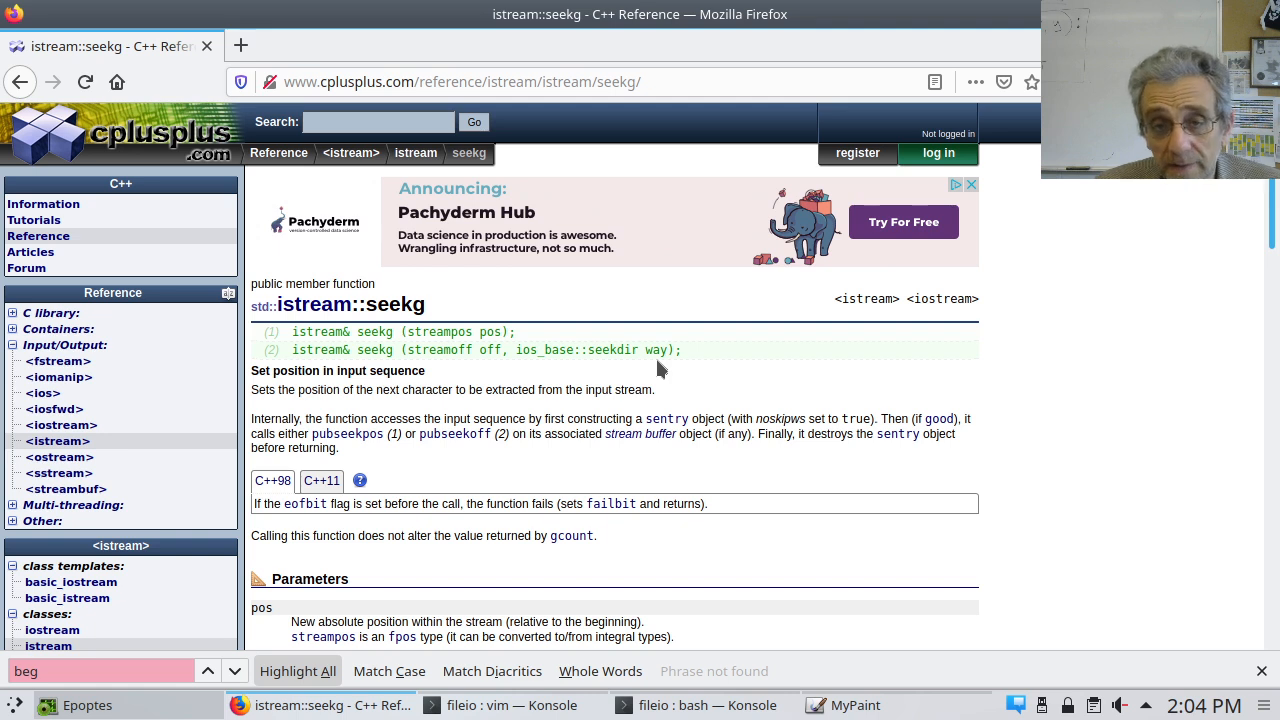
{"action": "mouse_move", "coordinate": [760, 684]}
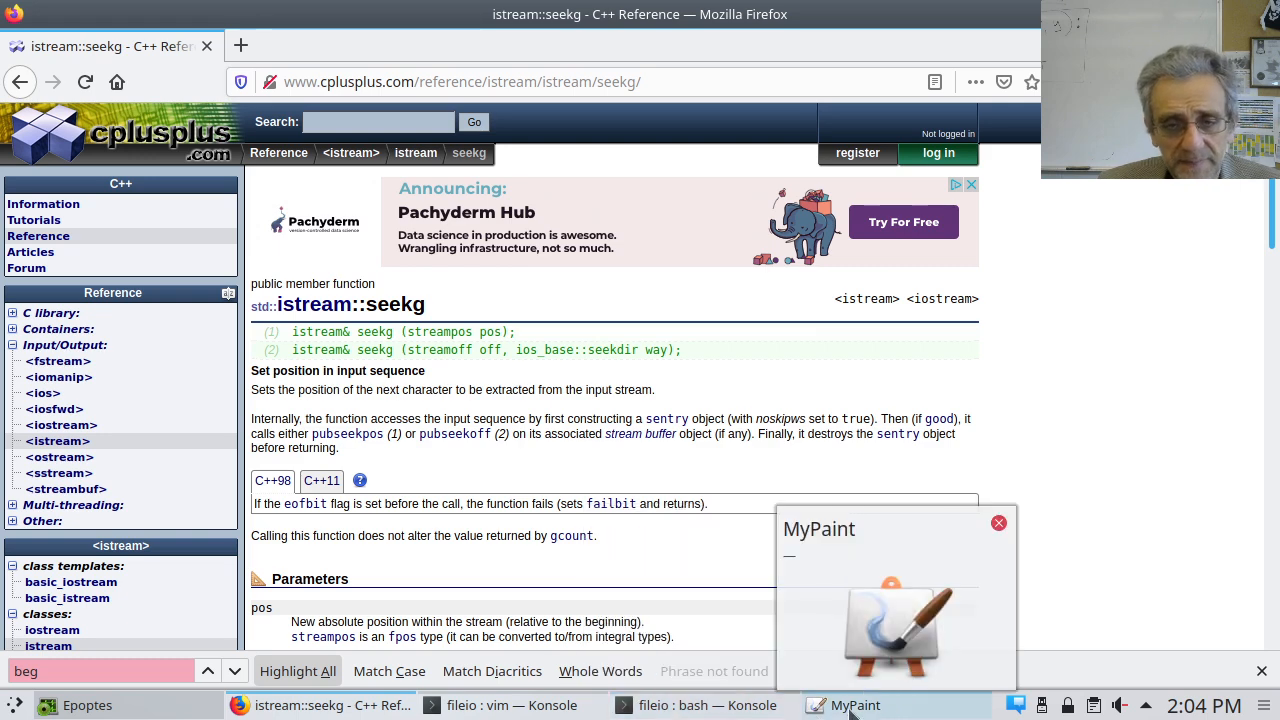
Step: In MyPaint, add a stroke beside the file box and finish the END label
{"action": "left_click", "coordinate": [856, 704]}
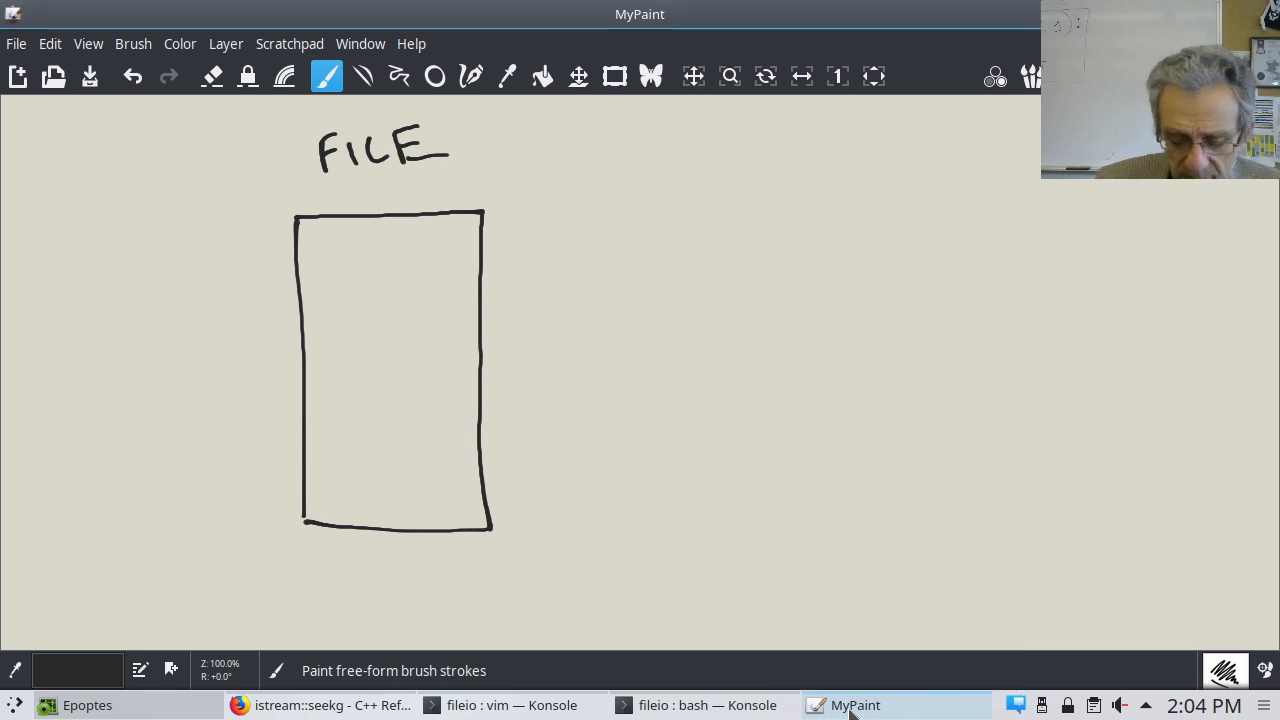
{"action": "mouse_move", "coordinate": [288, 244]}
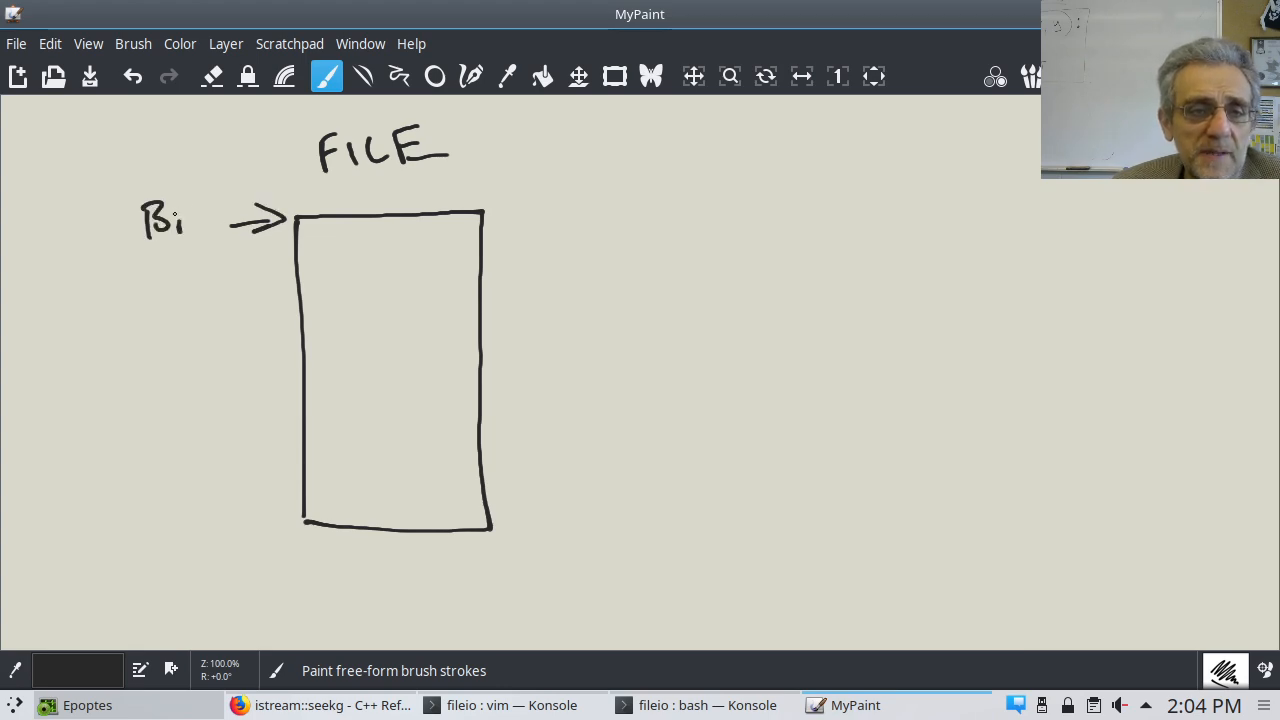
{"action": "left_click_drag", "start_coordinate": [164, 220], "coordinate": [264, 220]}
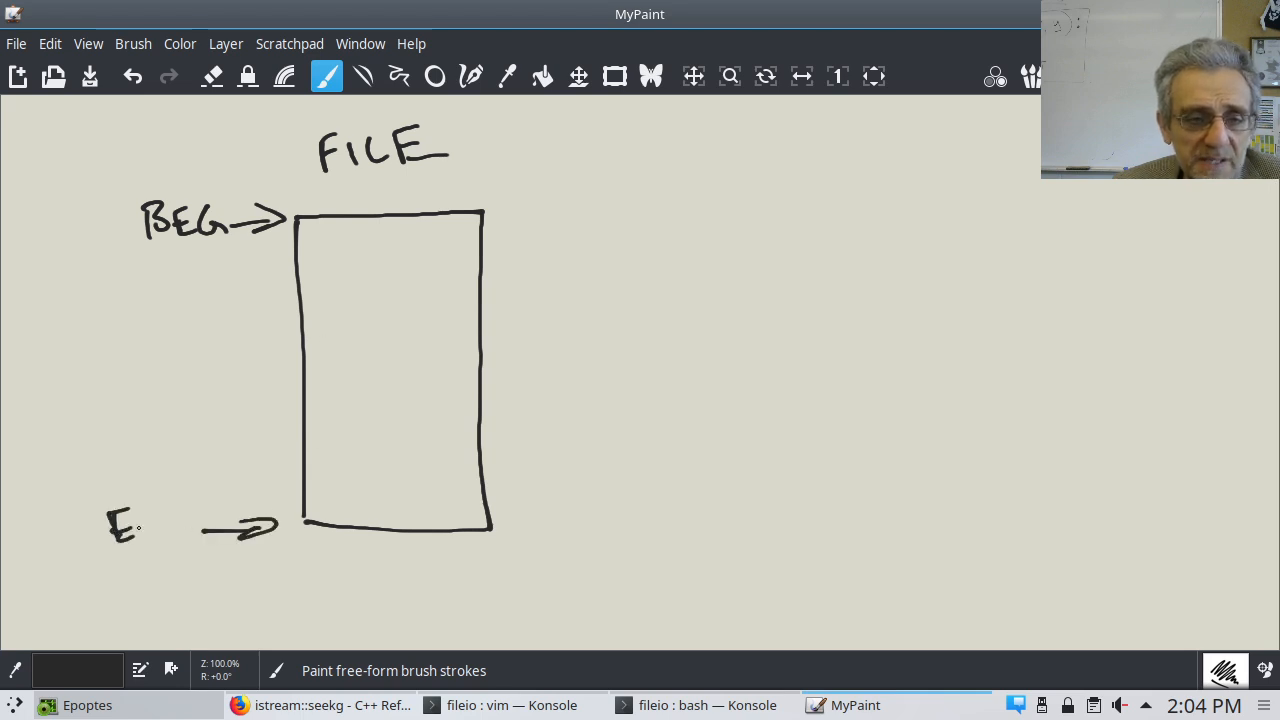
{"action": "left_click_drag", "start_coordinate": [130, 524], "coordinate": [190, 530]}
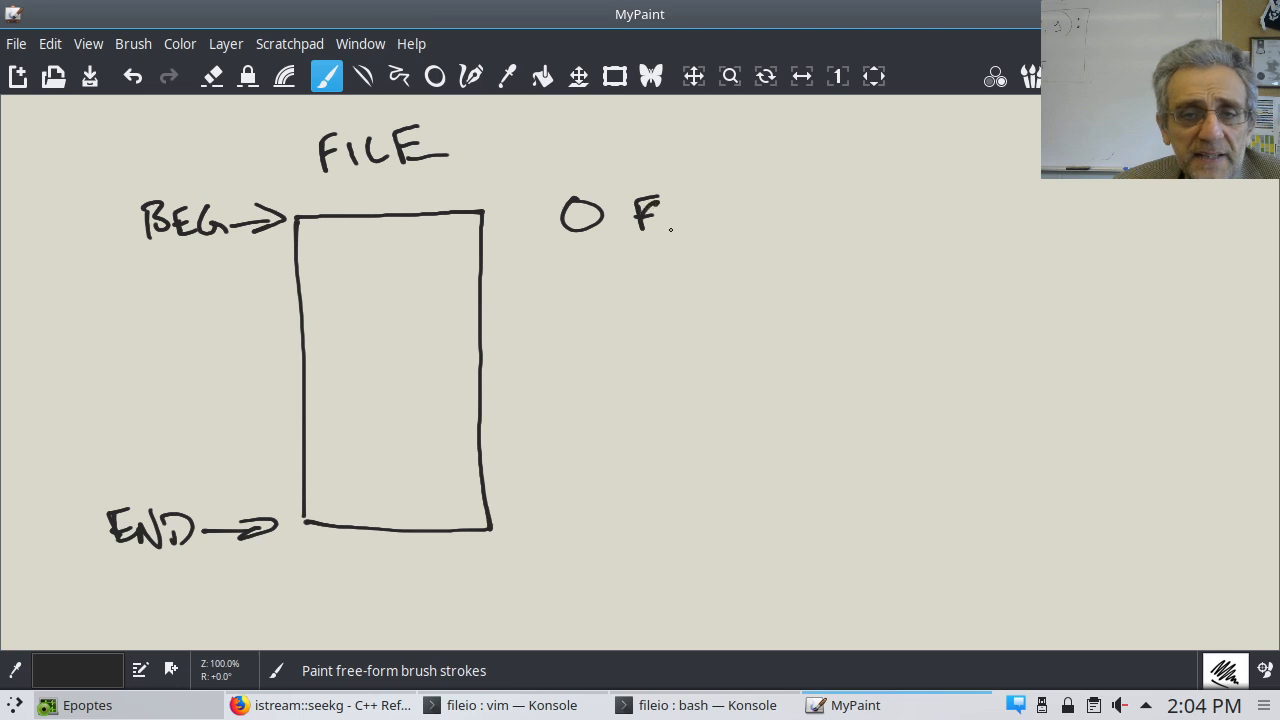
Step: Write '0 OFFSET (0, F.BEG)' pointing at the box top and '(0, F.END)' beside the bottom
{"action": "left_click_drag", "start_coordinate": [640, 210], "coordinate": [790, 216]}
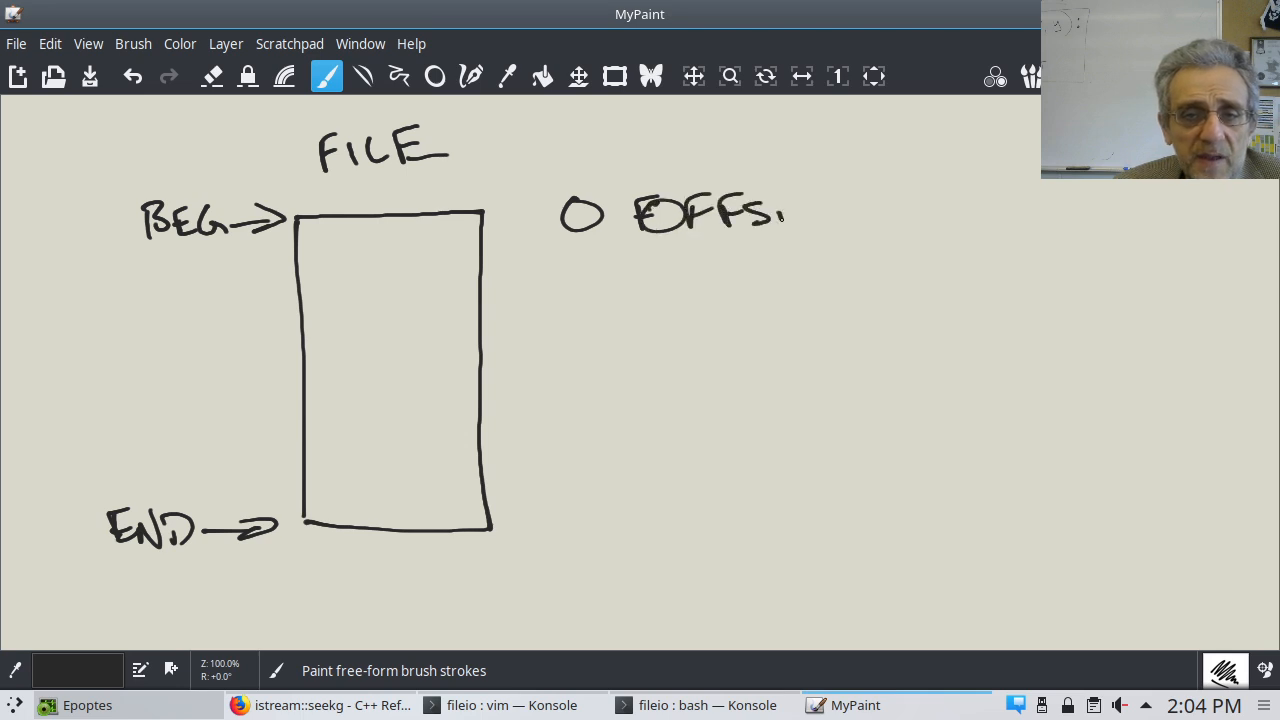
{"action": "left_click_drag", "start_coordinate": [770, 216], "coordinate": [840, 224]}
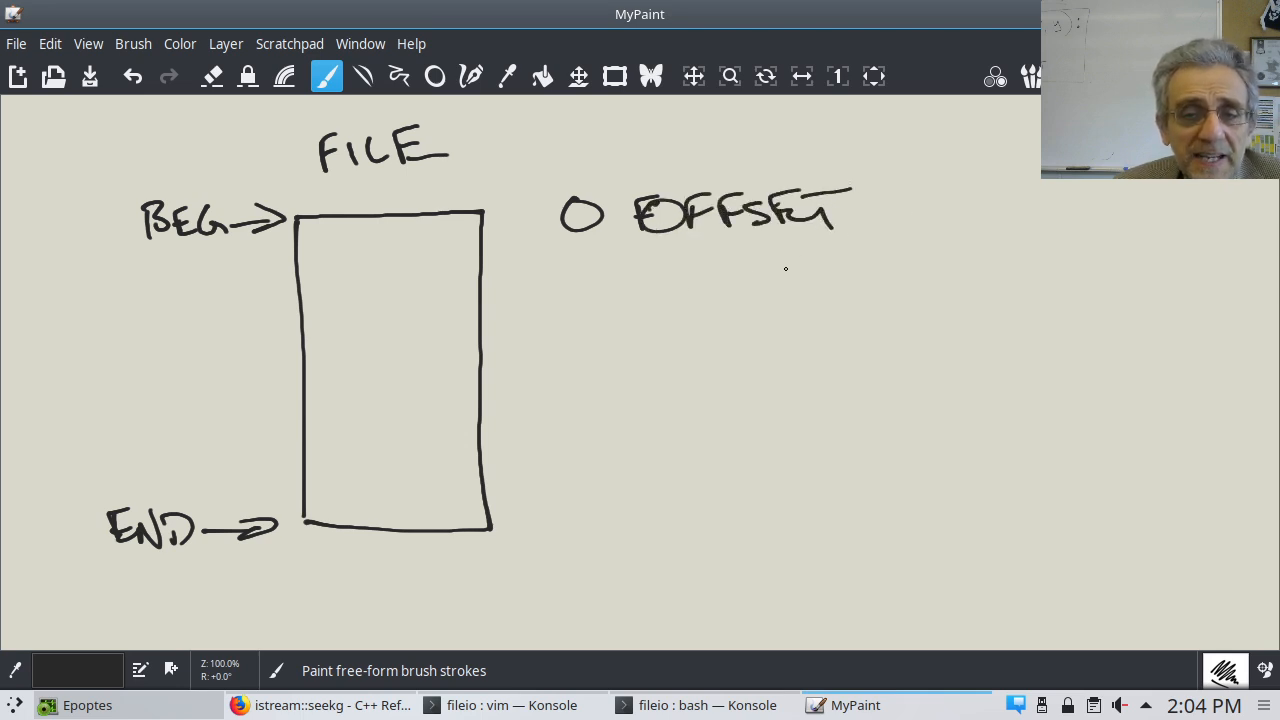
{"action": "left_click_drag", "start_coordinate": [730, 260], "coordinate": [810, 300]}
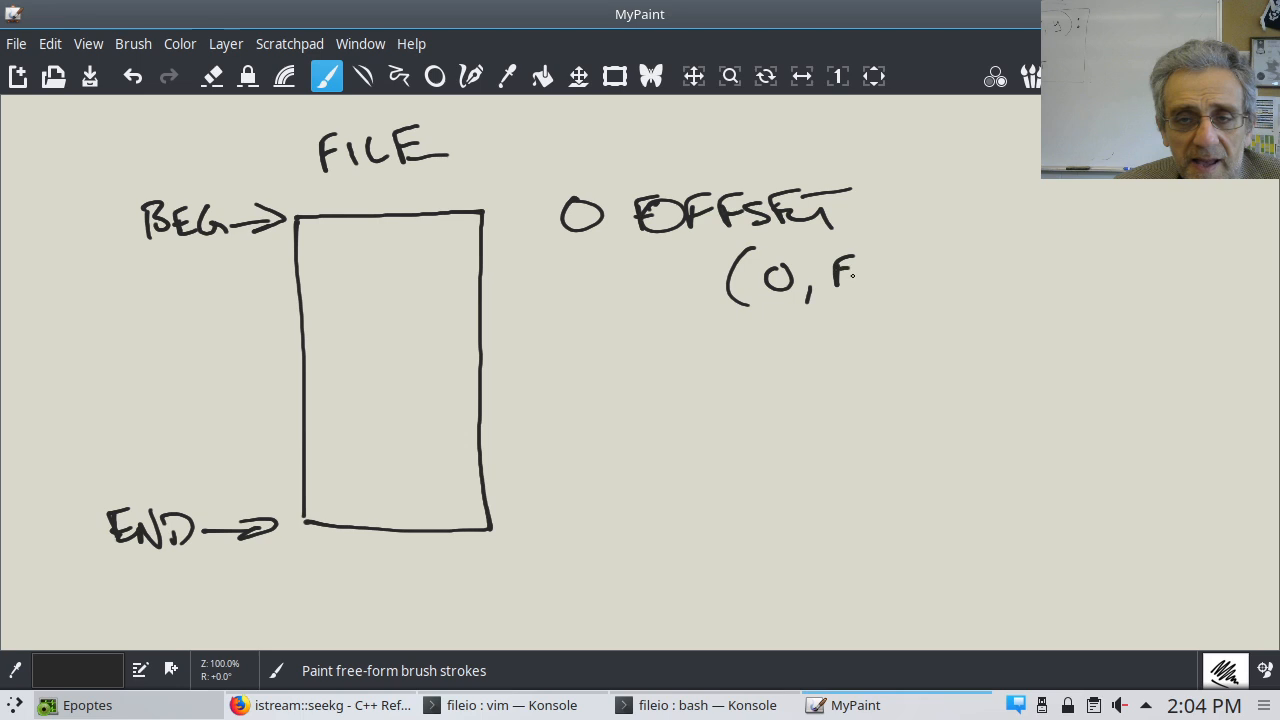
{"action": "left_click_drag", "start_coordinate": [870, 280], "coordinate": [920, 270]}
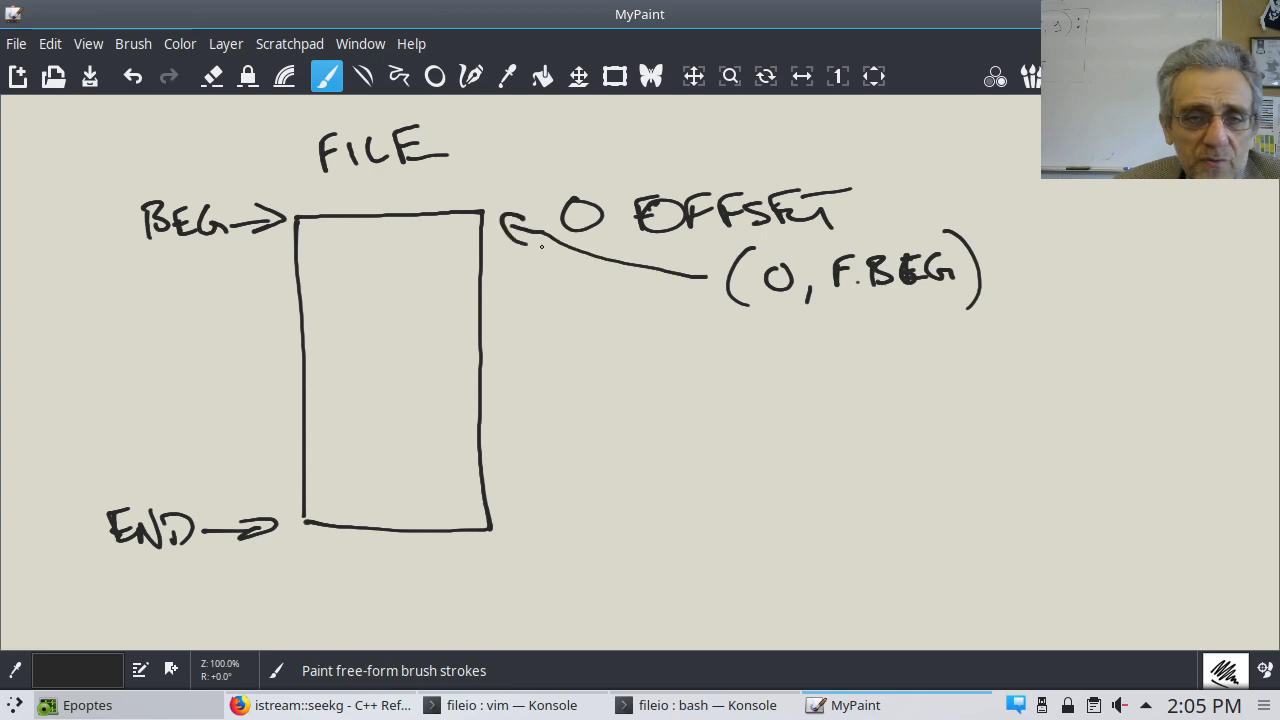
{"action": "left_click_drag", "start_coordinate": [504, 520], "coordinate": [604, 510]}
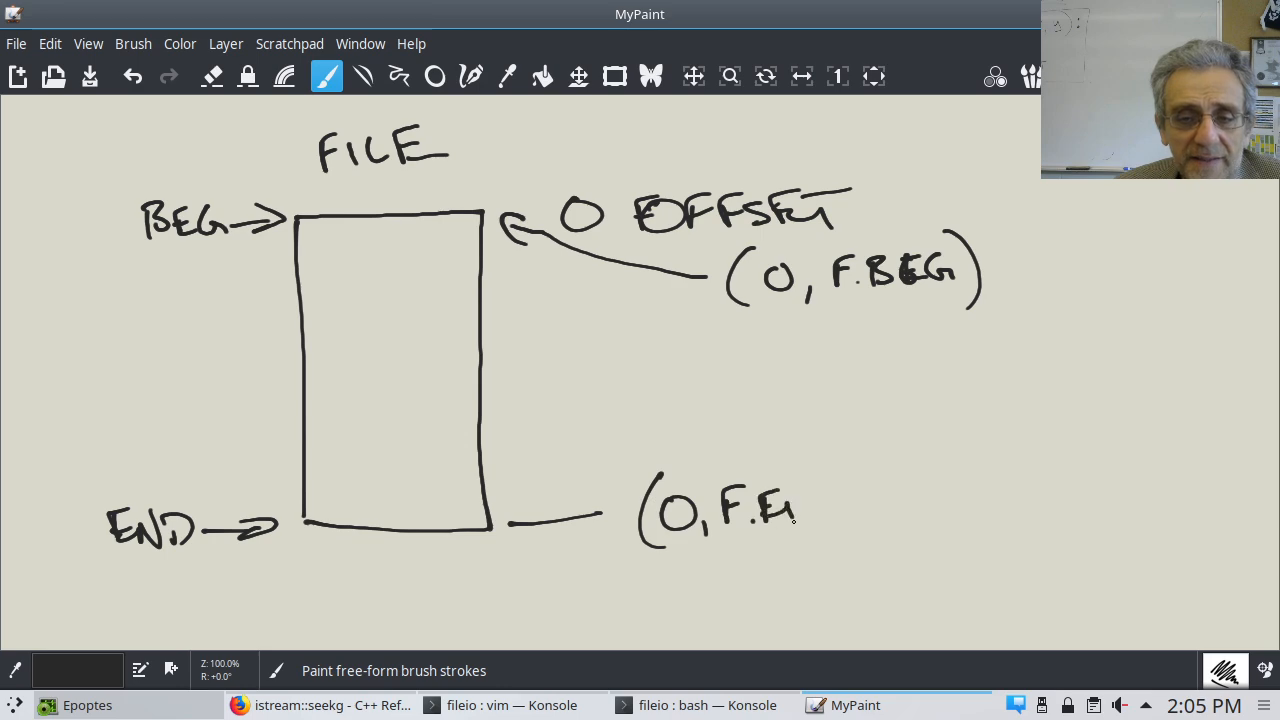
{"action": "left_click_drag", "start_coordinate": [790, 510], "coordinate": [860, 530]}
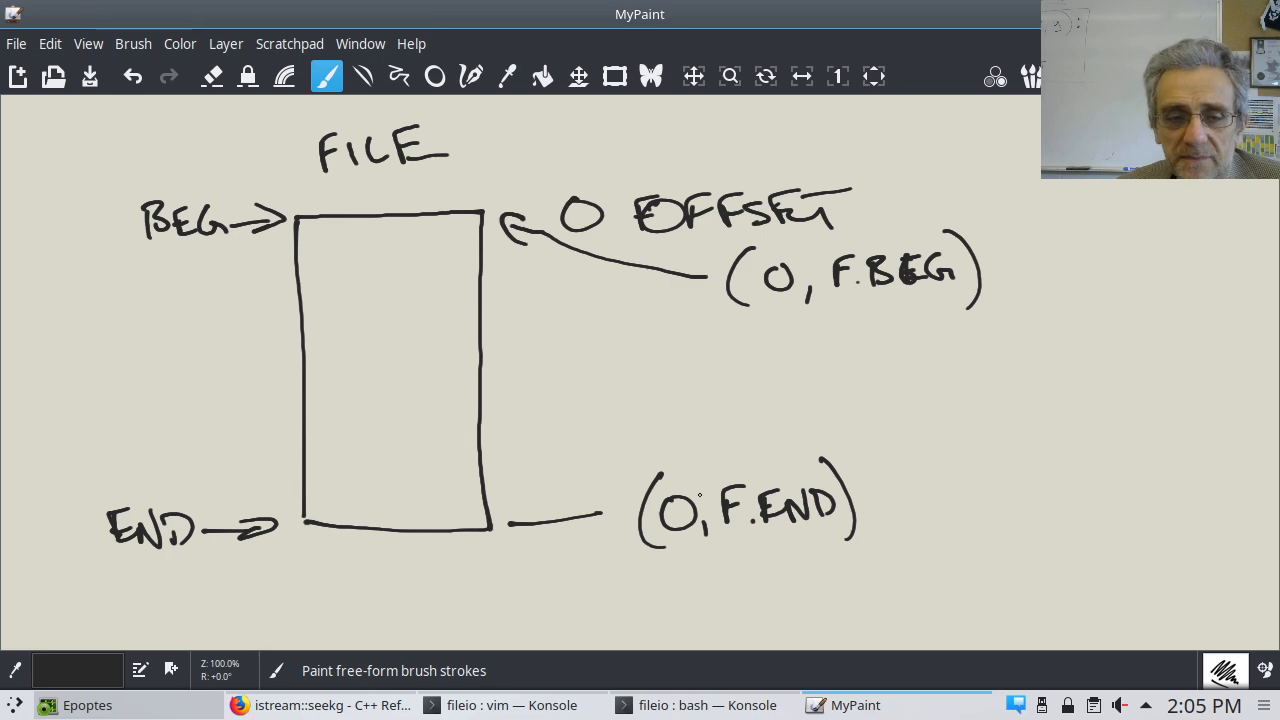
{"action": "mouse_move", "coordinate": [572, 688]}
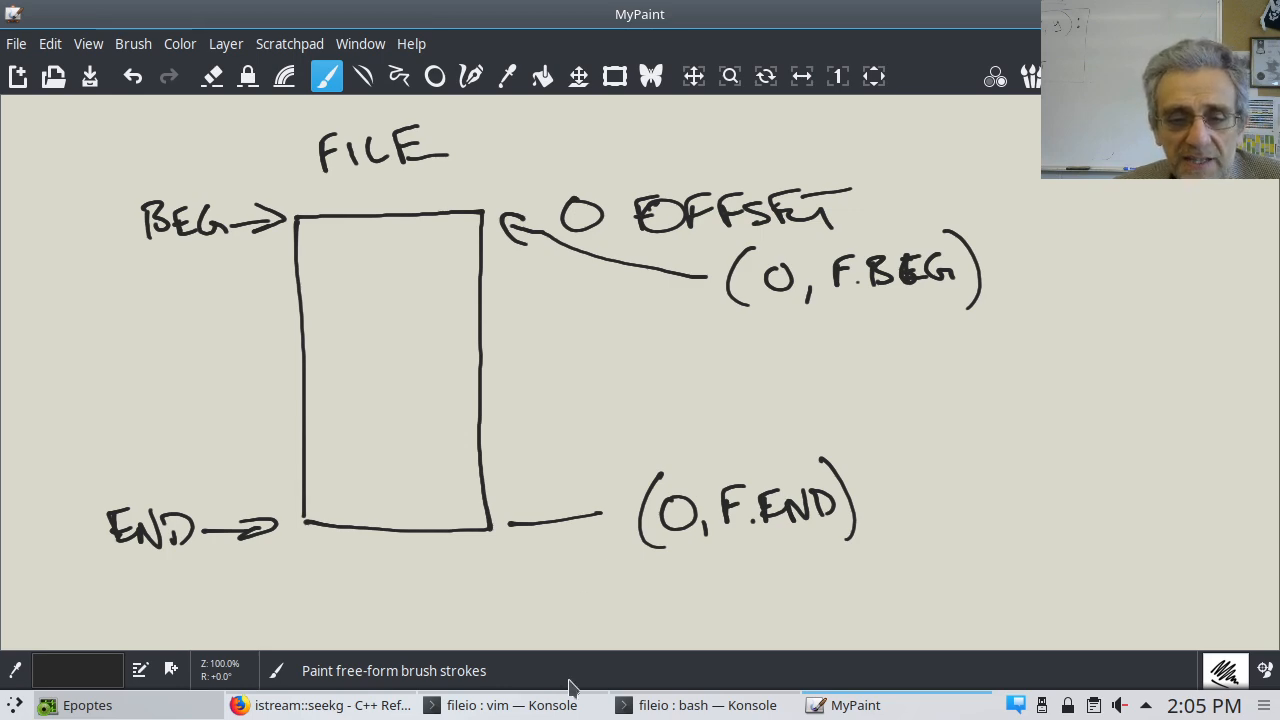
Step: Back in vim, comment f.seekg(0,f.beg) as 'resets file pointer back to the top'
{"action": "left_click", "coordinate": [512, 704]}
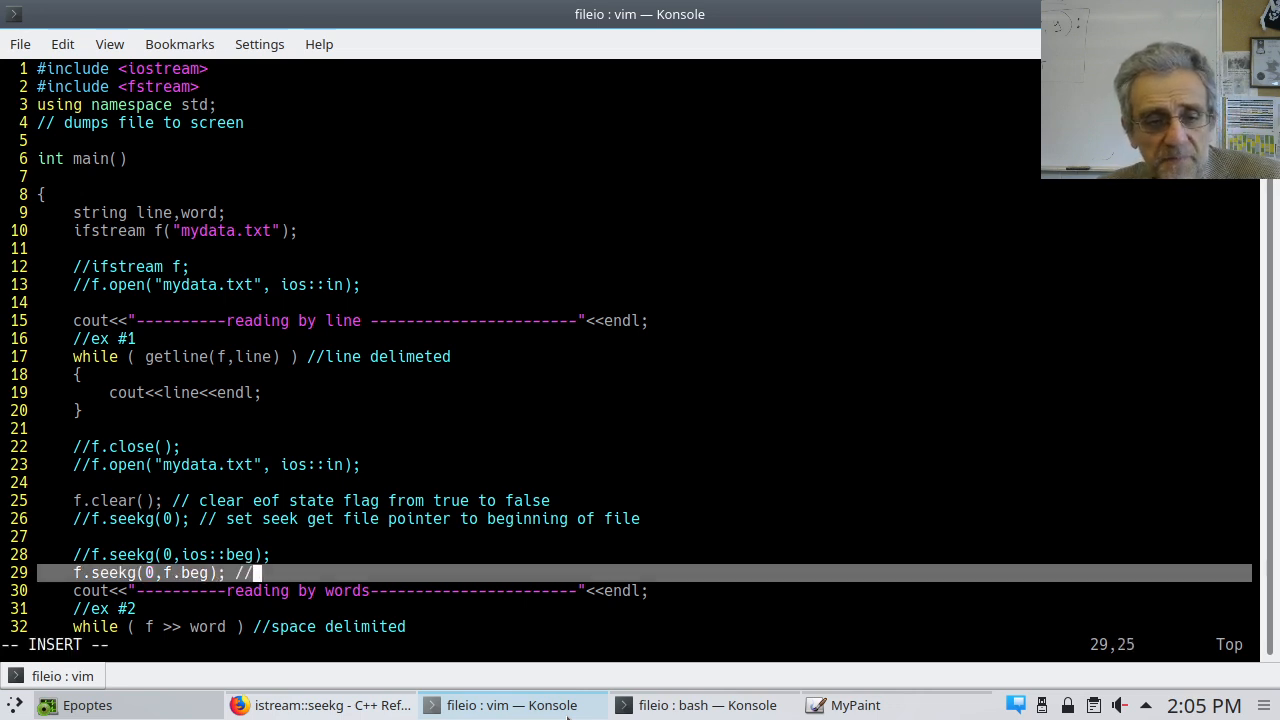
{"action": "type", "text": "resets"}
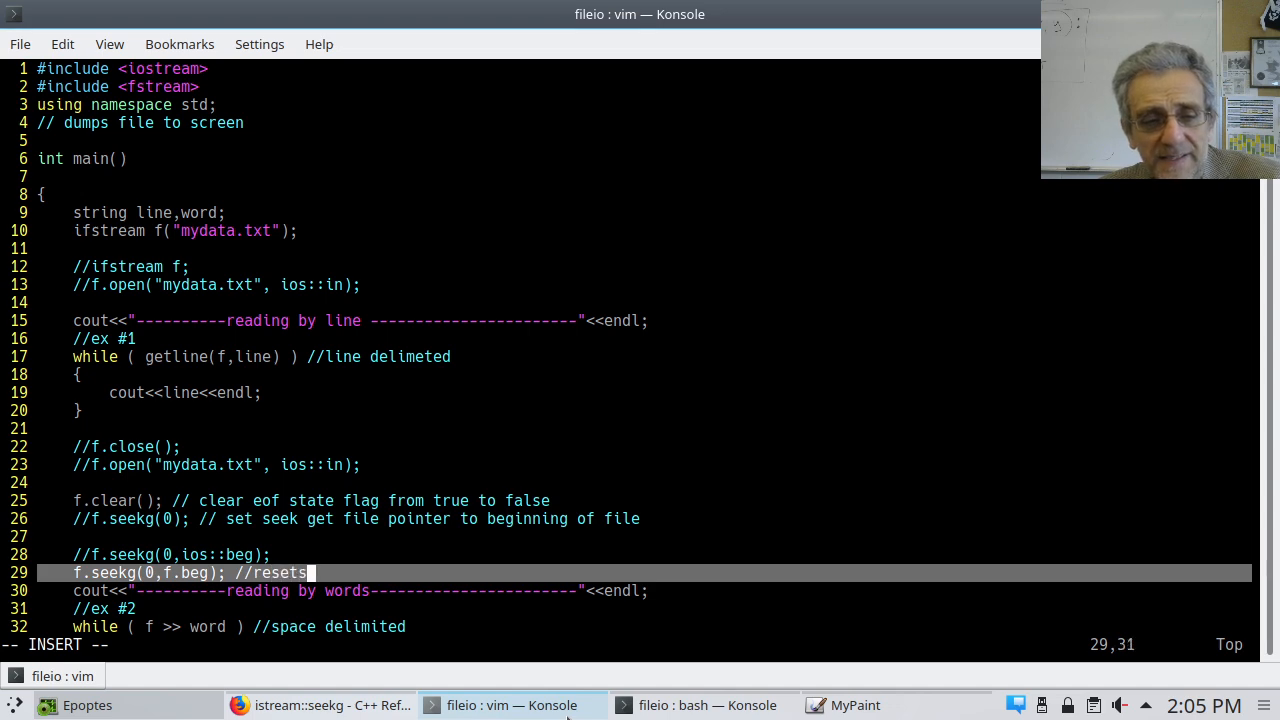
{"action": "type", "text": "file pointer back"}
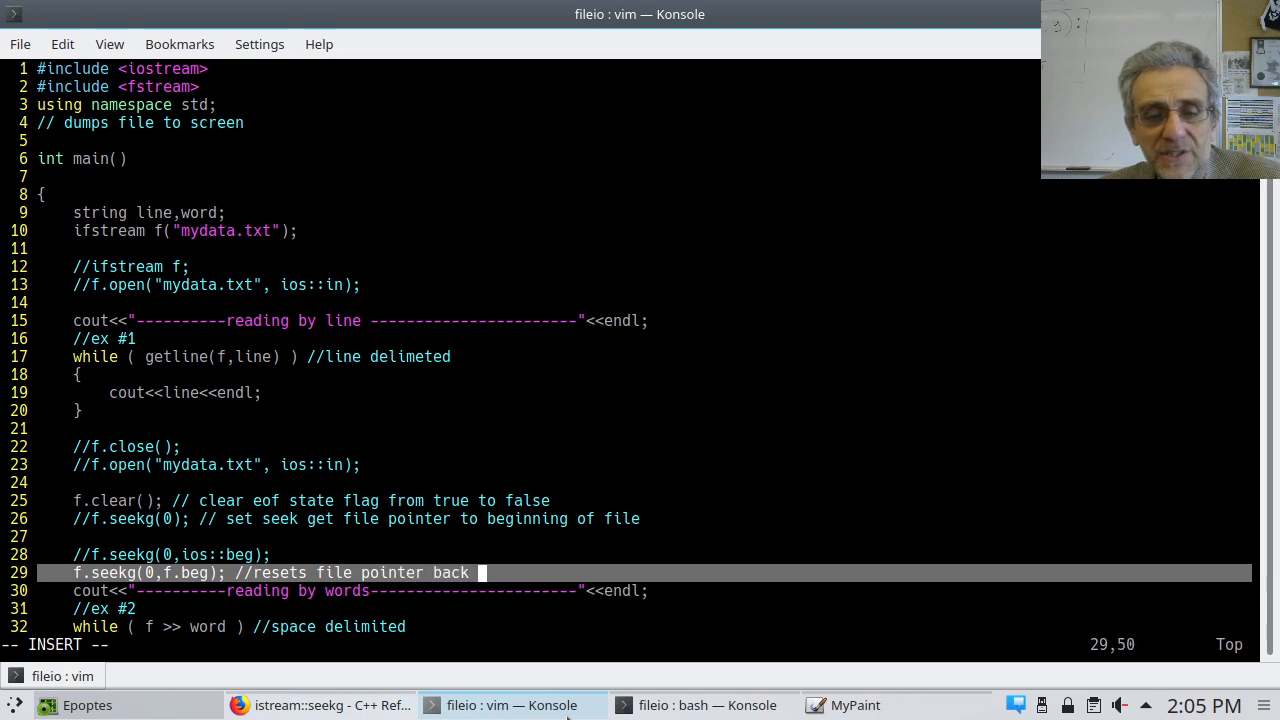
{"action": "type", "text": "o the top"}
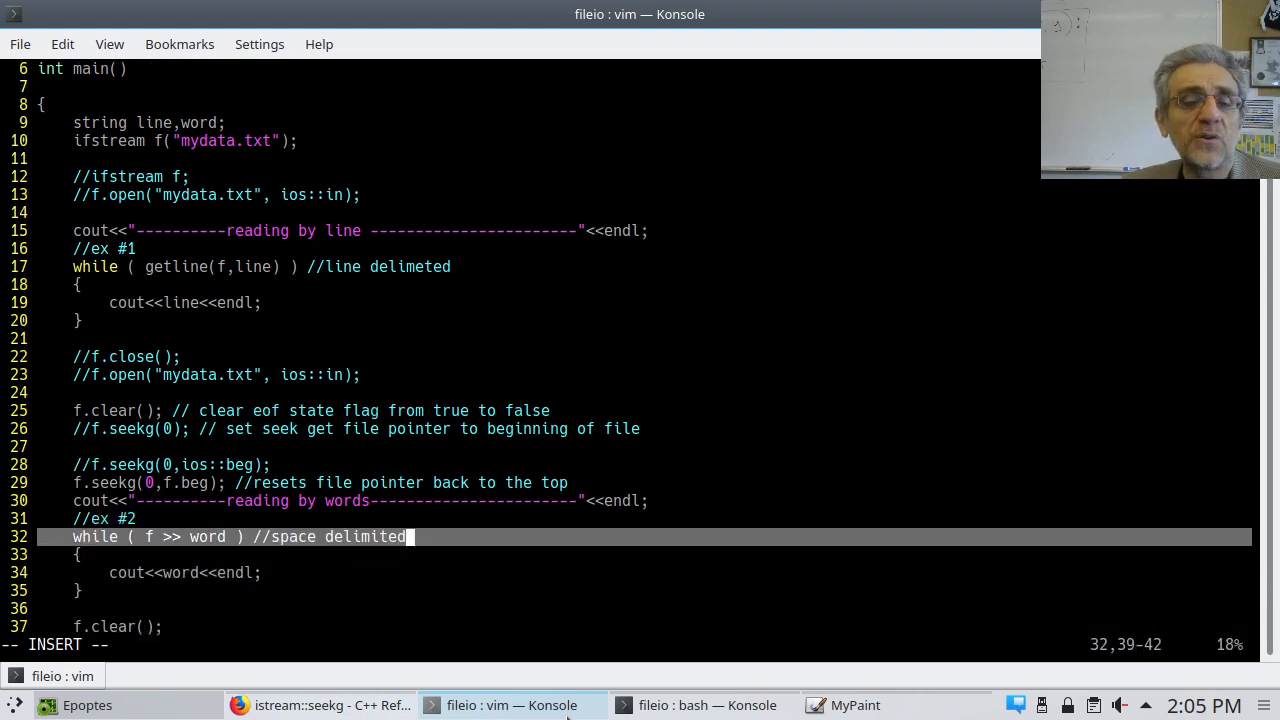
{"action": "key", "text": "Up"}
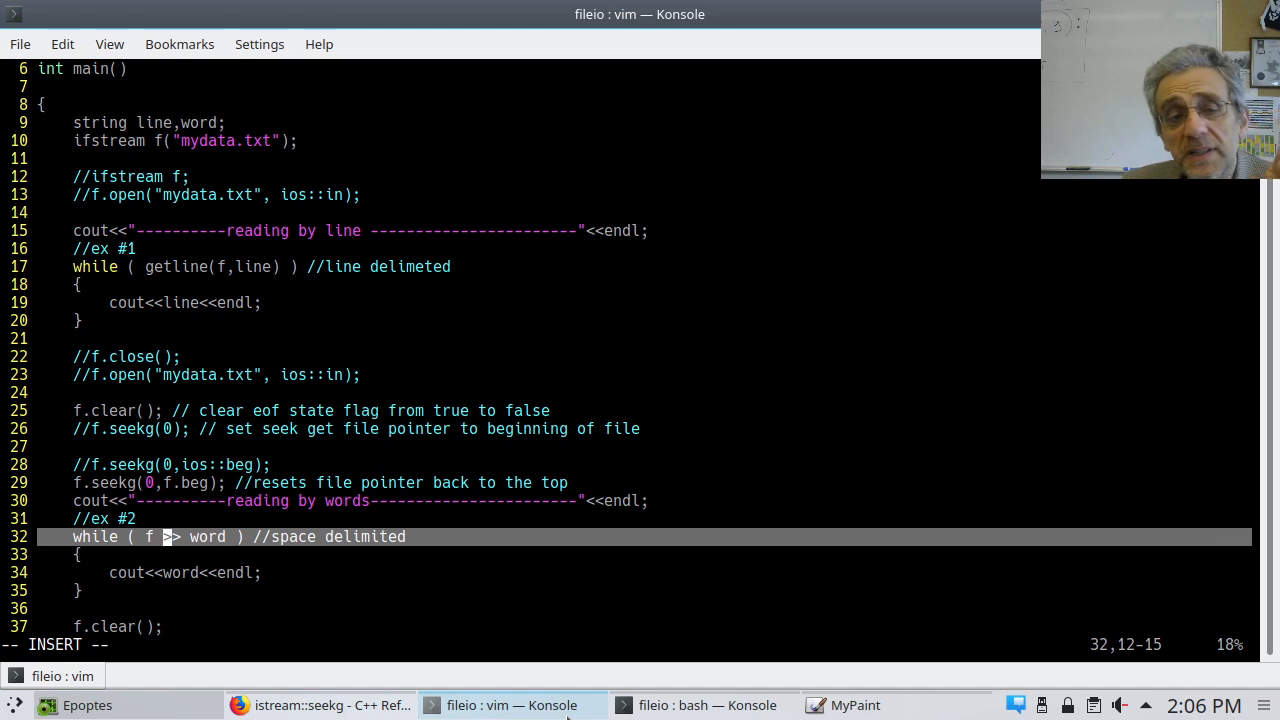
{"action": "key", "text": "Right"}
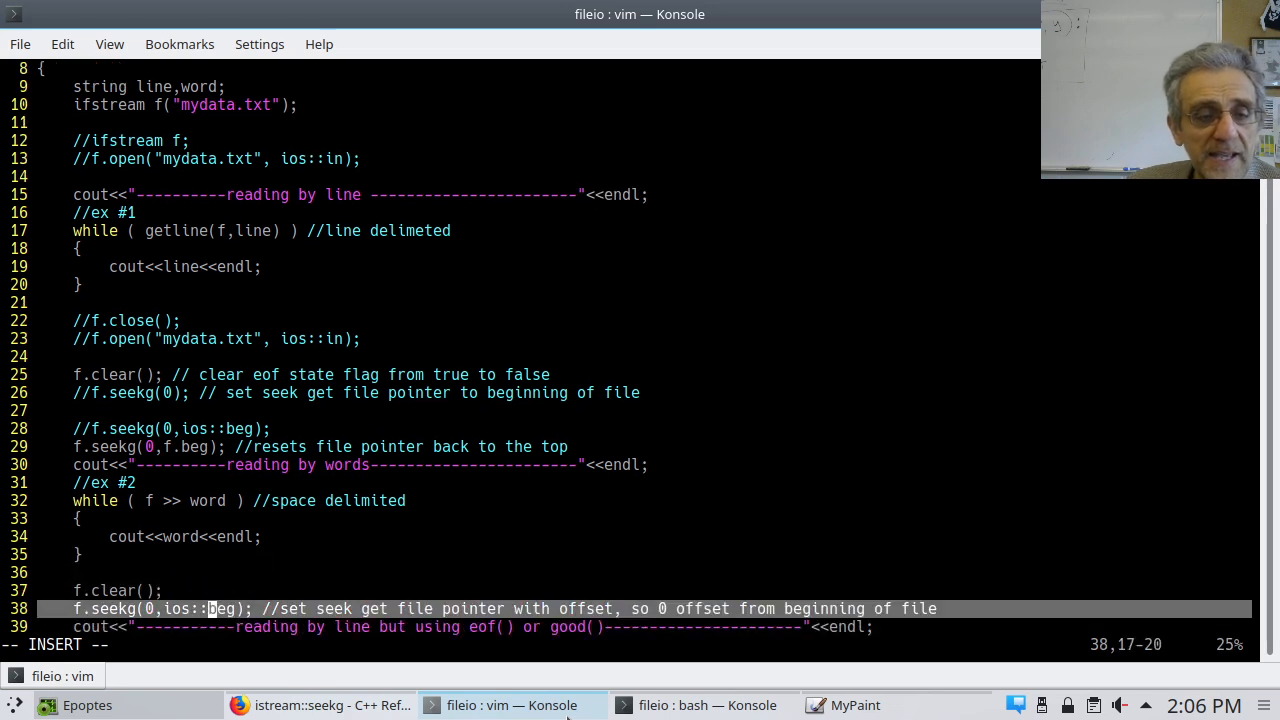
{"action": "key", "text": "Up"}
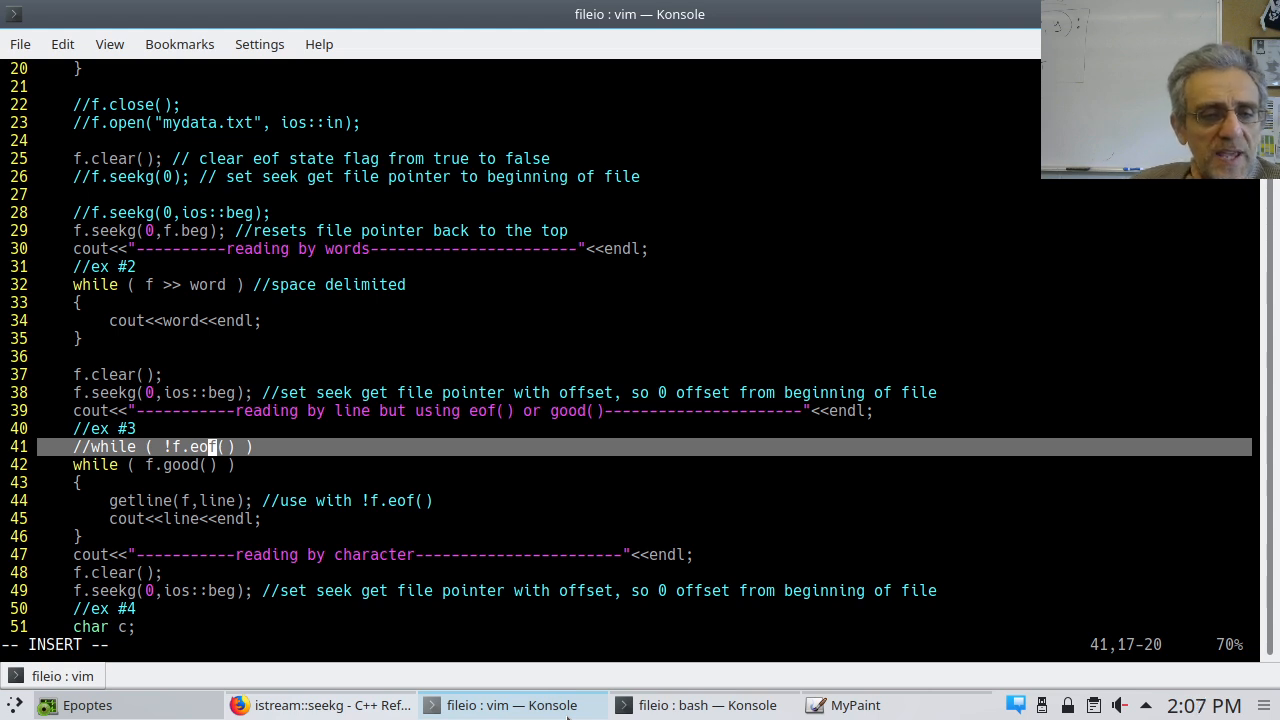
{"action": "key", "text": "Left"}
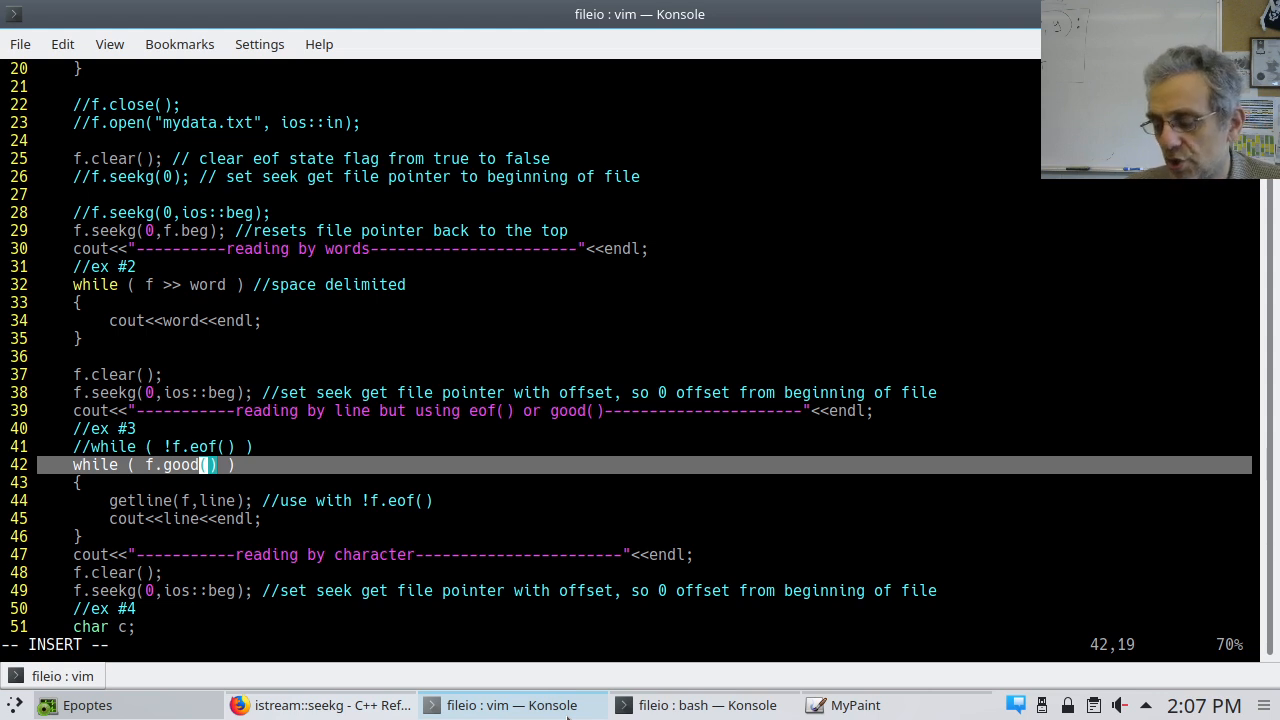
{"action": "left_click", "coordinate": [310, 704]}
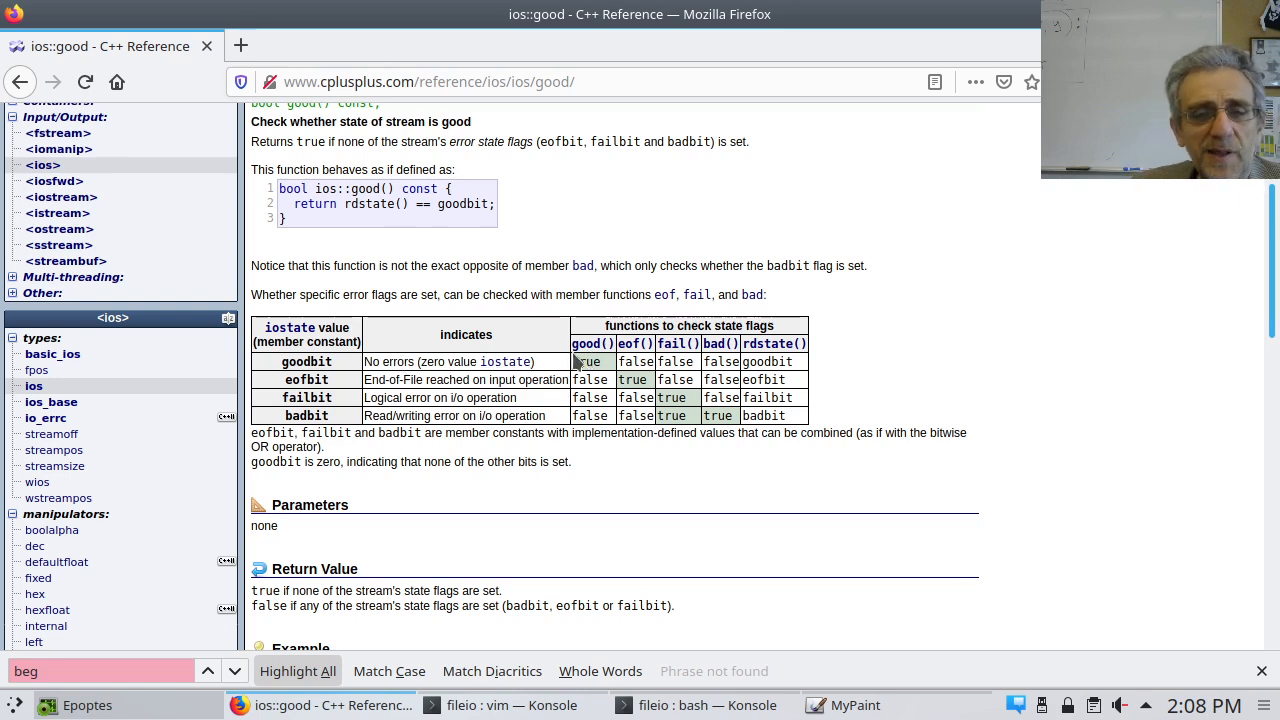
{"action": "mouse_move", "coordinate": [340, 376]}
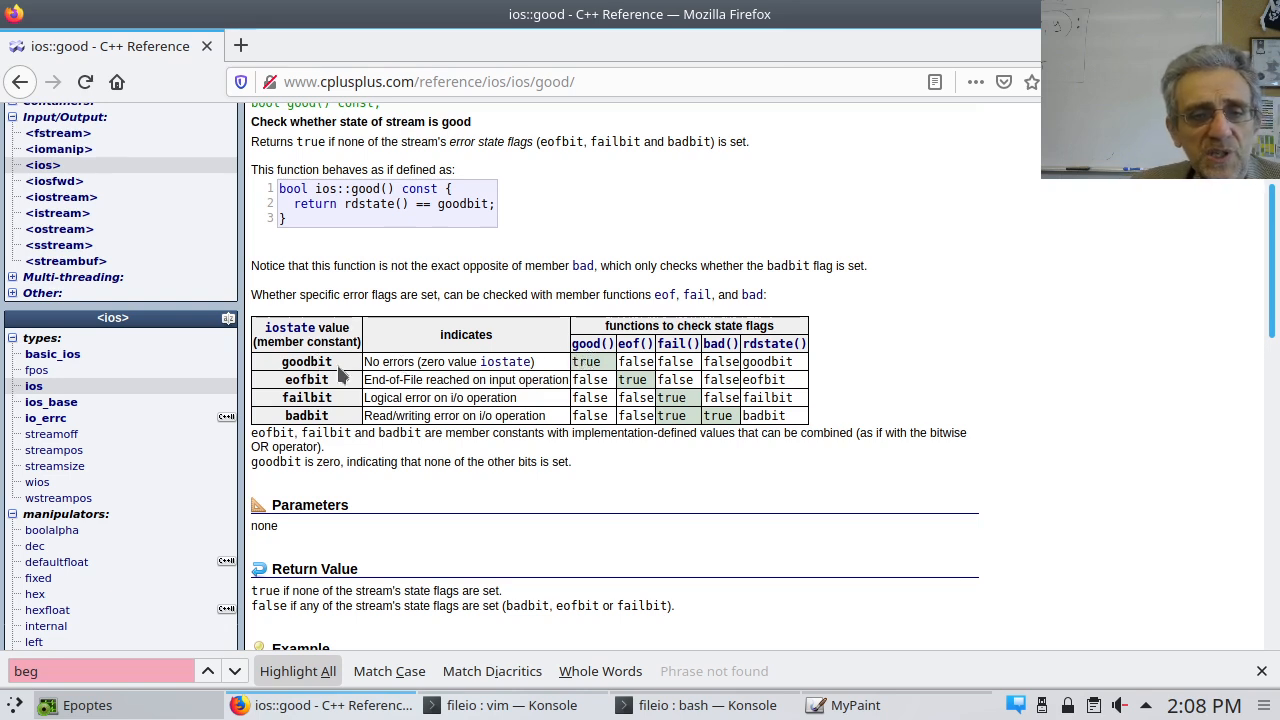
{"action": "mouse_move", "coordinate": [616, 364]}
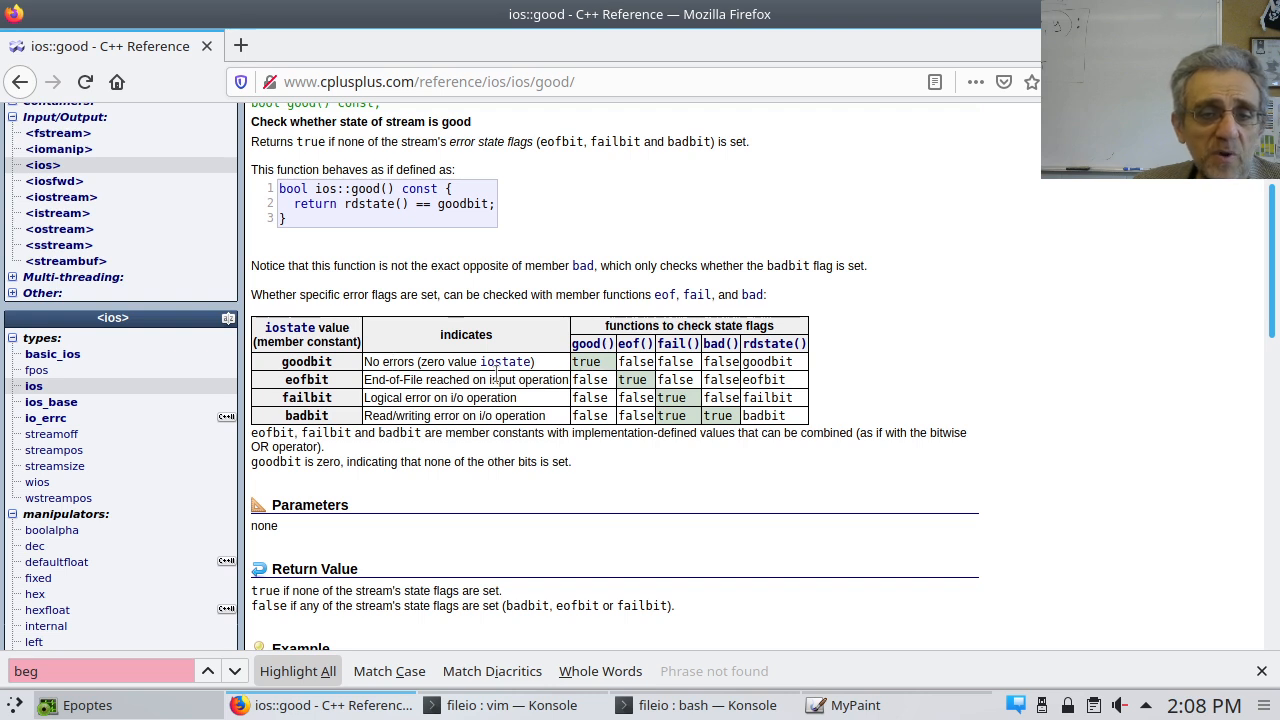
{"action": "mouse_move", "coordinate": [458, 396]}
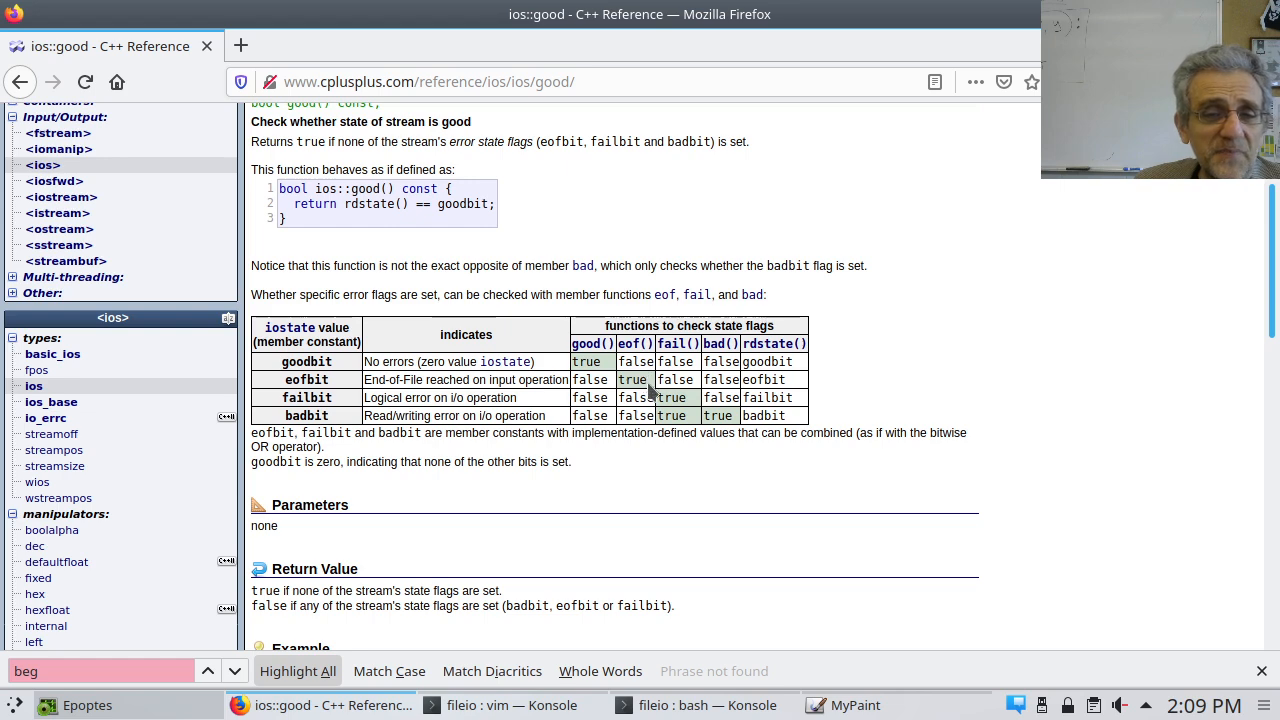
{"action": "double_click", "coordinate": [632, 380]}
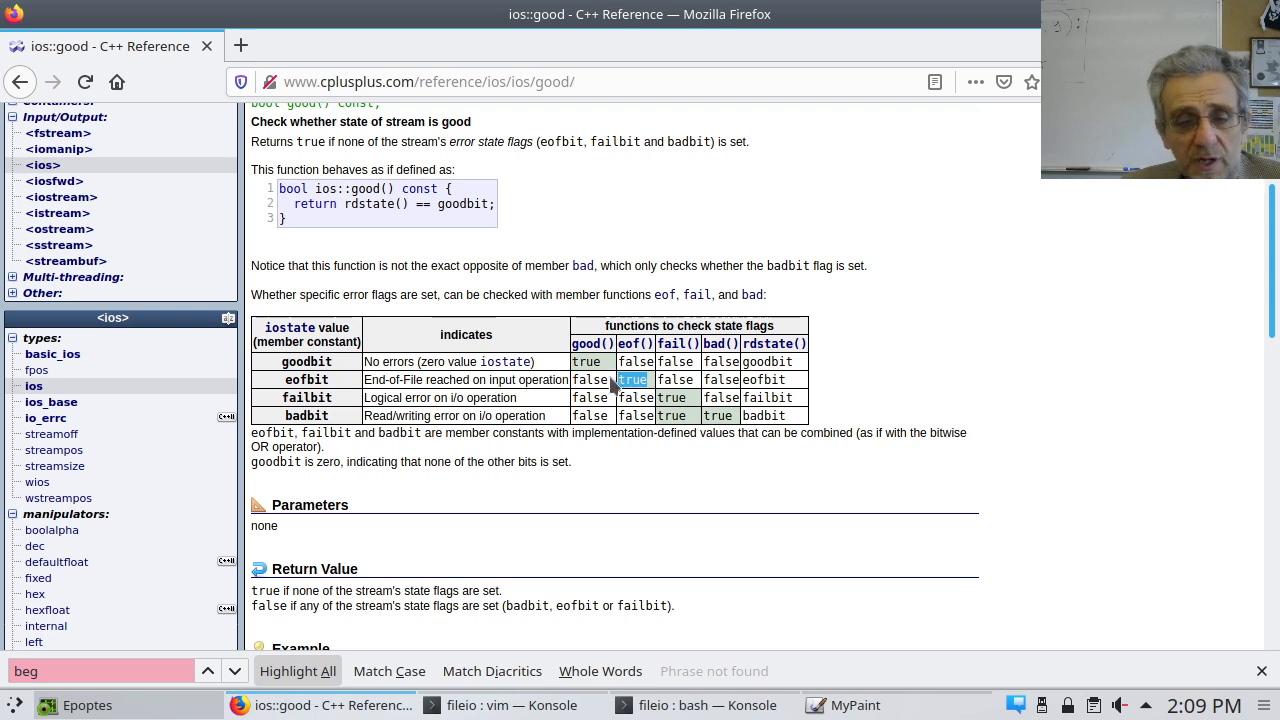
{"action": "left_click", "coordinate": [512, 704]}
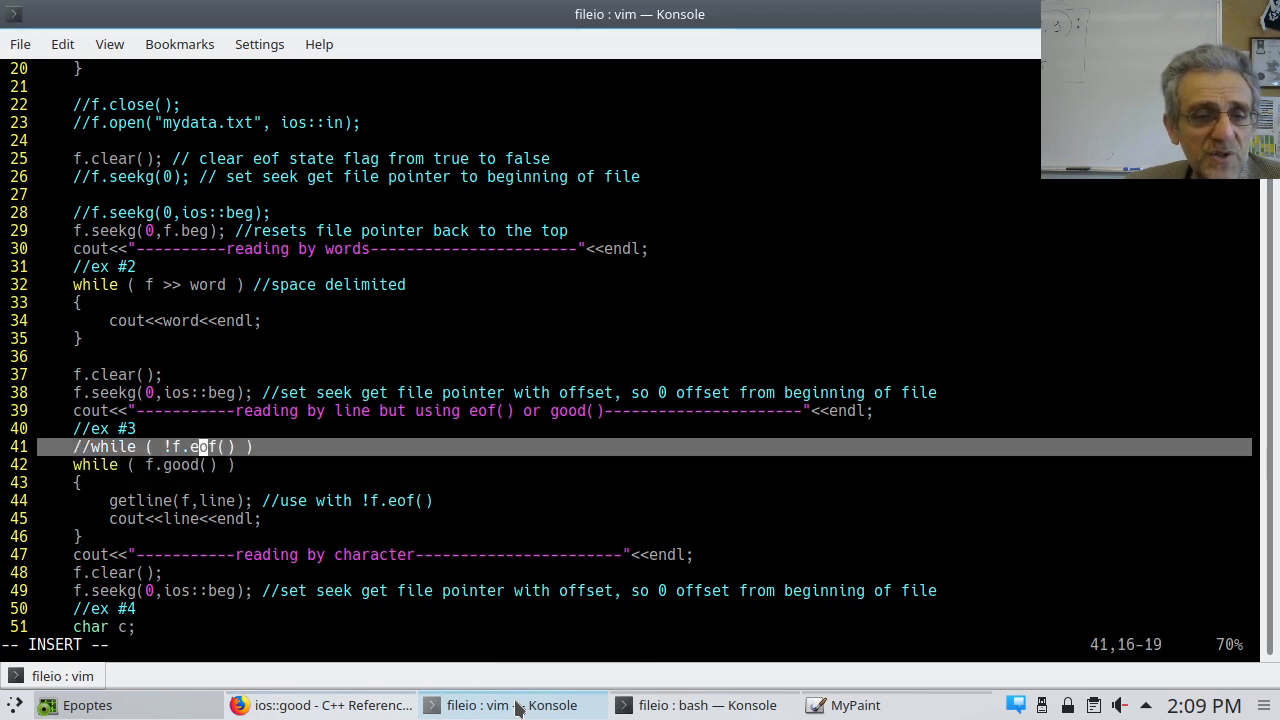
{"action": "key", "text": "Left"}
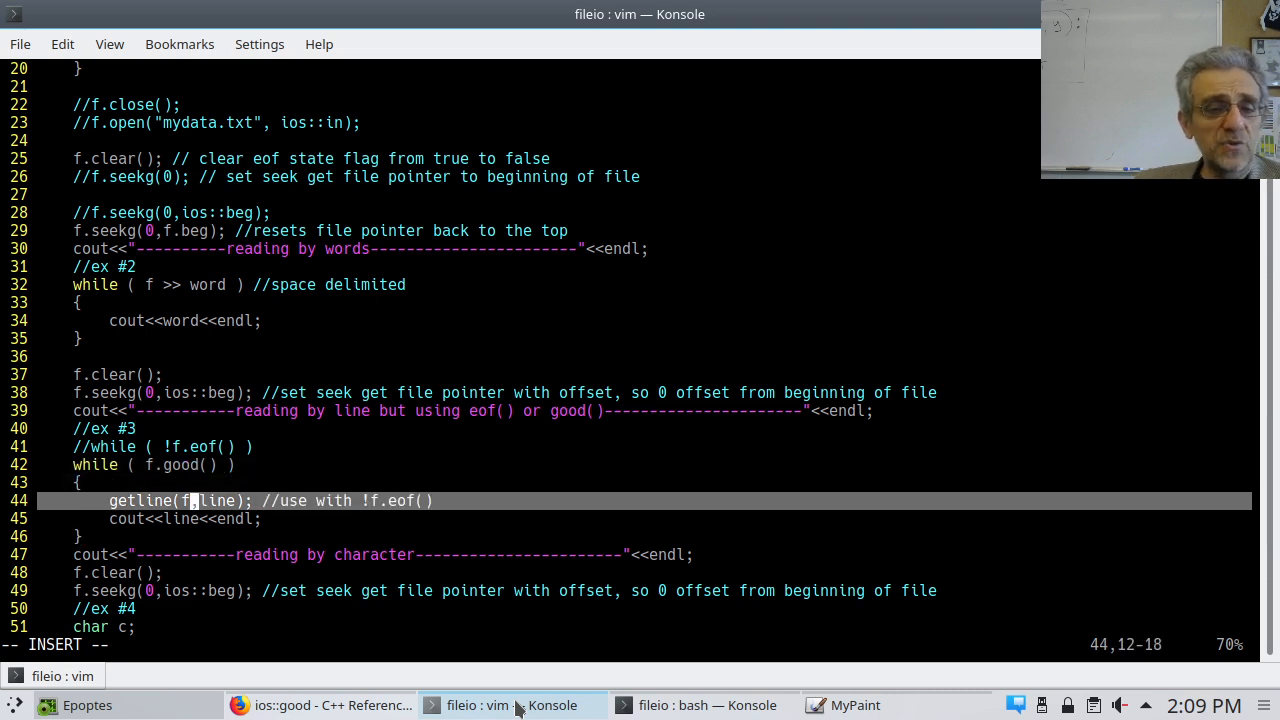
{"action": "key", "text": "Down"}
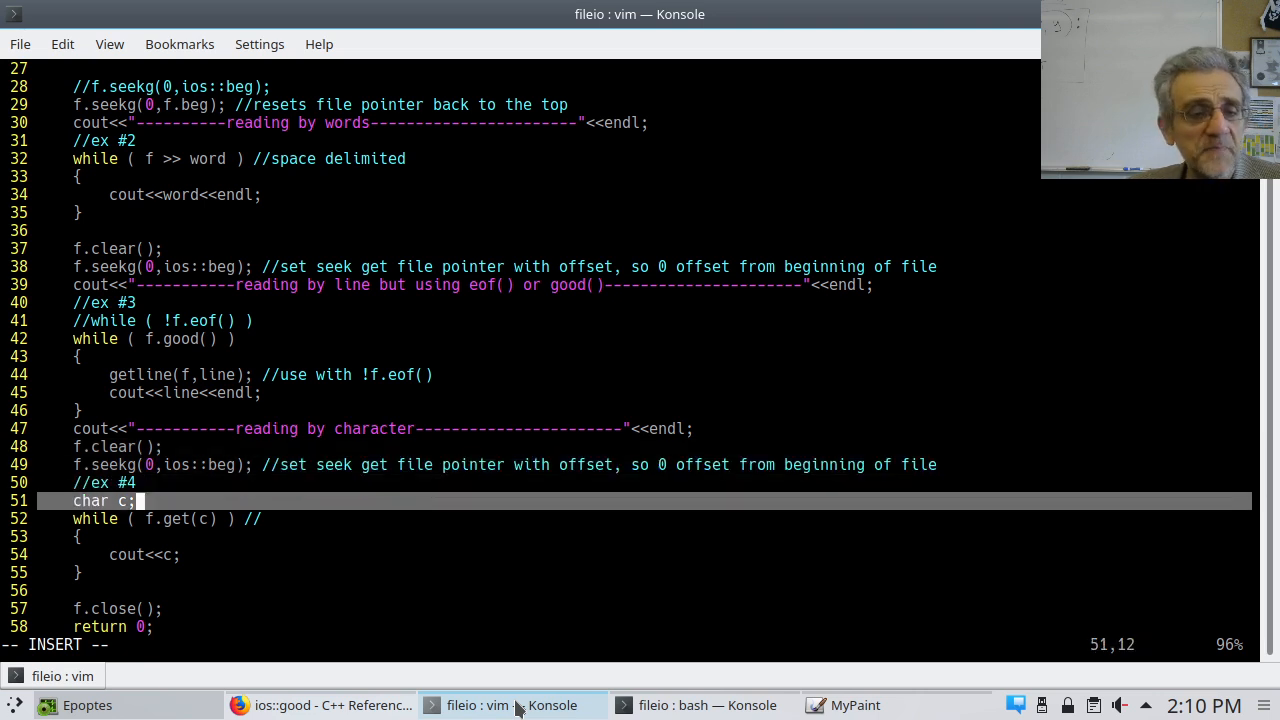
Step: Begin an alternative f.get( note at the end of the character-reading loop line
{"action": "key", "text": "Down"}
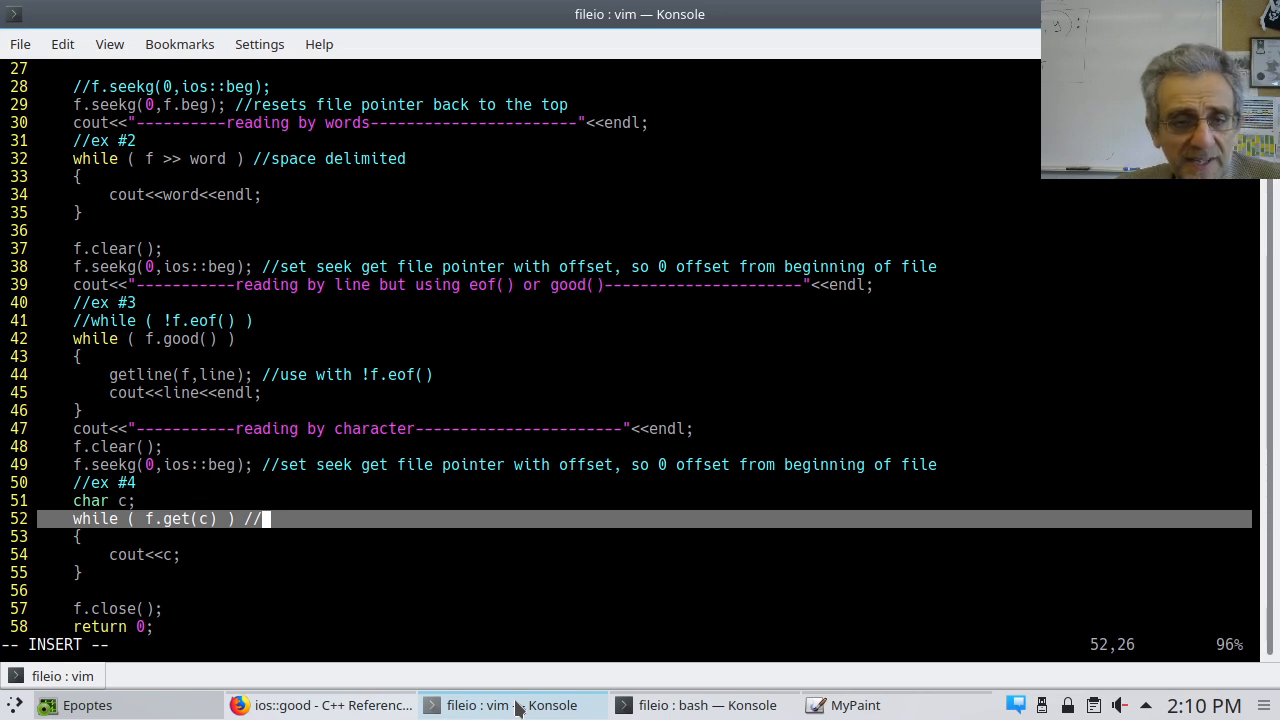
{"action": "type", "text": "f.g"}
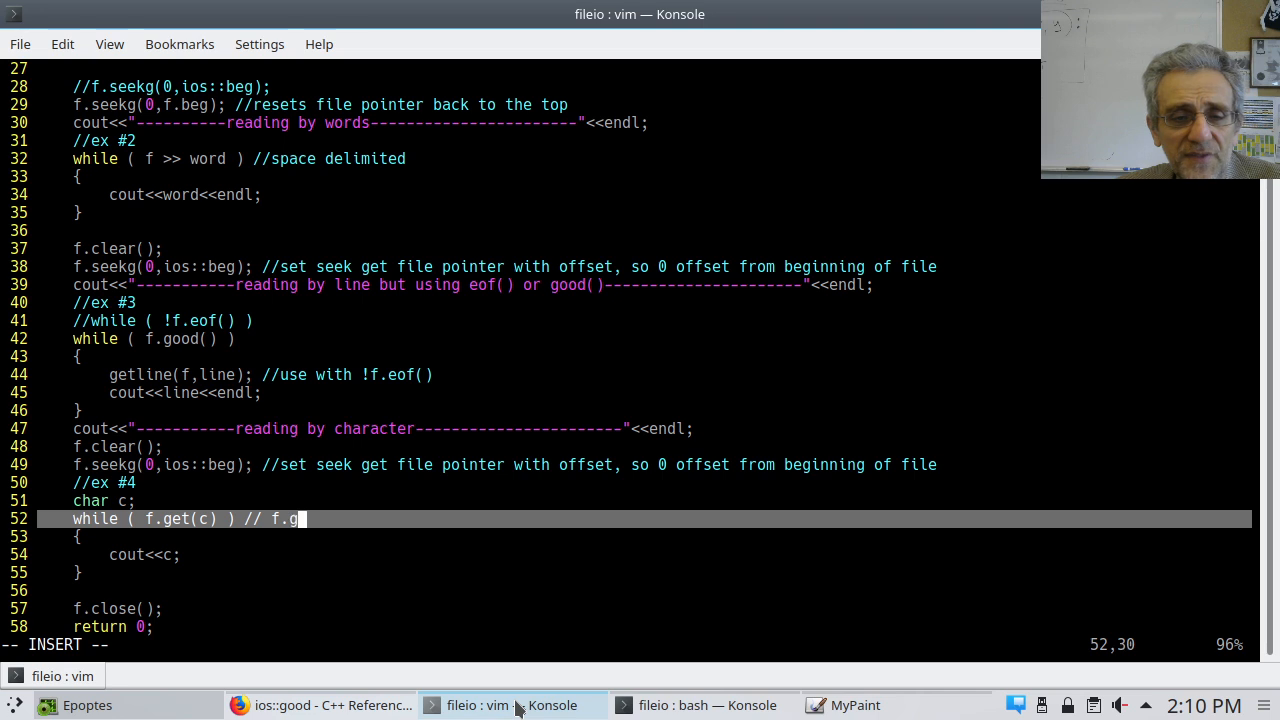
{"action": "type", "text": "et"}
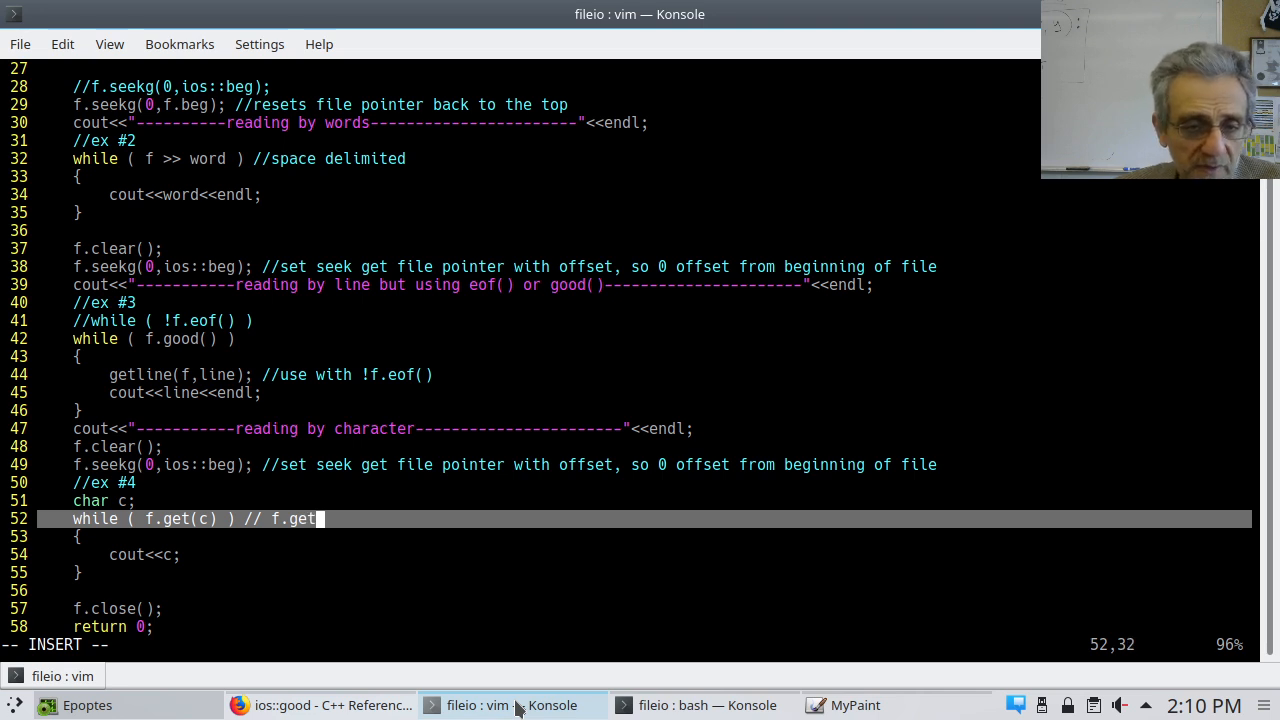
{"action": "type", "text": "("}
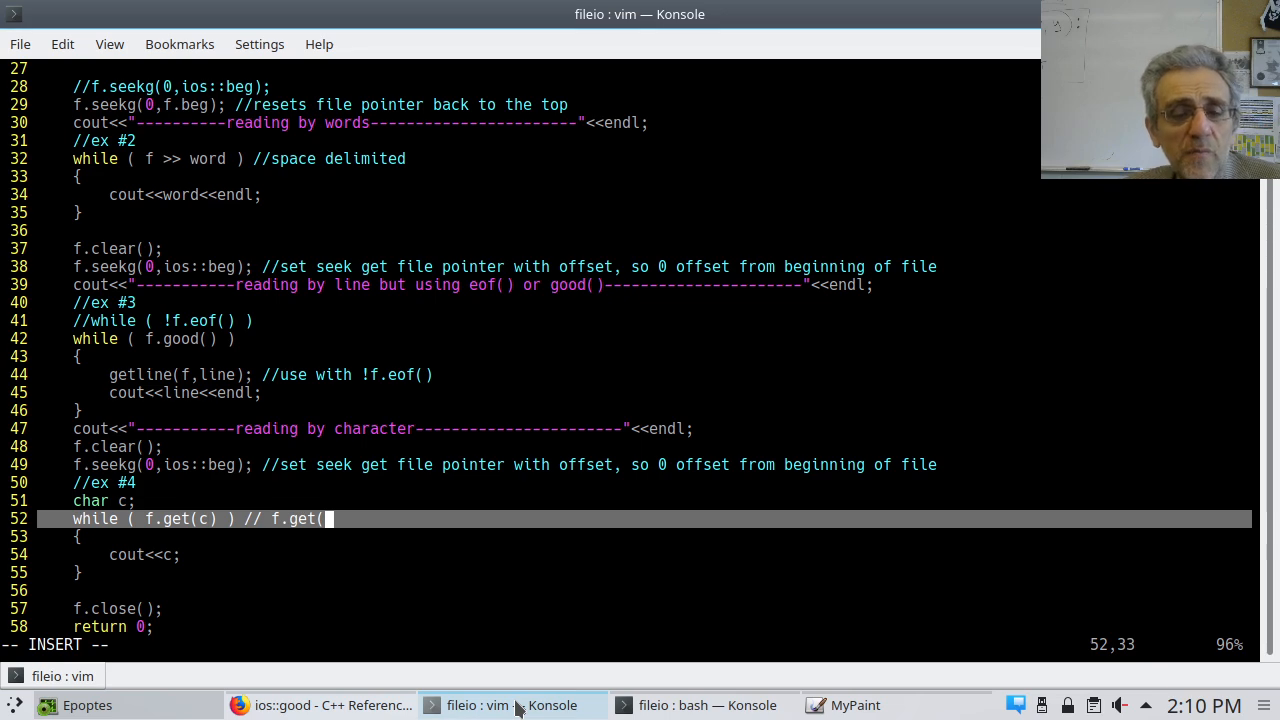
Step: Declare a 32-character buffer char a[32]; below char c
{"action": "key", "text": "Up"}
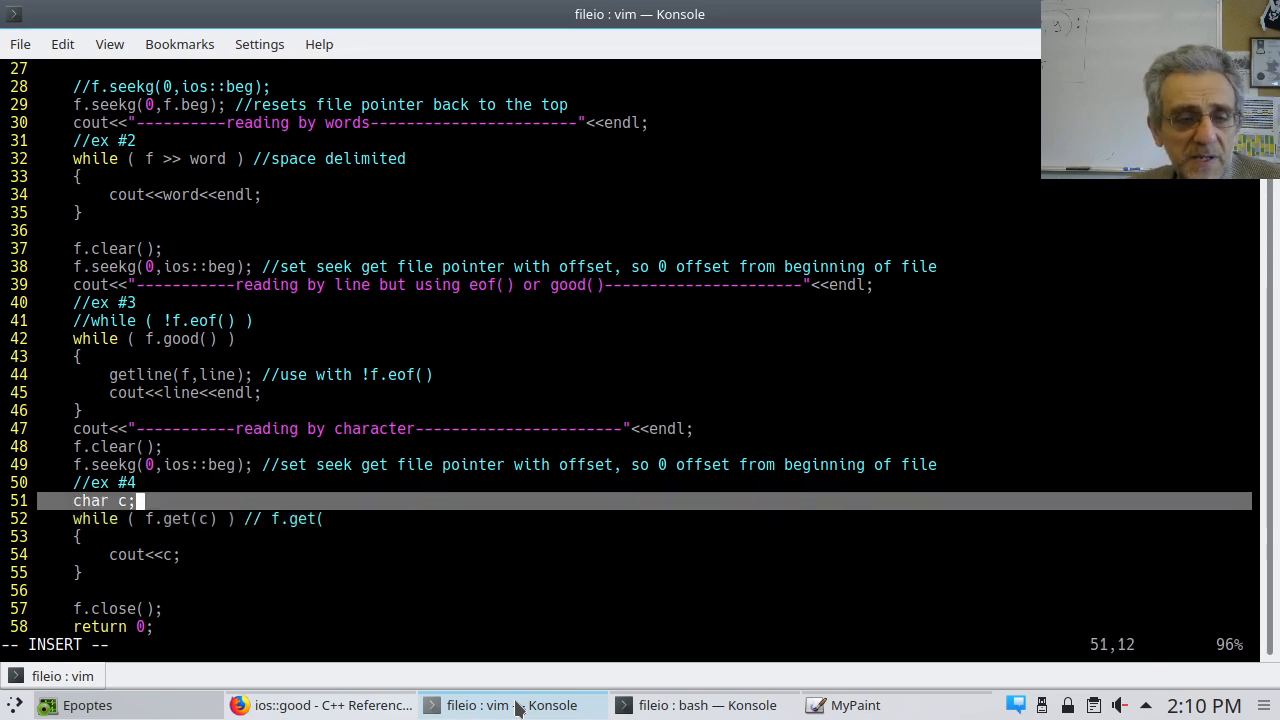
{"action": "type", "text": "chr"}
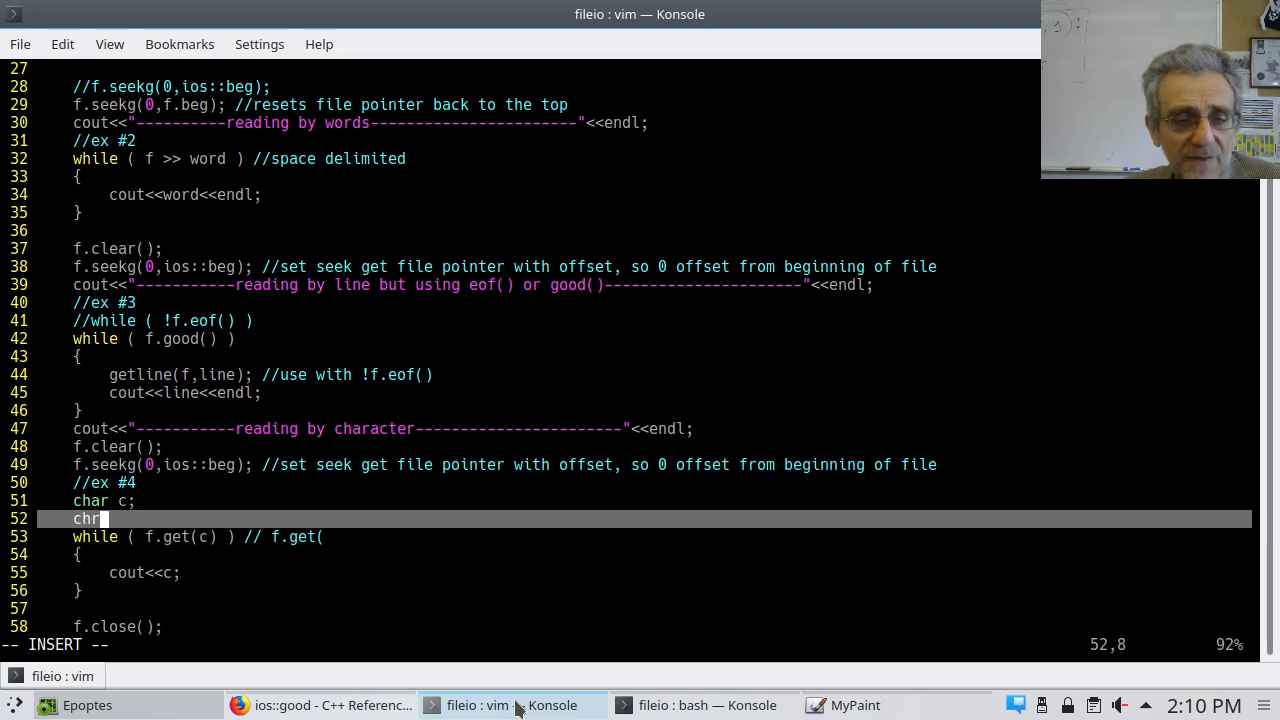
{"action": "type", "text": "ar"}
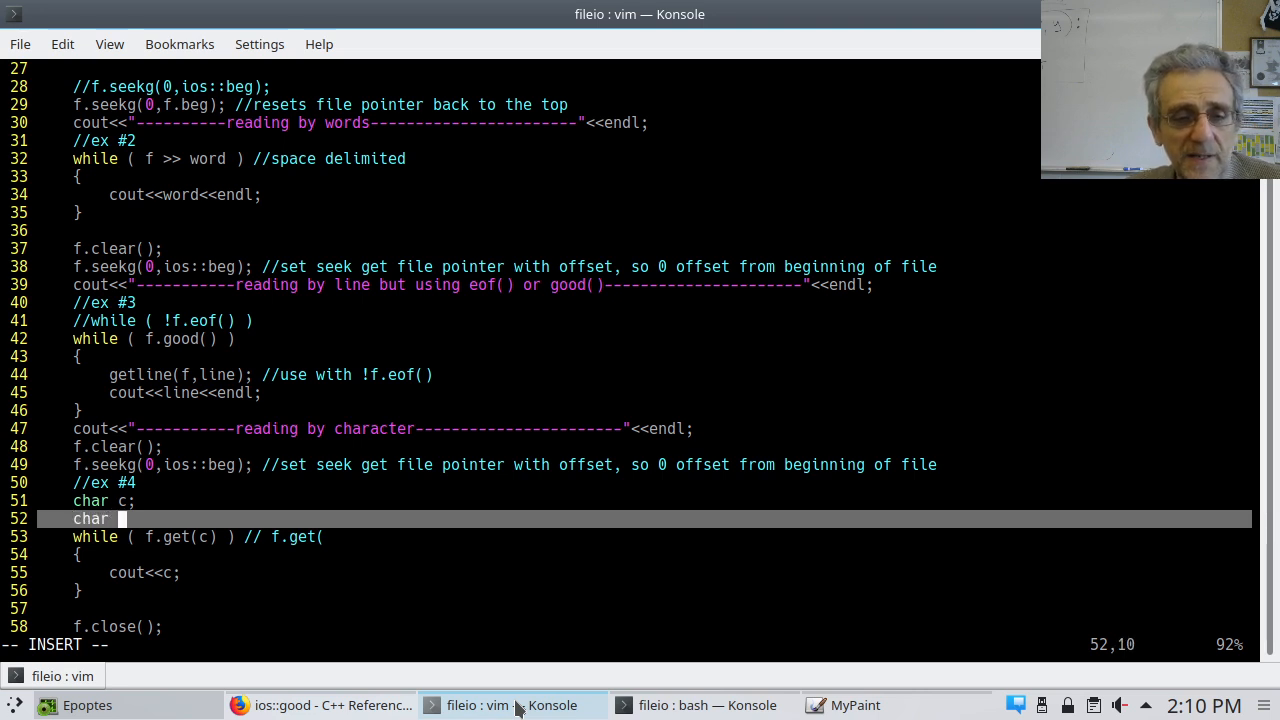
{"action": "type", "text": "a"}
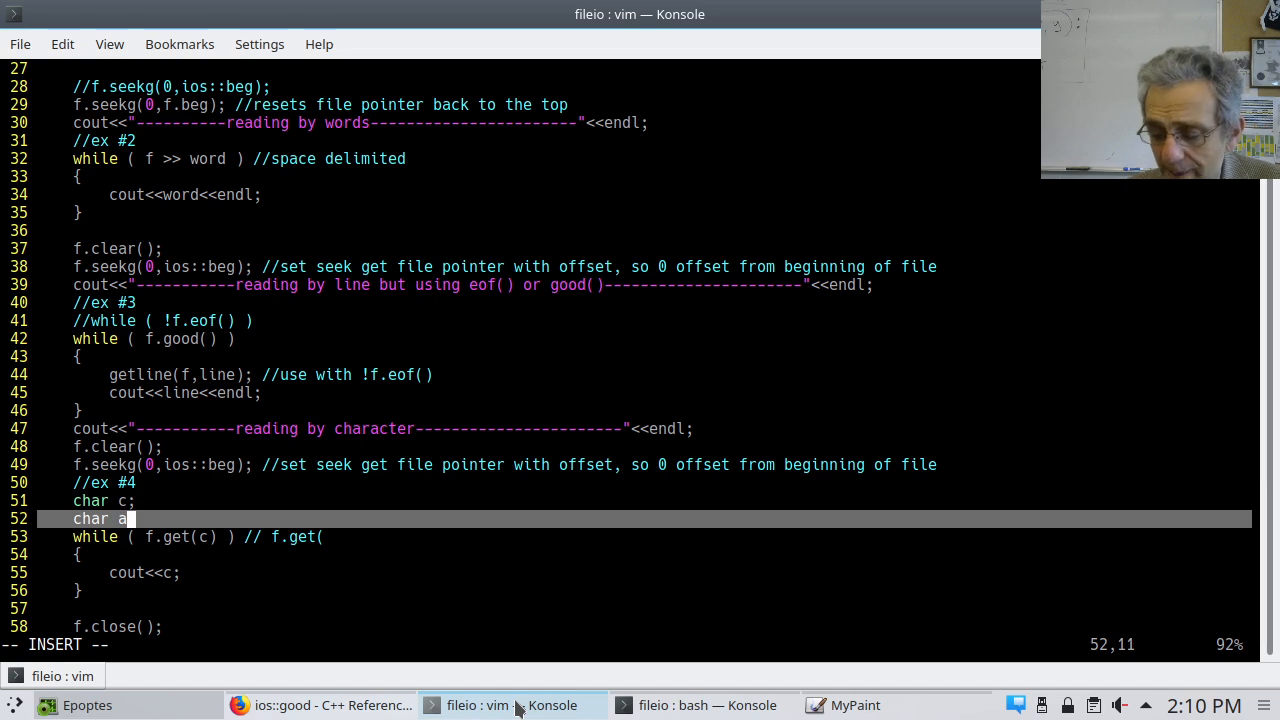
{"action": "type", "text": "["}
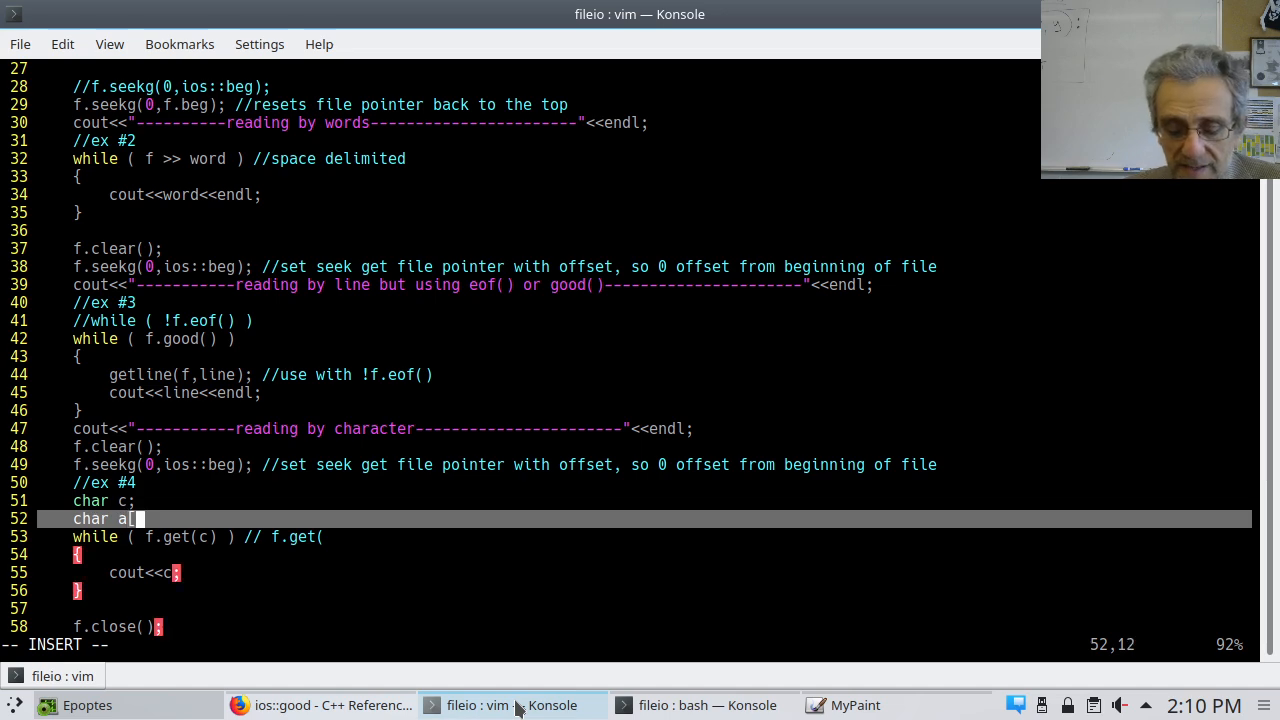
{"action": "type", "text": "32"}
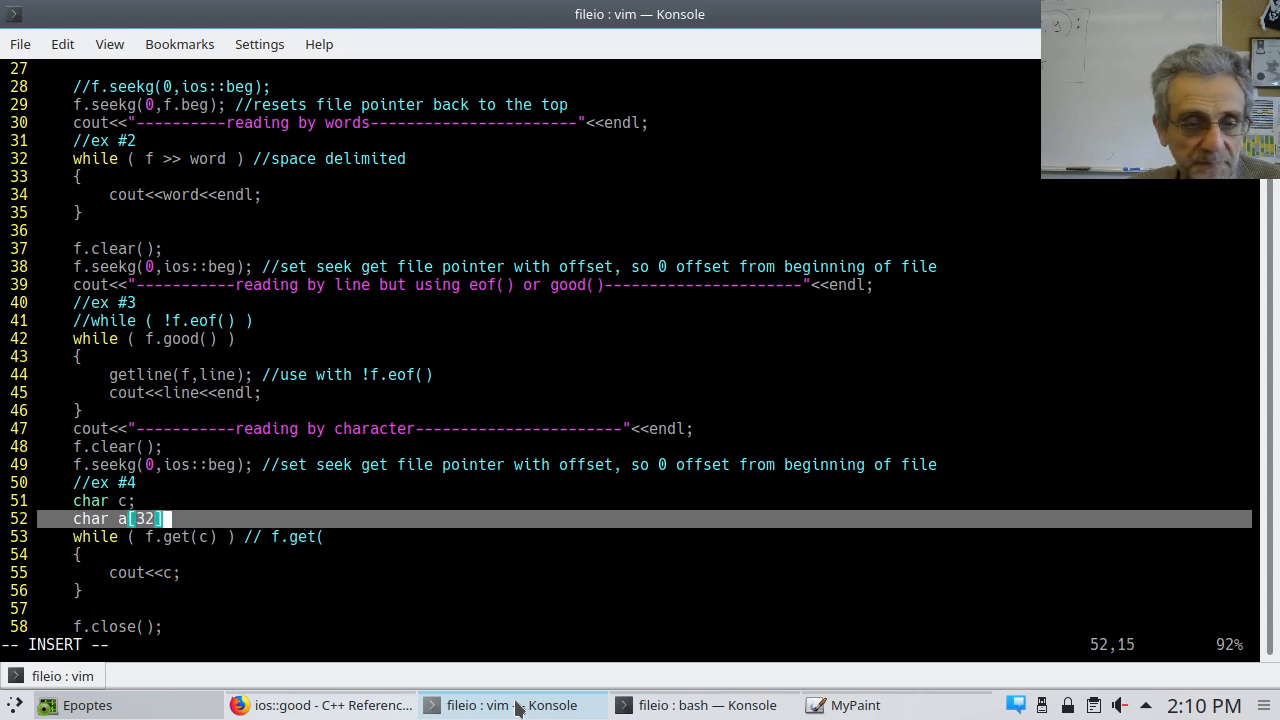
{"action": "type", "text": ";"}
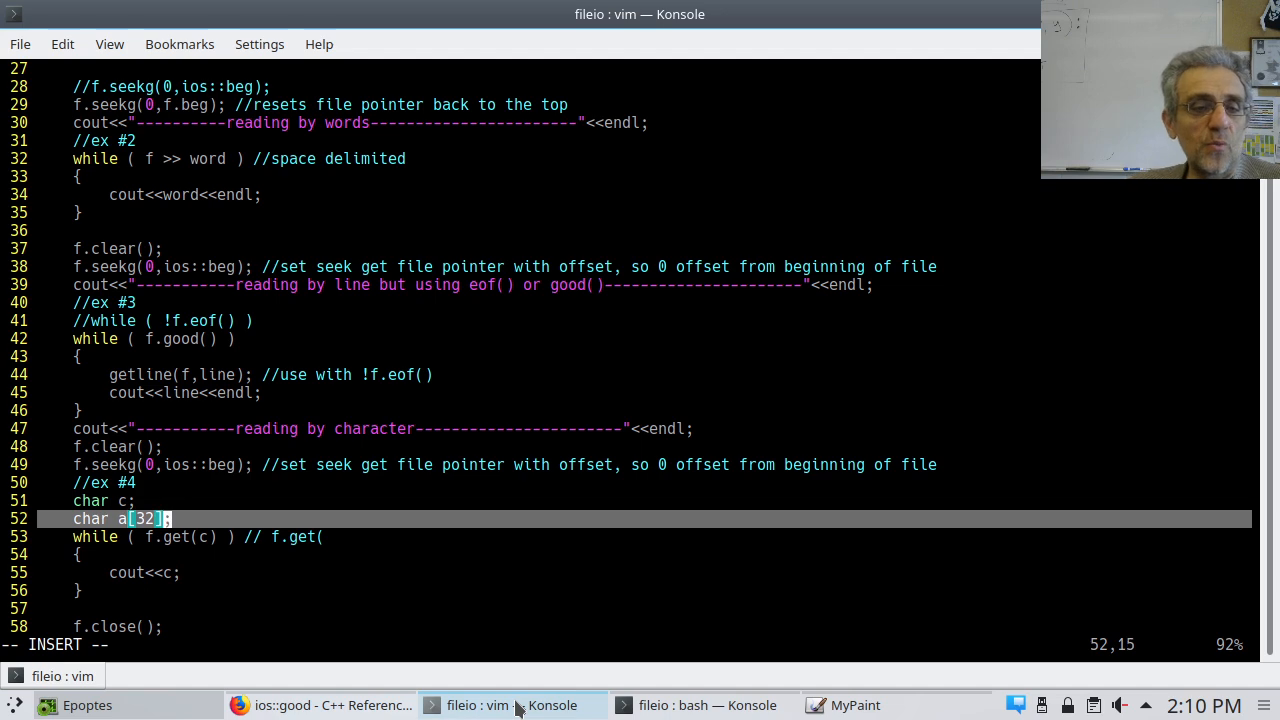
Step: Complete the note as f.get(a,32) and comment out the char a[32] declaration with //
{"action": "key", "text": "Left"}
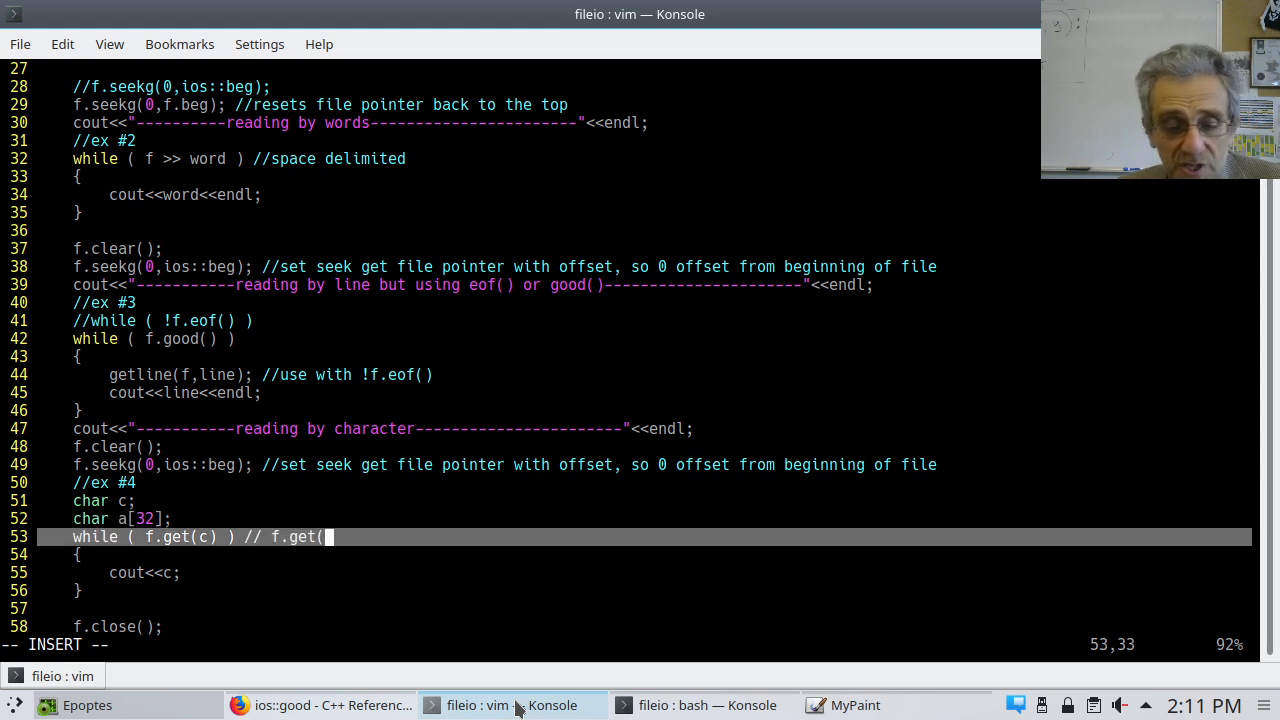
{"action": "type", "text": "a,"}
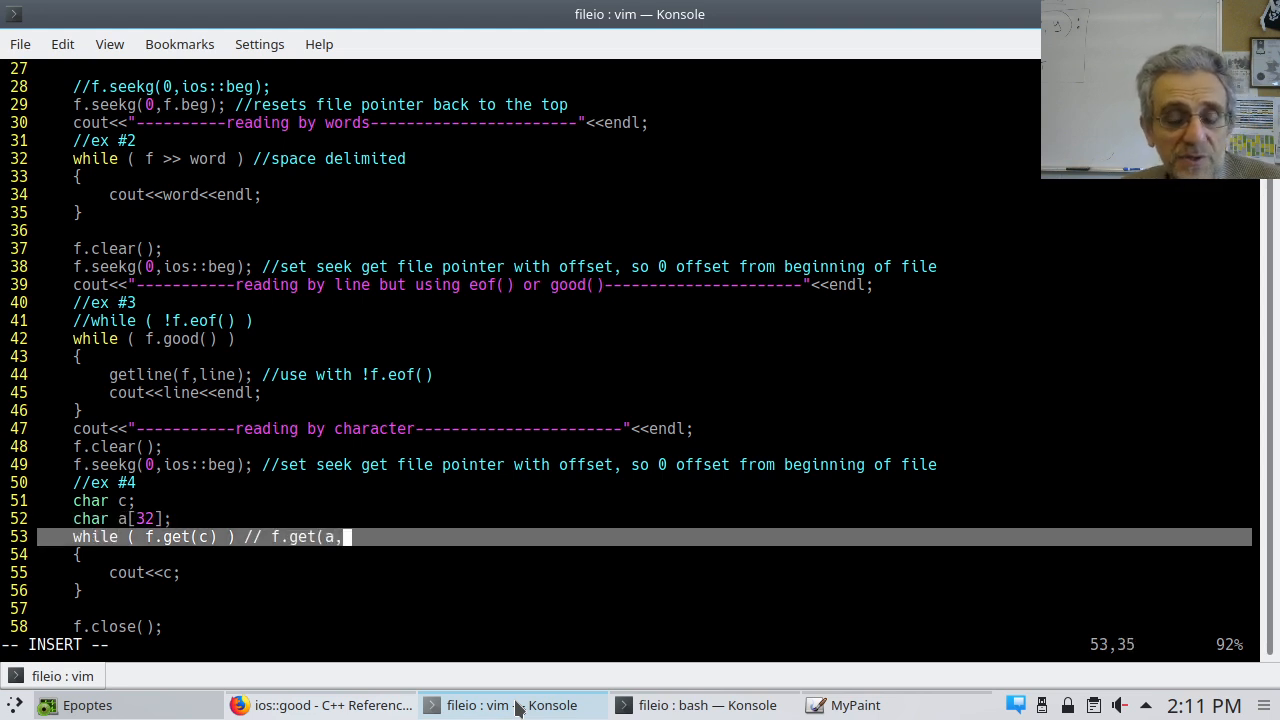
{"action": "type", "text": "32)"}
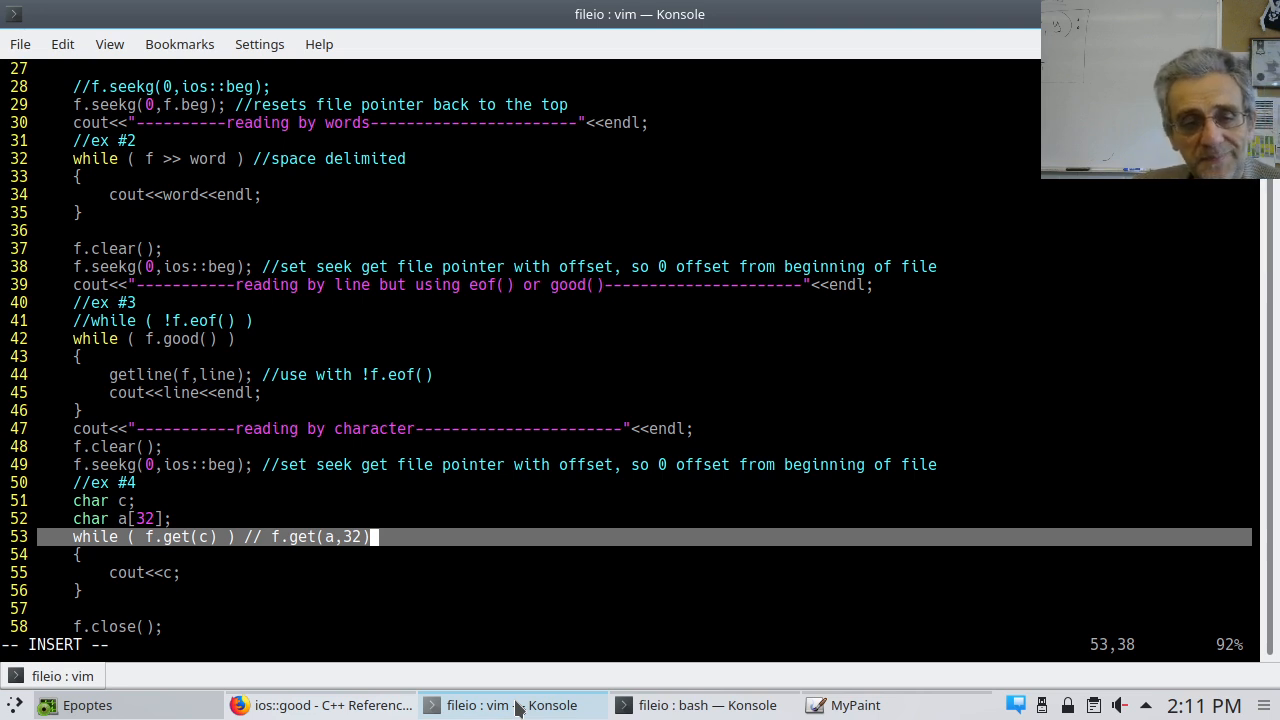
{"action": "key", "text": "Left"}
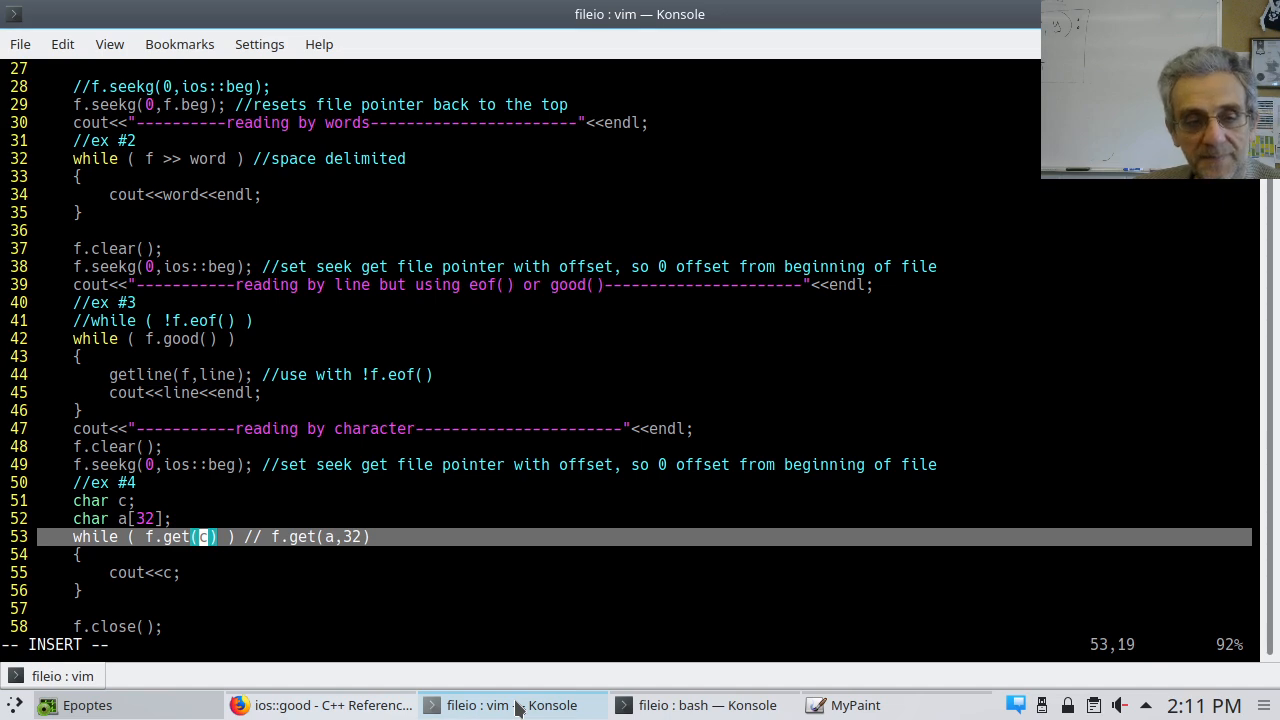
{"action": "key", "text": "Up"}
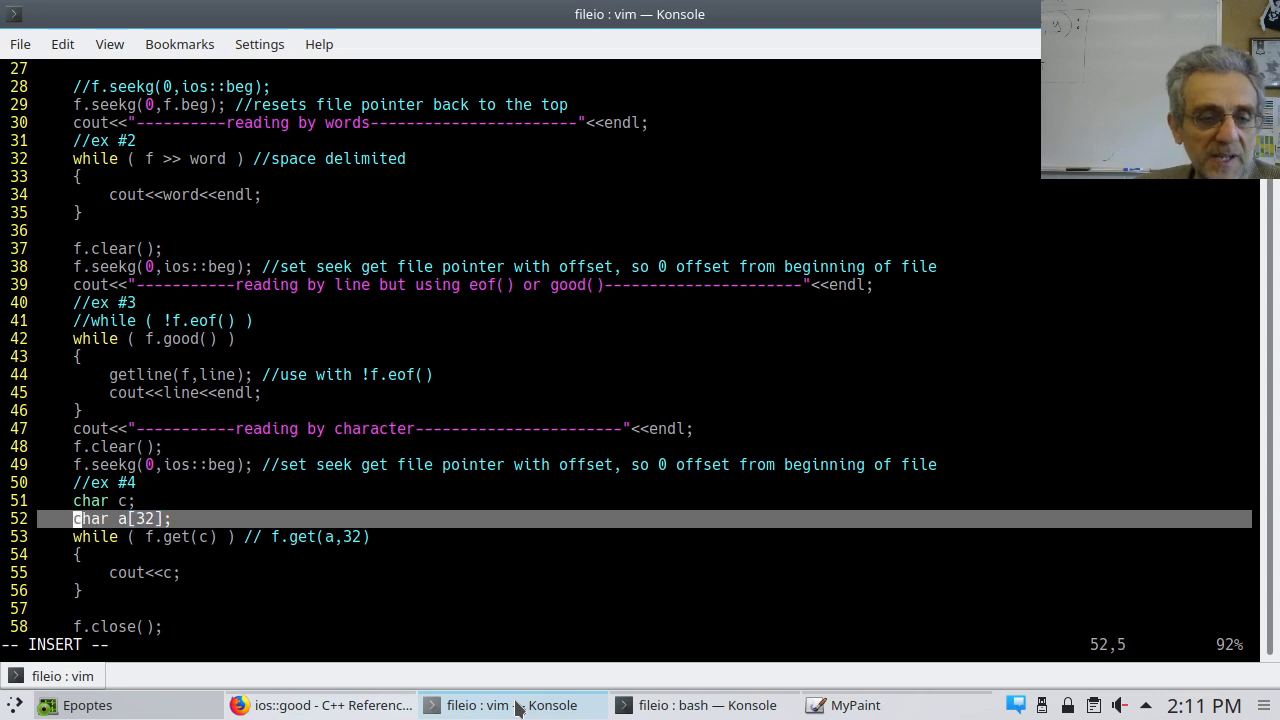
{"action": "type", "text": "//"}
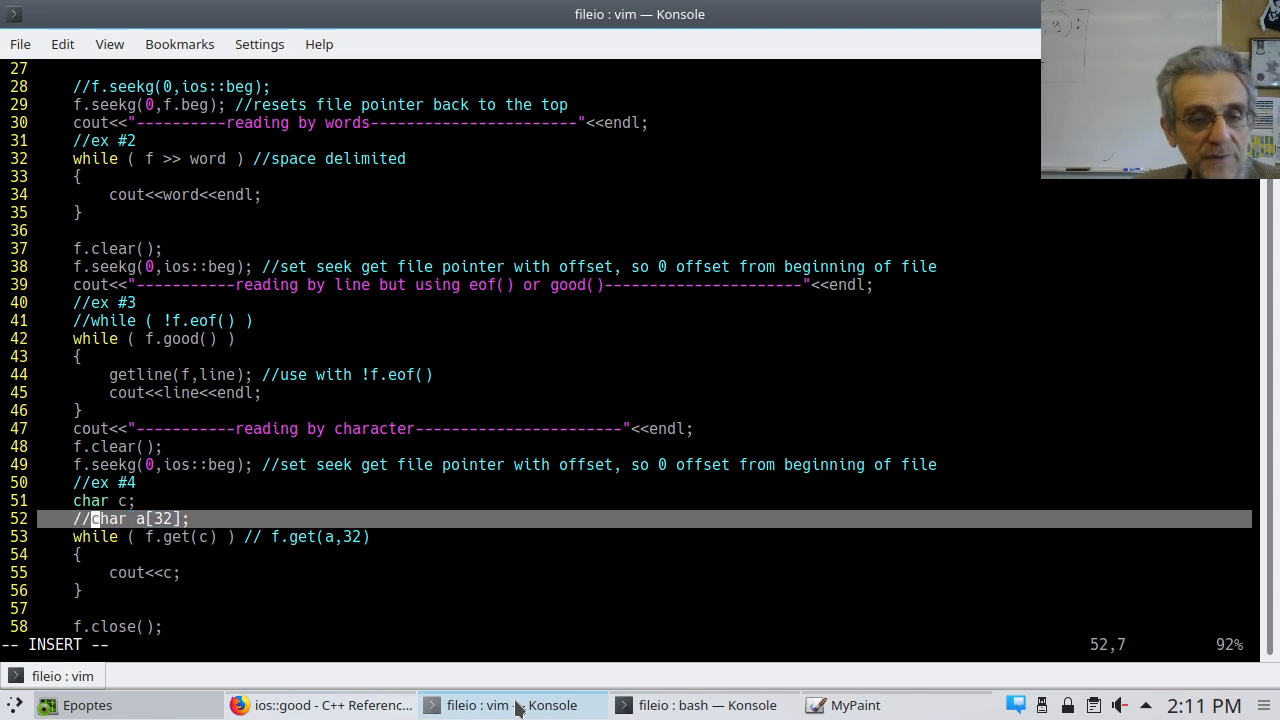
{"action": "key", "text": "Down"}
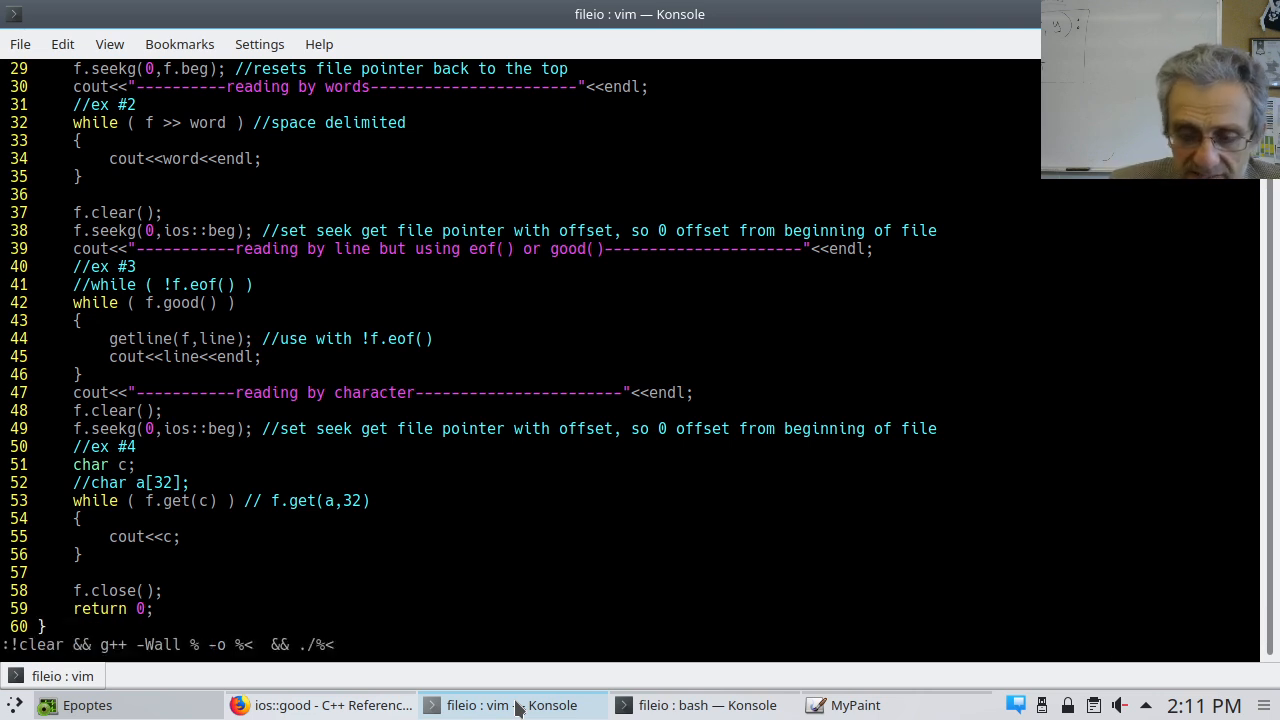
Step: Compile and run with g++ -Wall, showing by-line, by-words, good() and by-character output
{"action": "key", "text": "Return"}
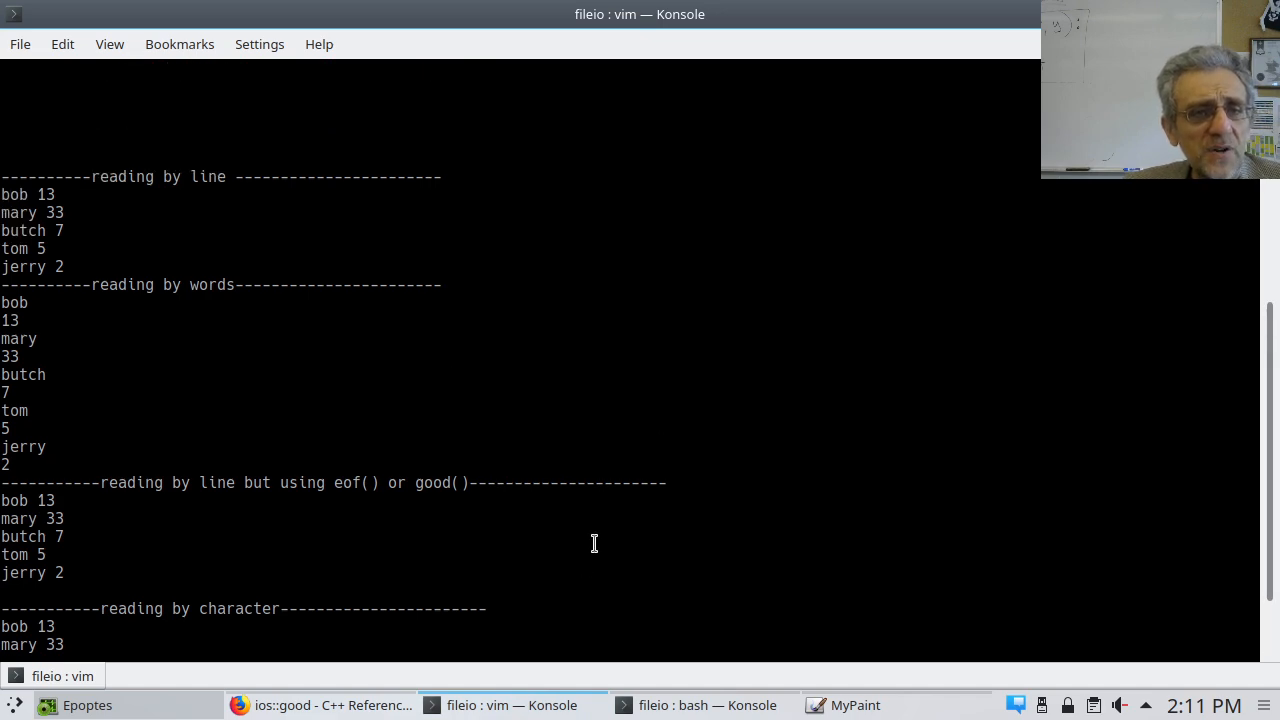
{"action": "scroll", "scroll_direction": "up", "scroll_amount": 3}
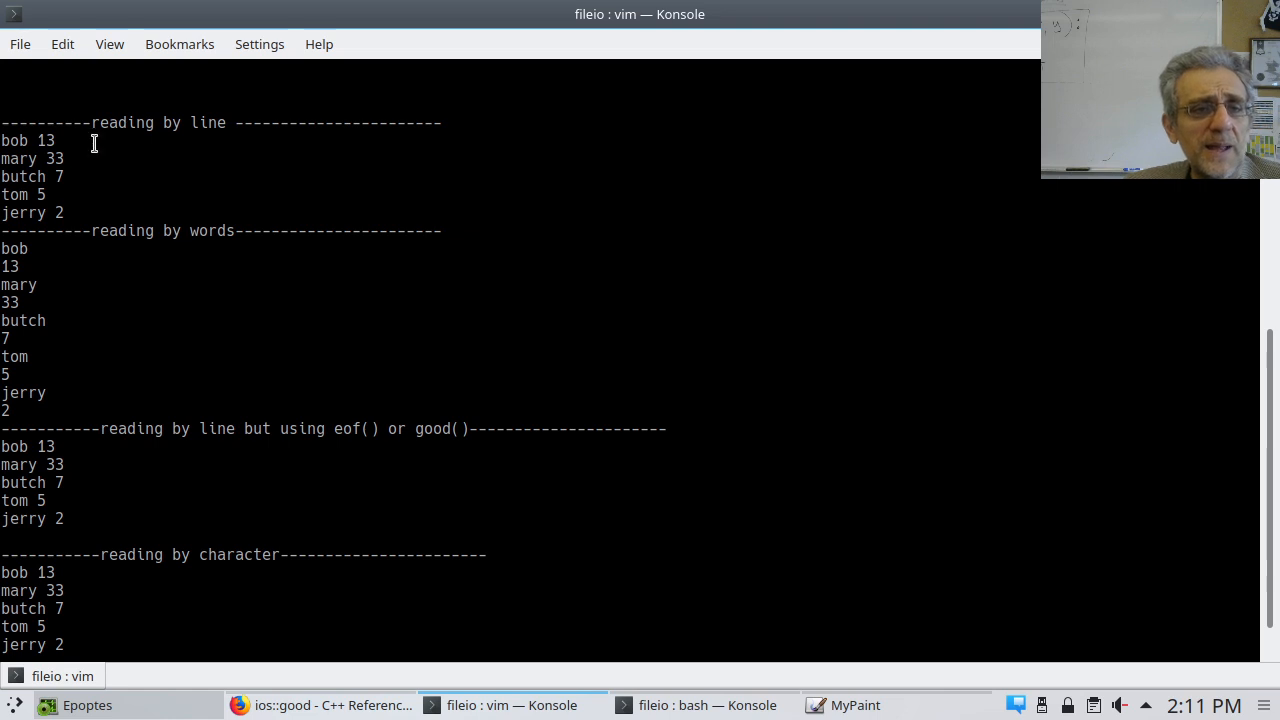
{"action": "mouse_move", "coordinate": [104, 240]}
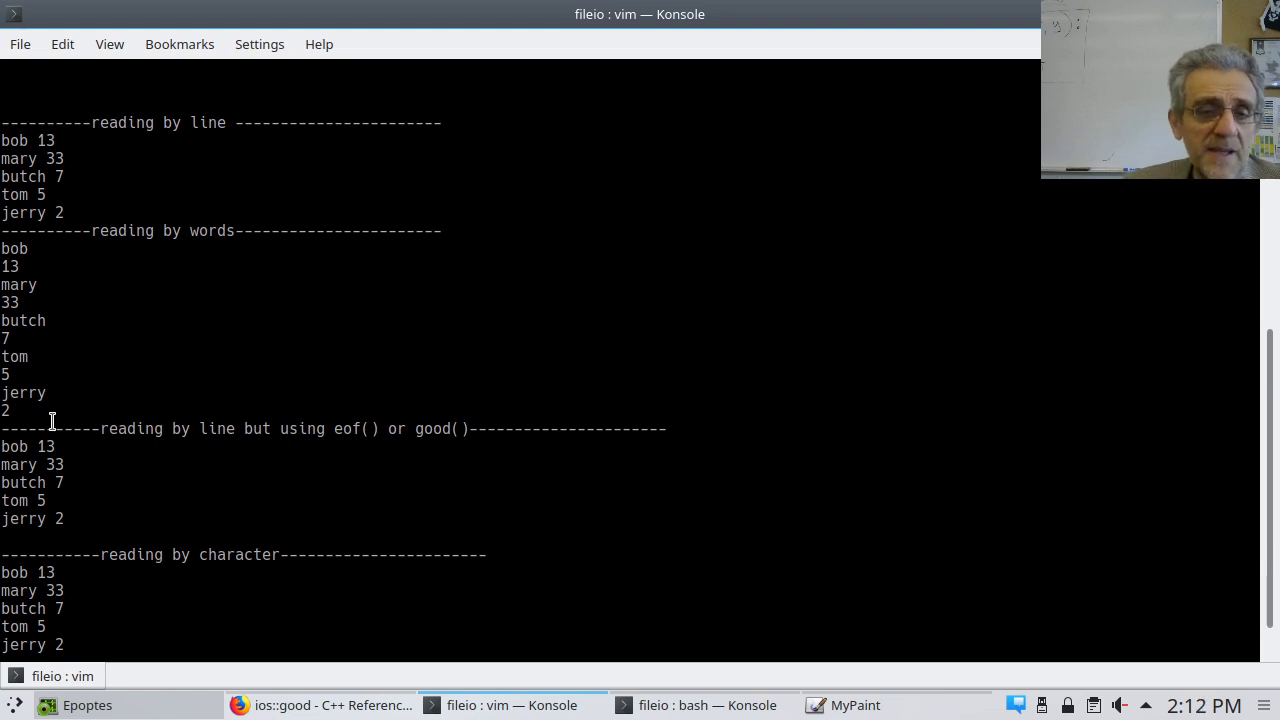
{"action": "mouse_move", "coordinate": [90, 426]}
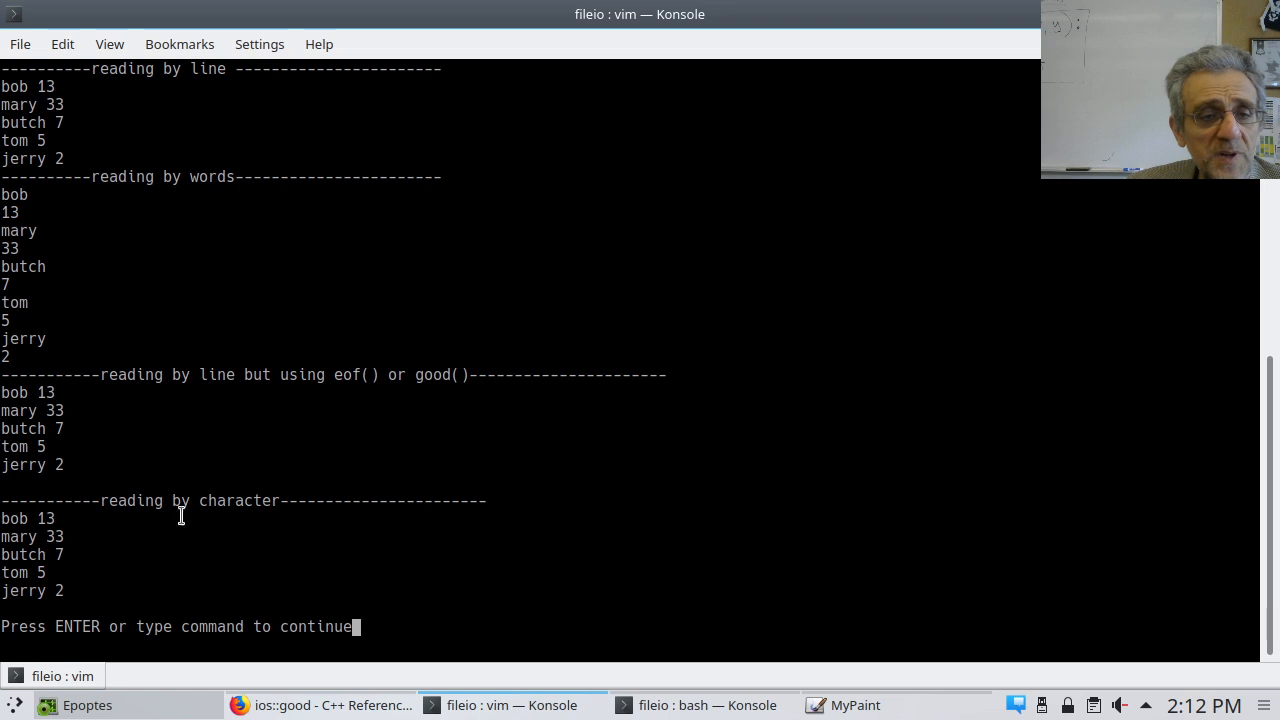
{"action": "mouse_move", "coordinate": [64, 590]}
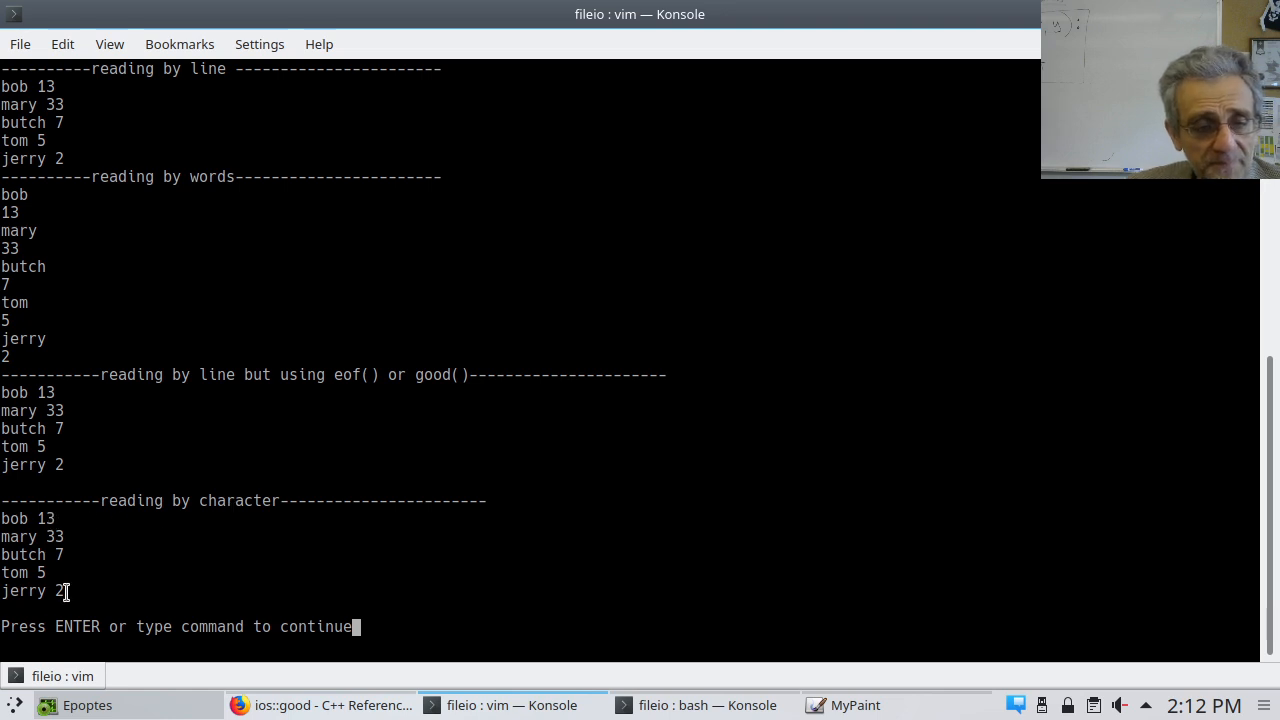
{"action": "mouse_move", "coordinate": [362, 458]}
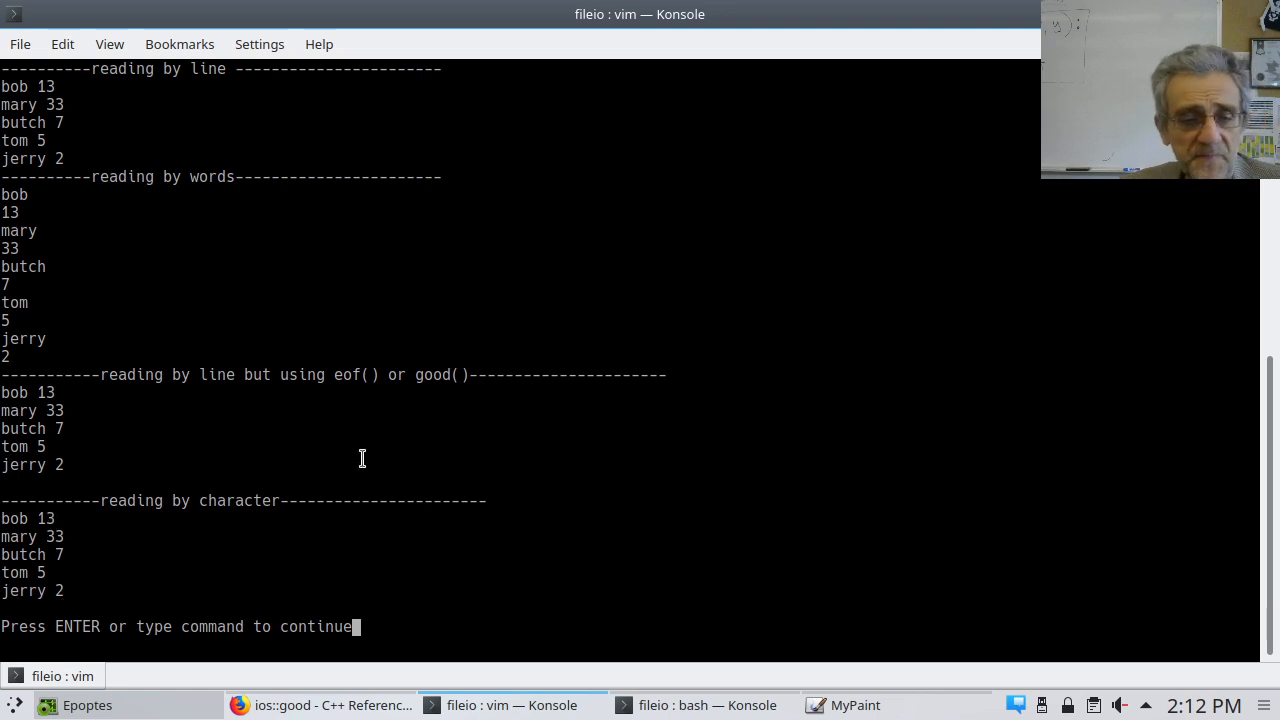
Step: Switch example 4 to while(f.get(a,32)) with cout<<a and rerun, printing only 'bob 13'
{"action": "key", "text": "Return"}
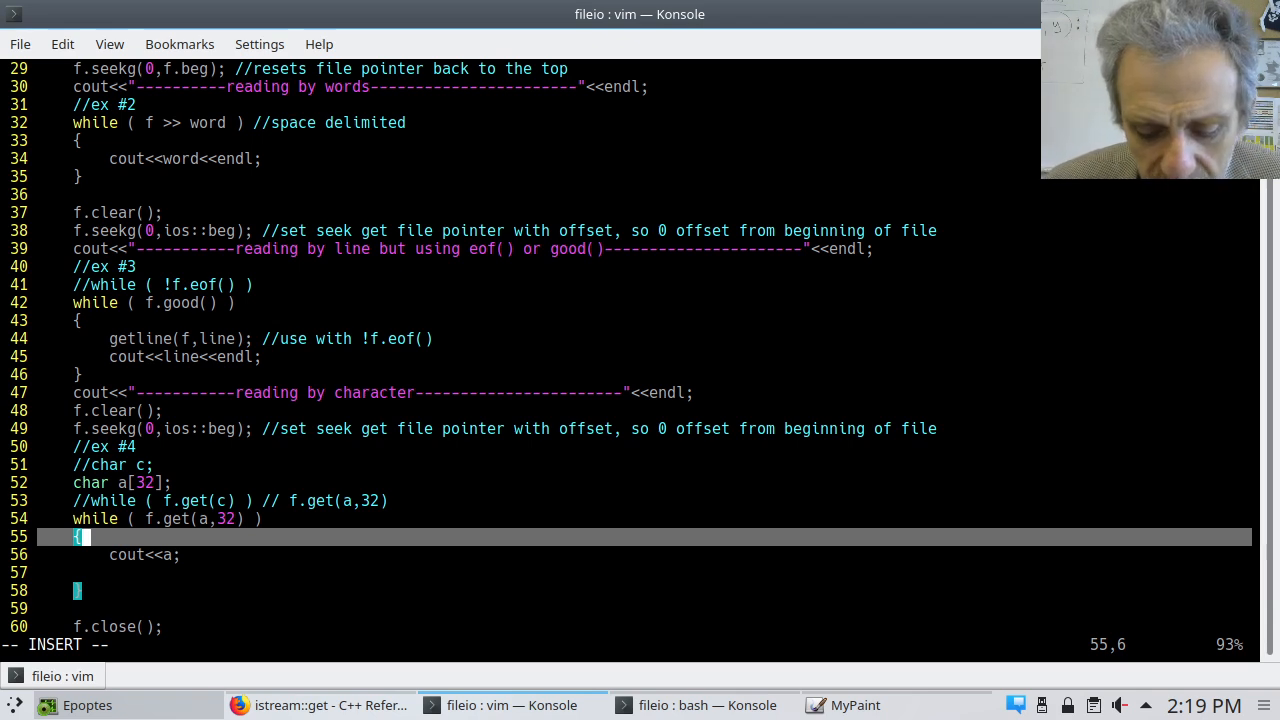
{"action": "key", "text": "Escape"}
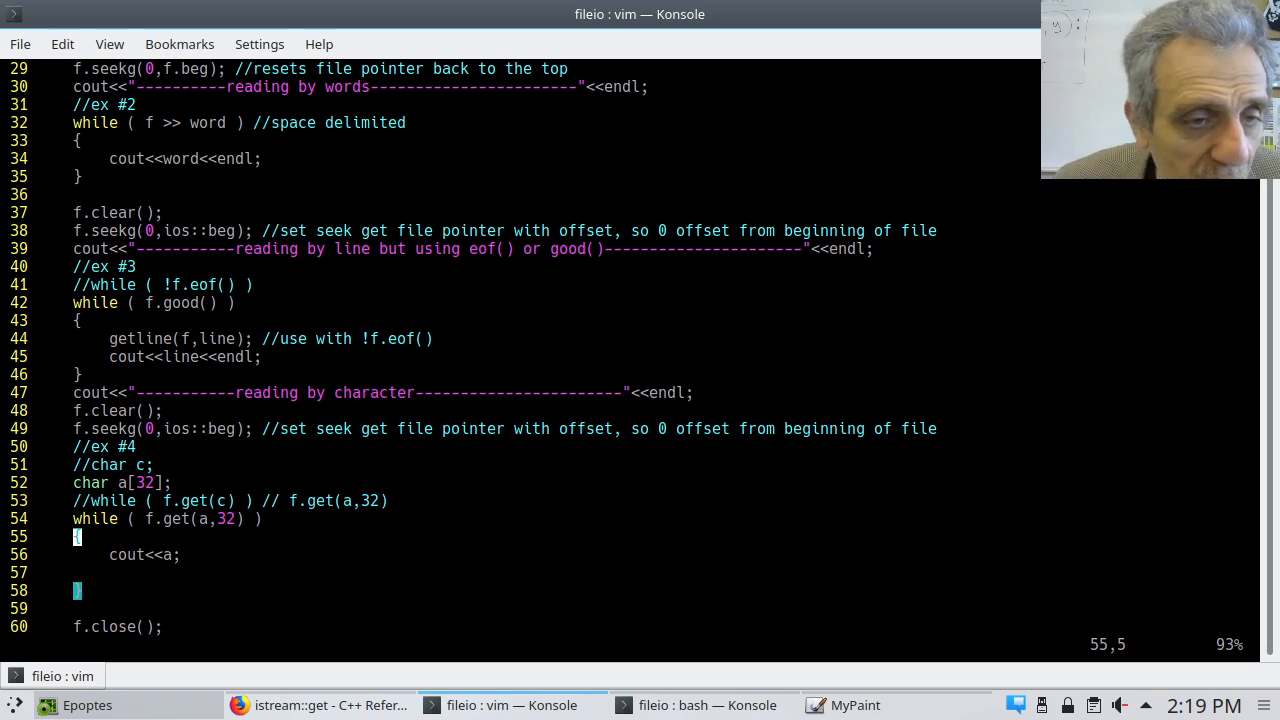
{"action": "key", "text": "Up"}
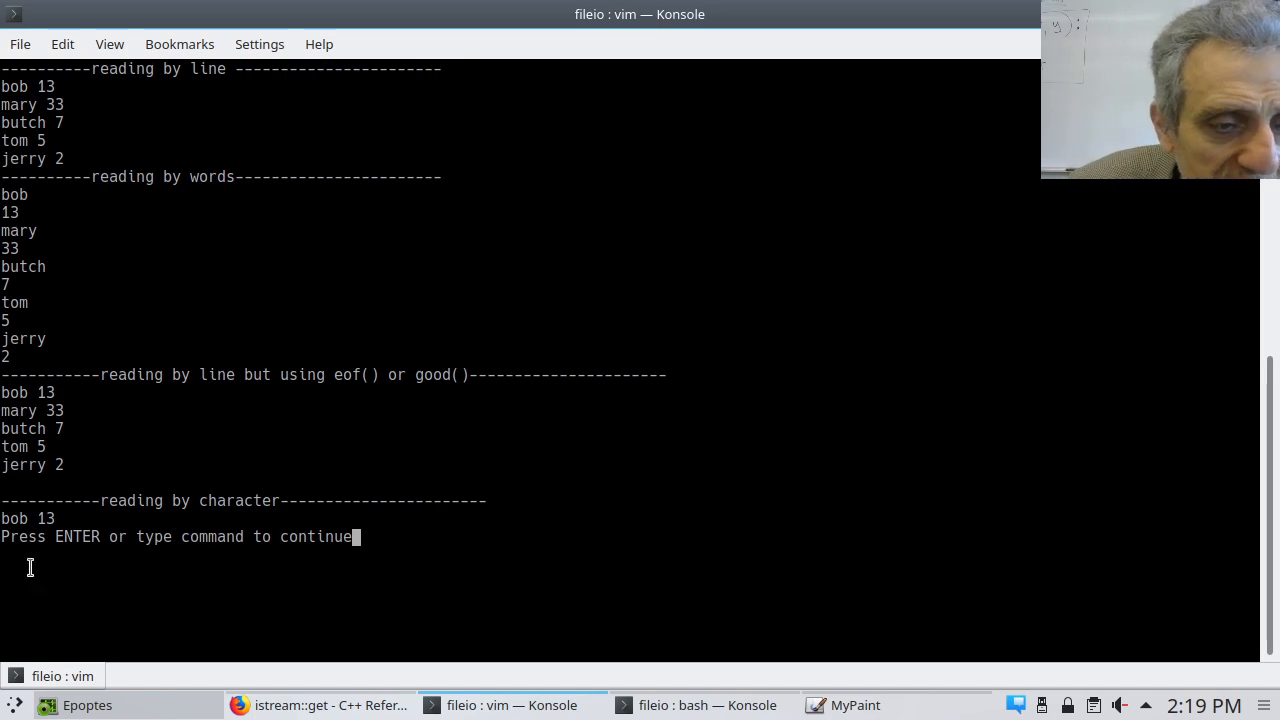
{"action": "mouse_move", "coordinate": [66, 510]}
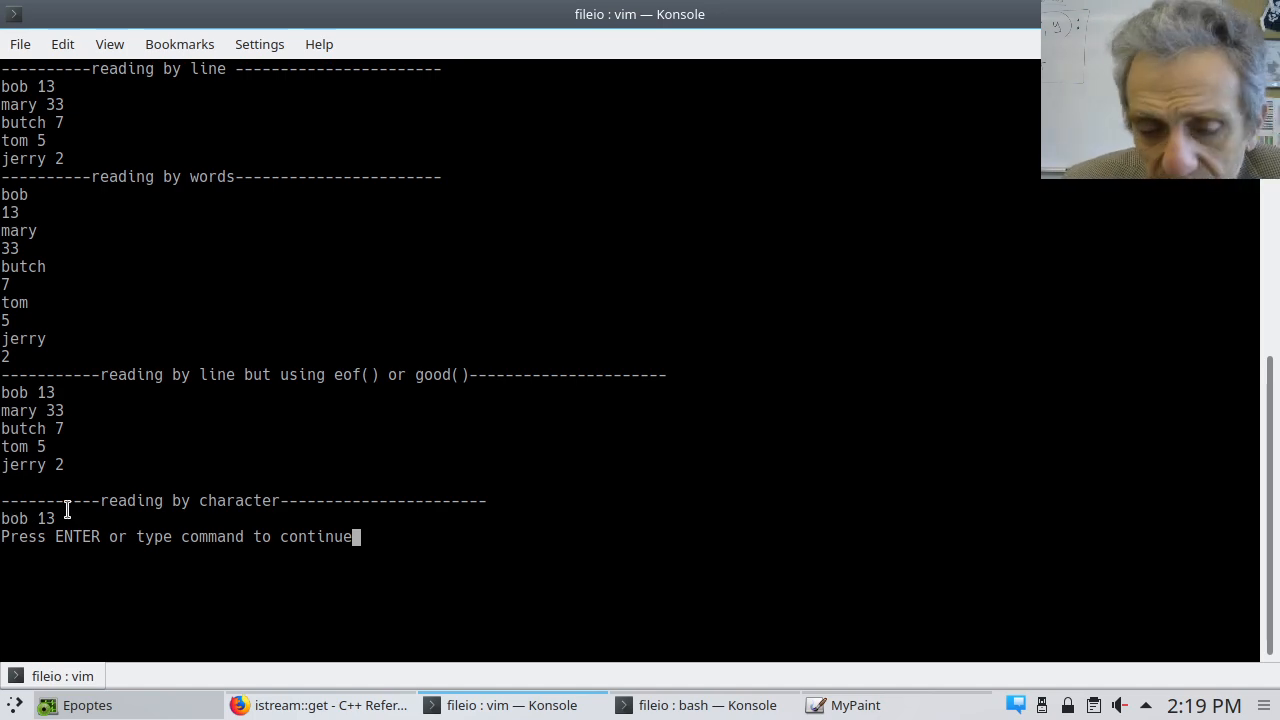
{"action": "key", "text": "Return"}
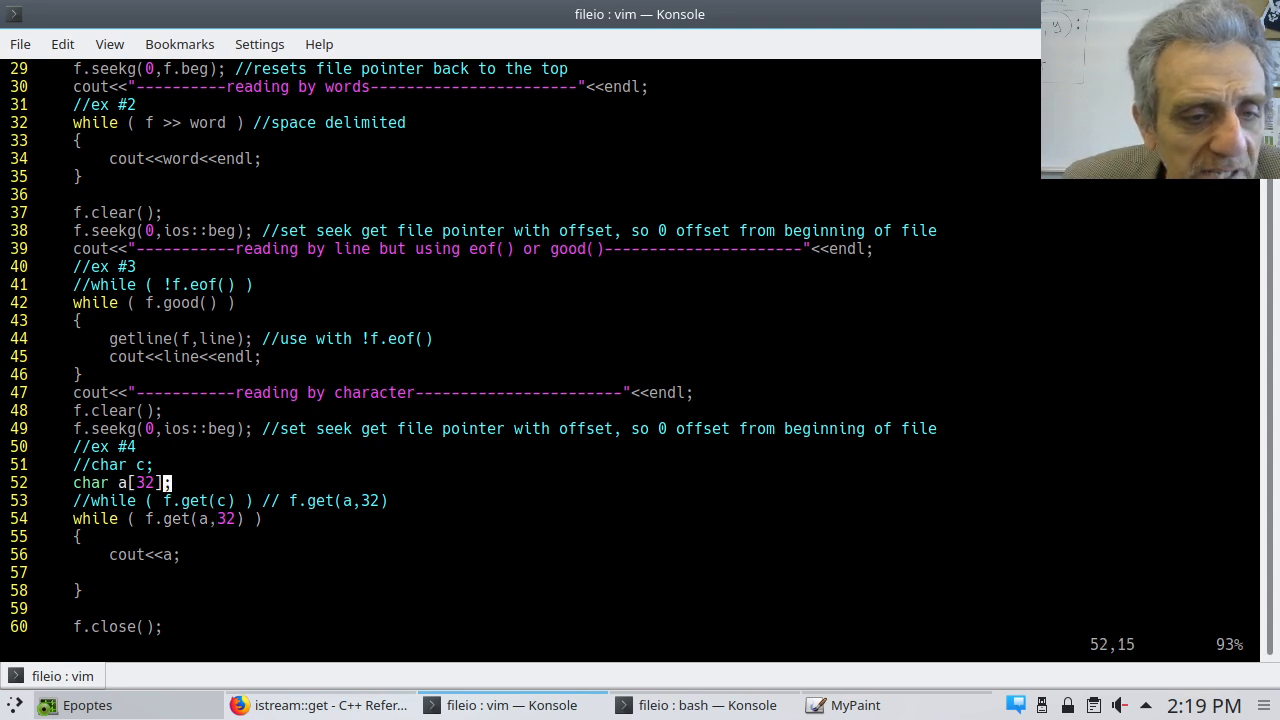
Step: Remove the f.get(a,32) note, print c again in the loop and rerun to show all five names
{"action": "key", "text": "i"}
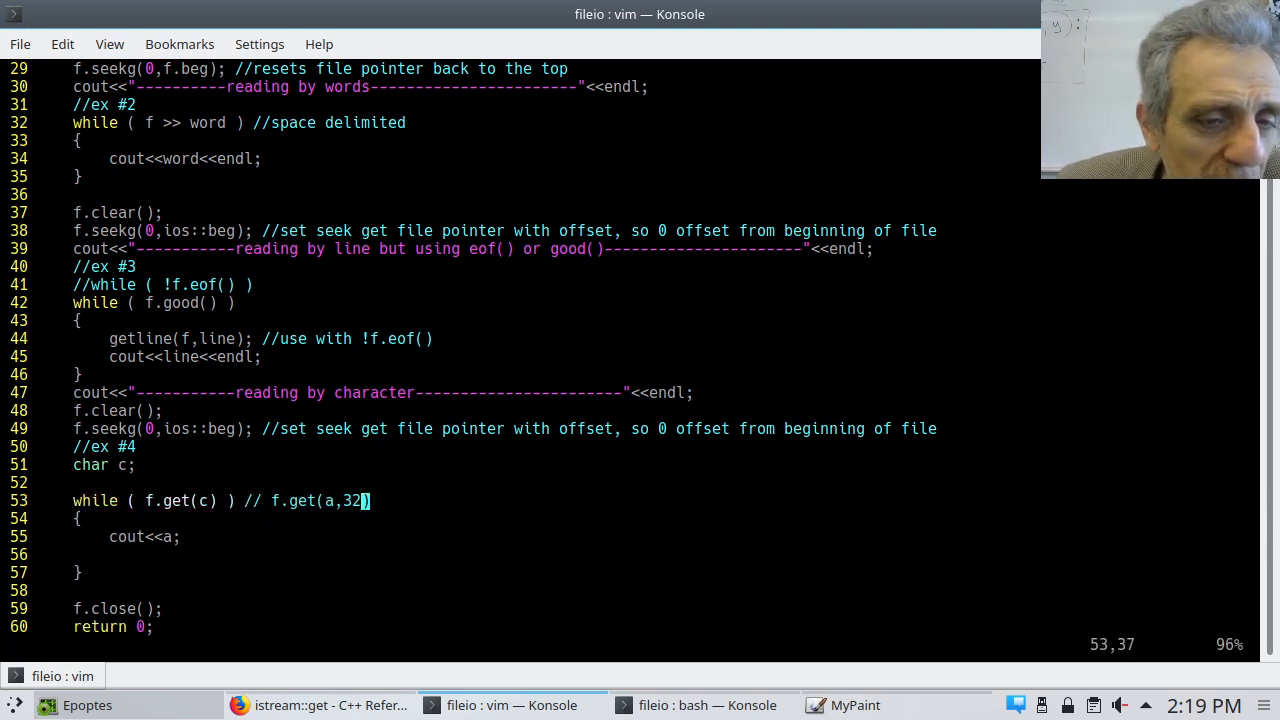
{"action": "key", "text": "i"}
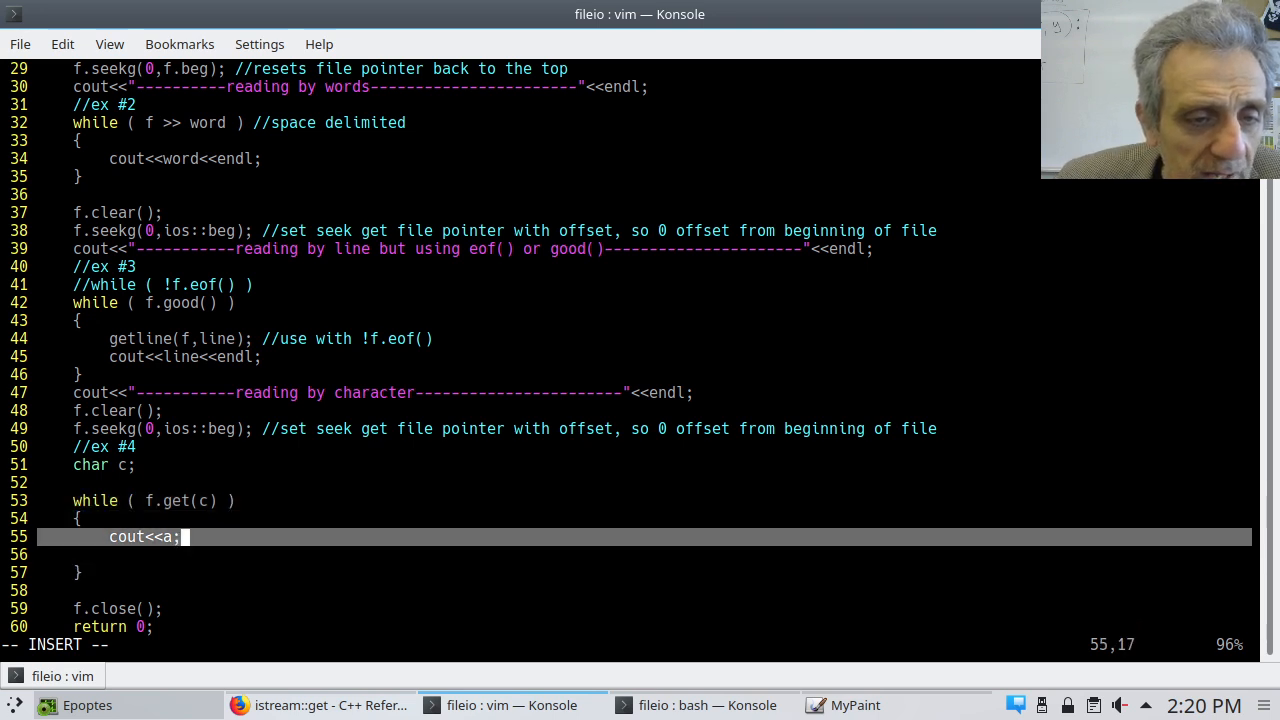
{"action": "type", "text": "c"}
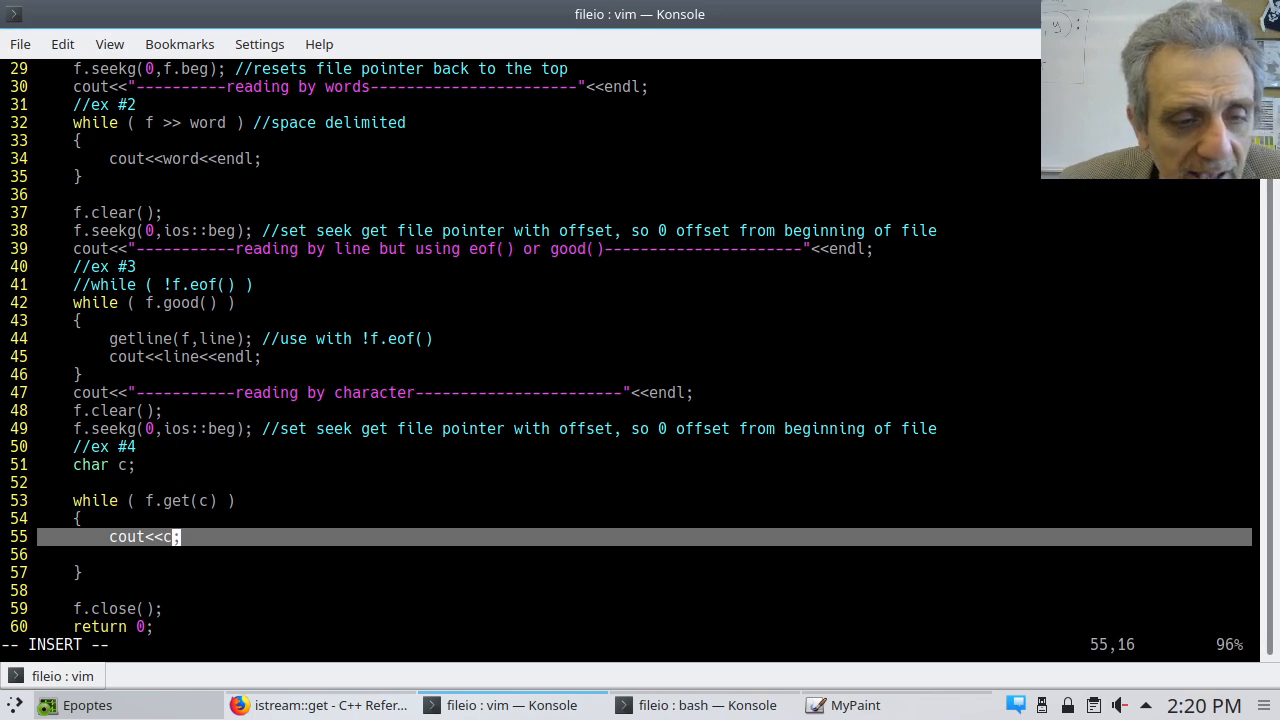
{"action": "key", "text": "Escape"}
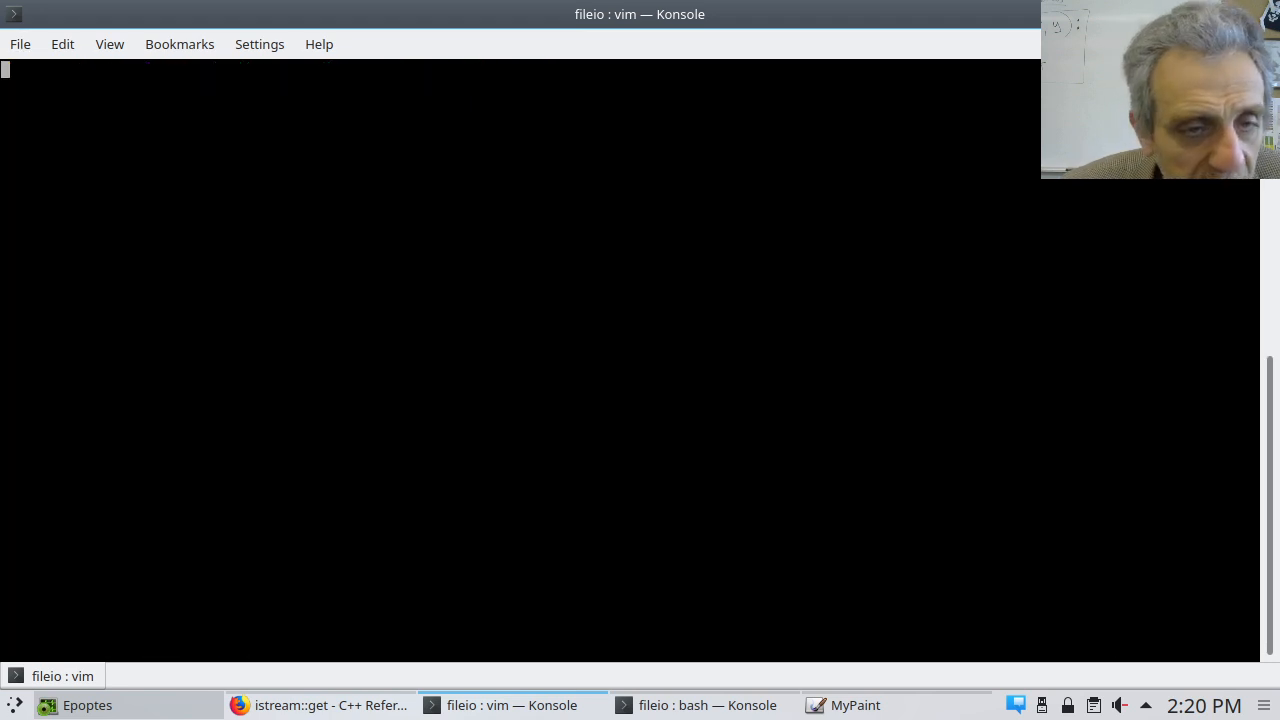
{"action": "key", "text": "Return"}
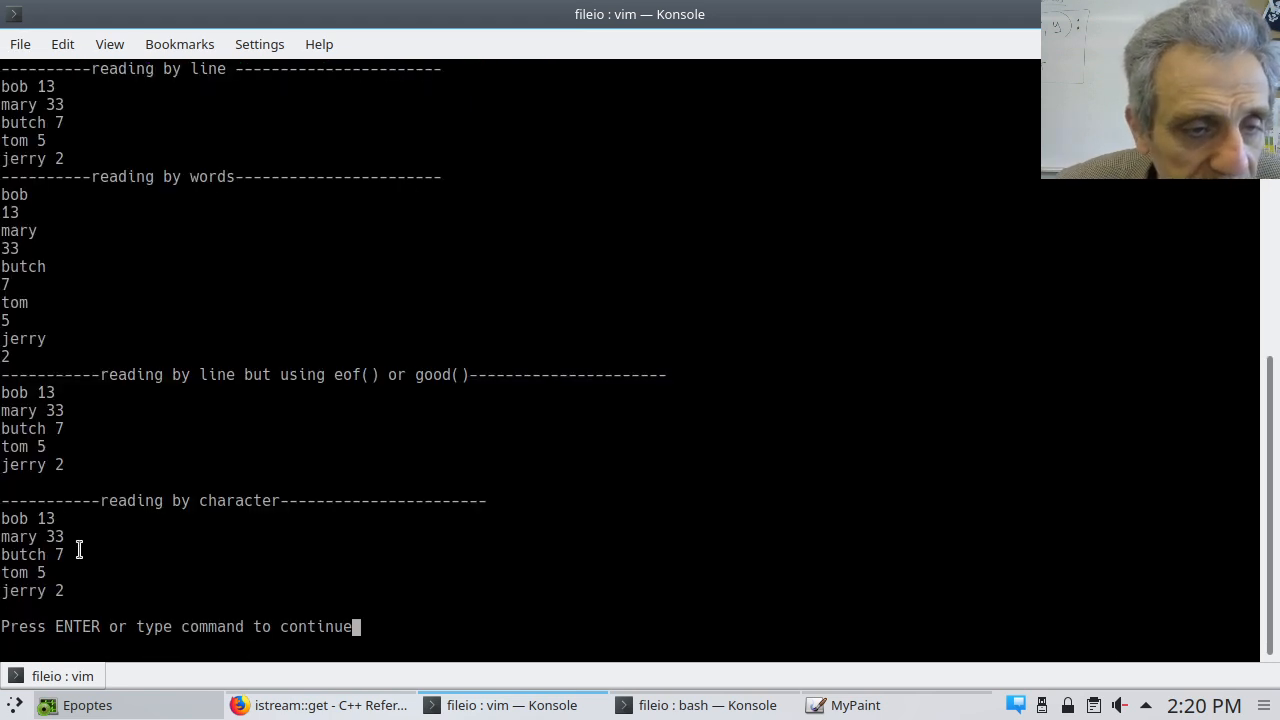
{"action": "key", "text": "Return"}
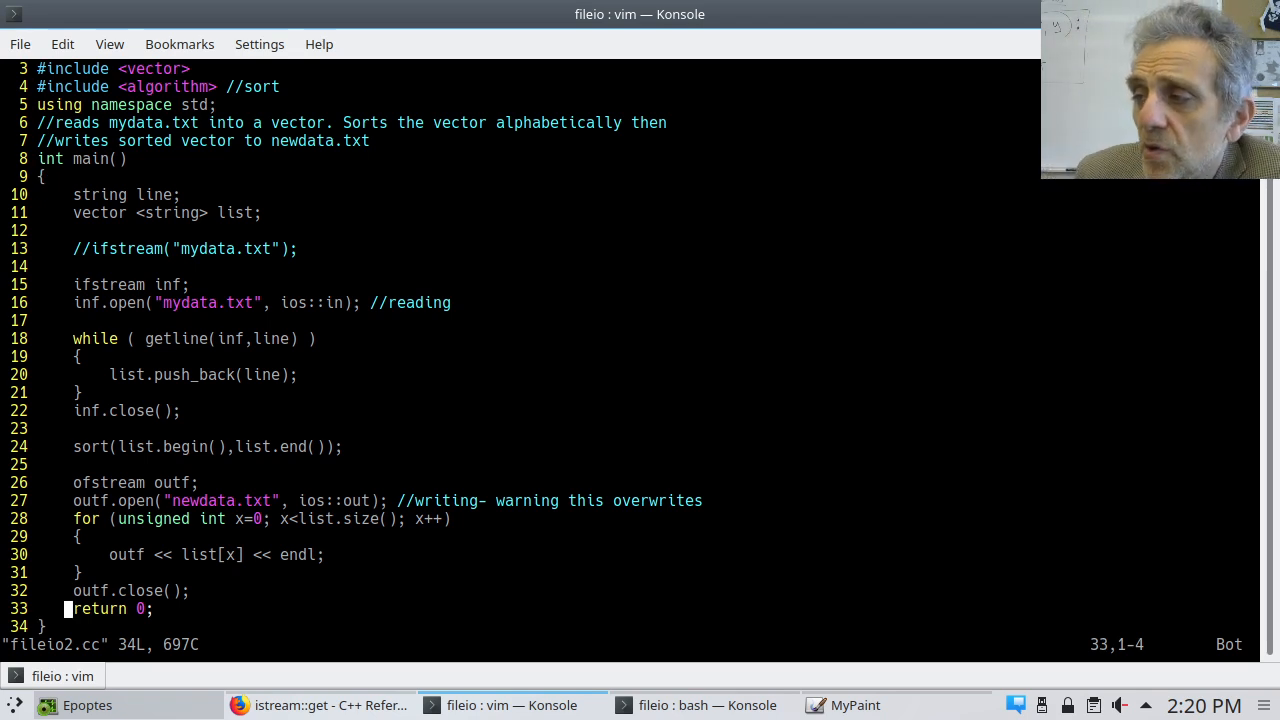
Step: Walk fileio2.cc from the top down to the outf.open("newdata.txt") write line
{"action": "key", "text": "k"}
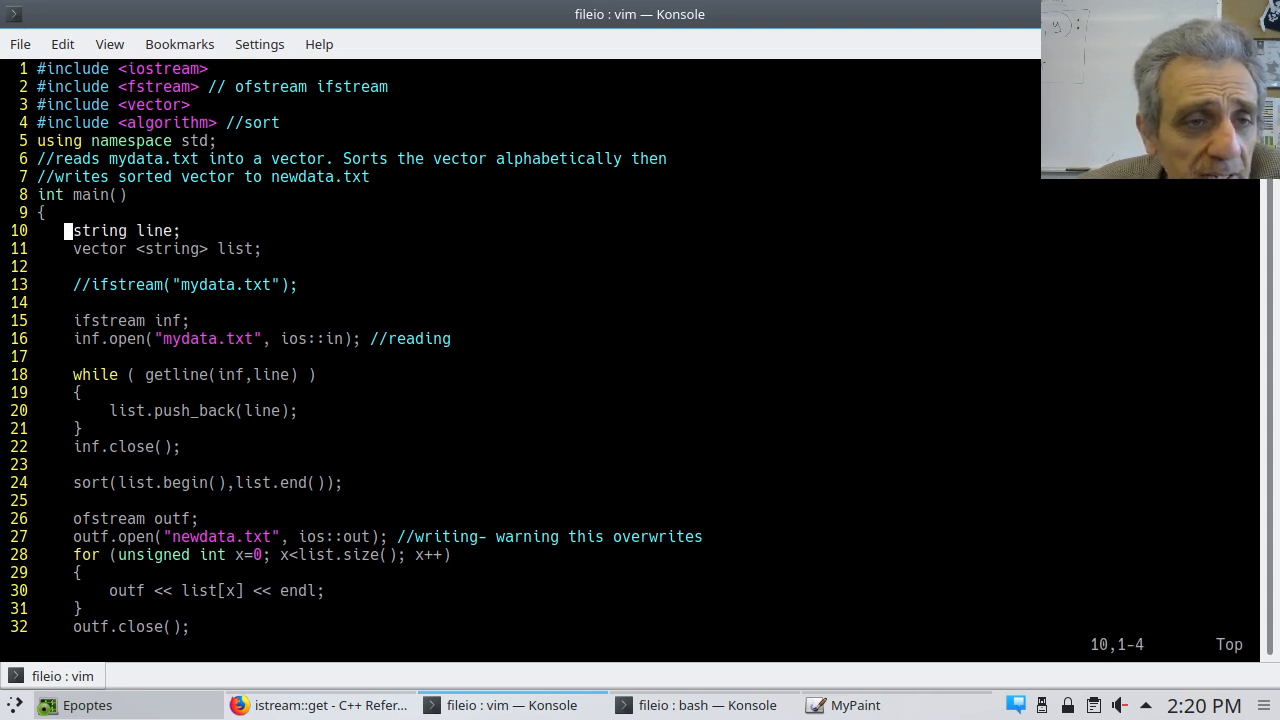
{"action": "key", "text": "j"}
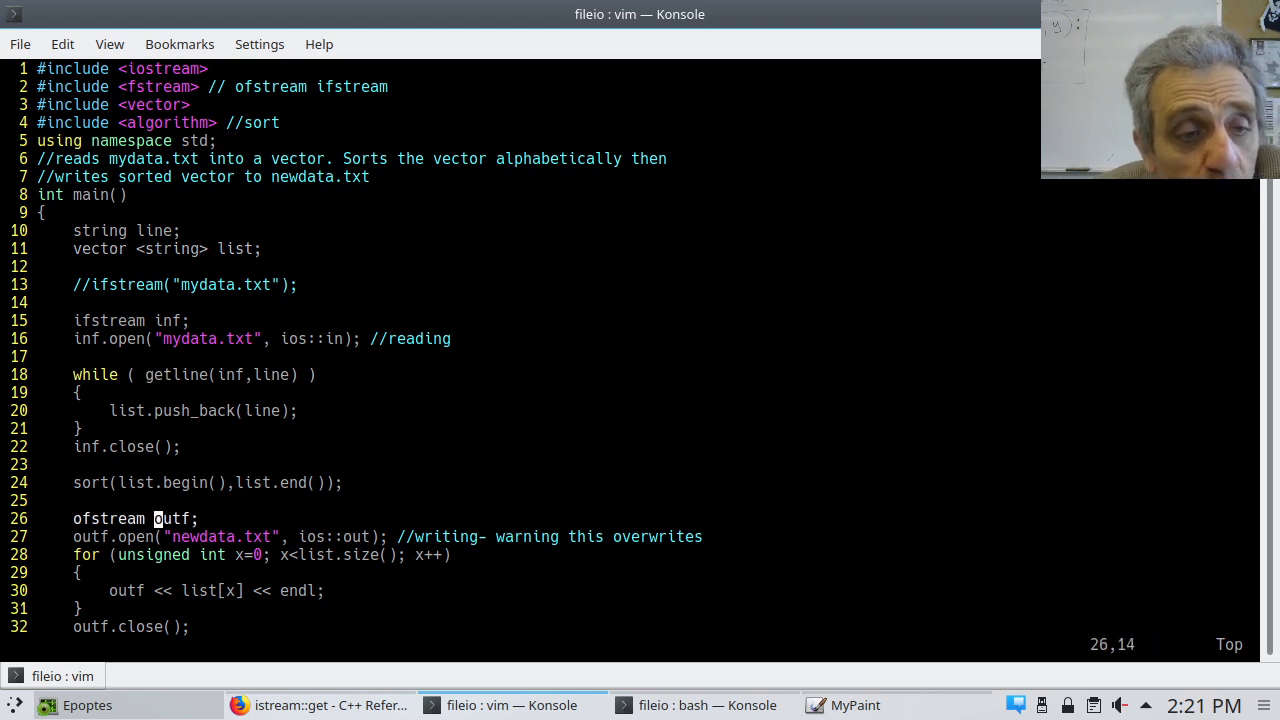
{"action": "key", "text": "Up"}
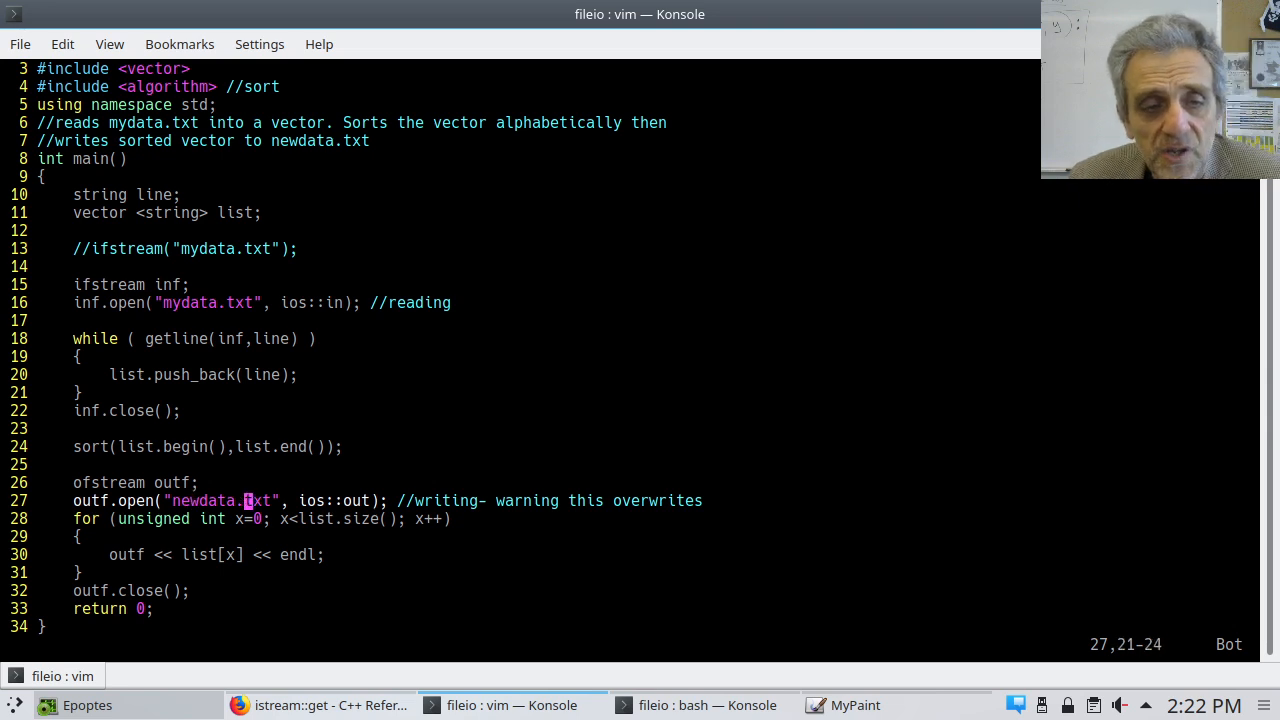
{"action": "mouse_move", "coordinate": [612, 544]}
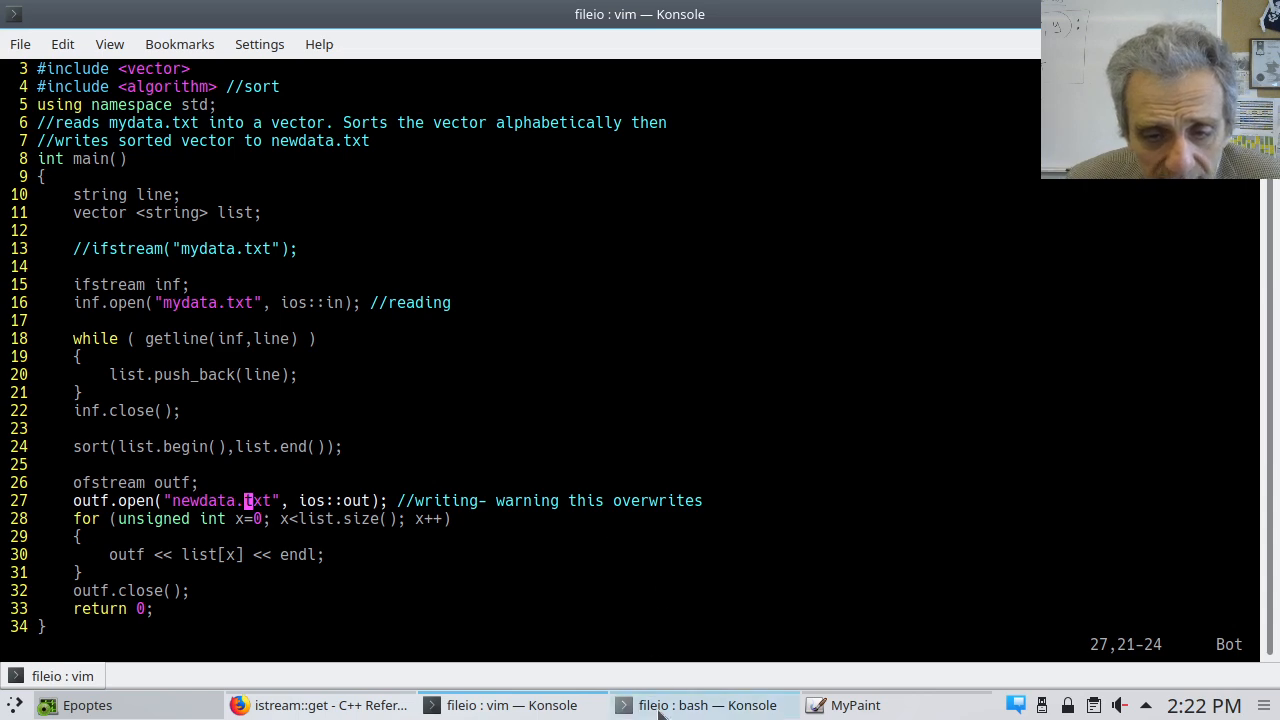
Step: In bash, cat mydata.txt to show the unsorted people and rm the old newdata.txt
{"action": "left_click", "coordinate": [708, 704]}
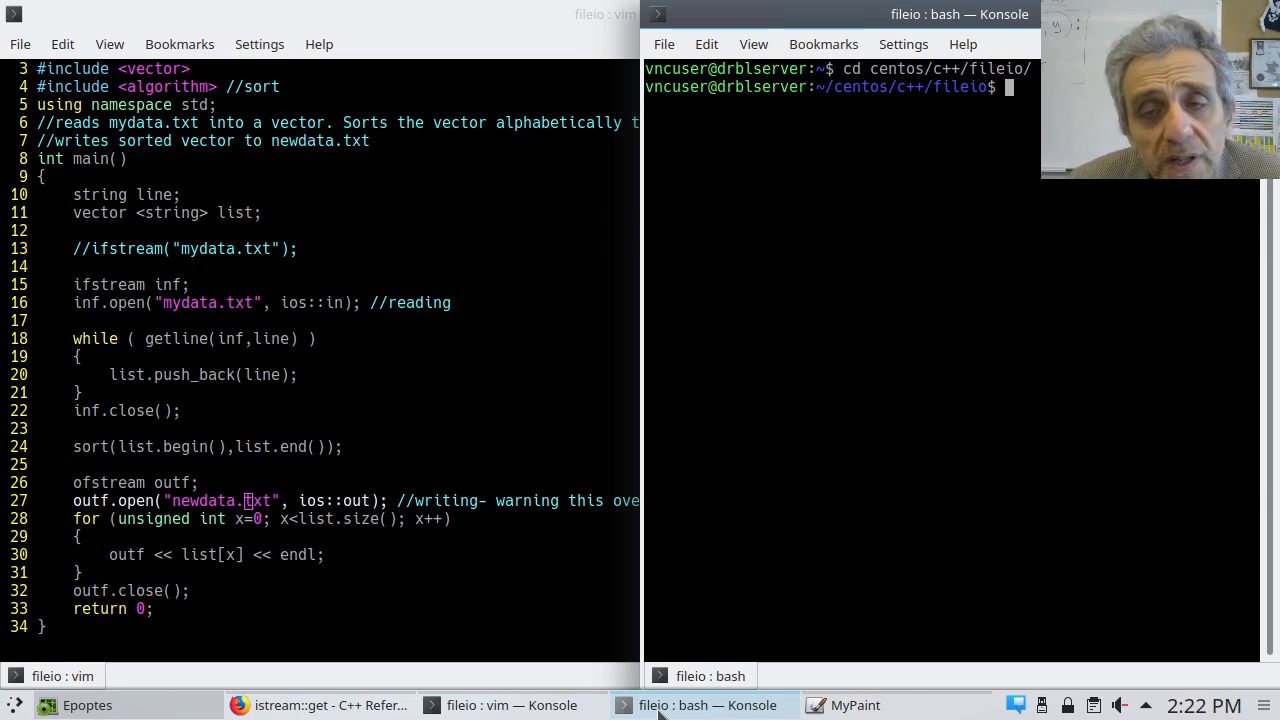
{"action": "type", "text": "cat"}
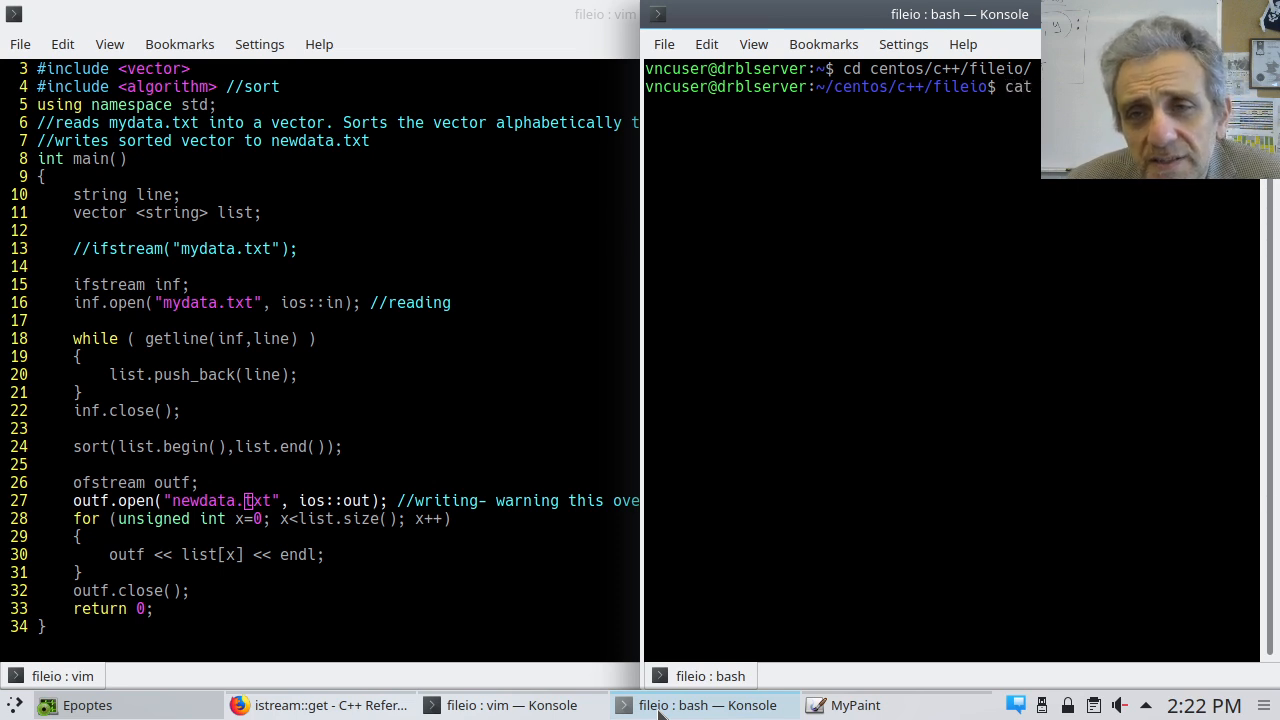
{"action": "key", "text": "Return"}
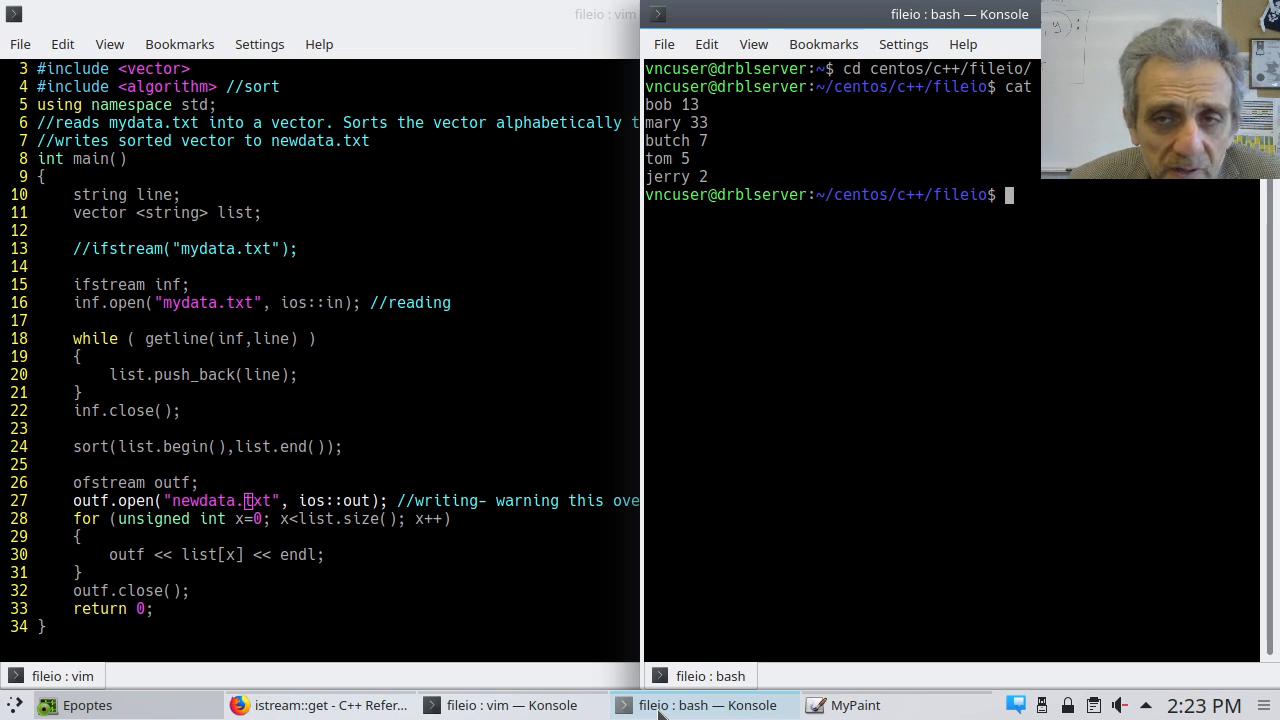
{"action": "type", "text": "rm newdata.txt"}
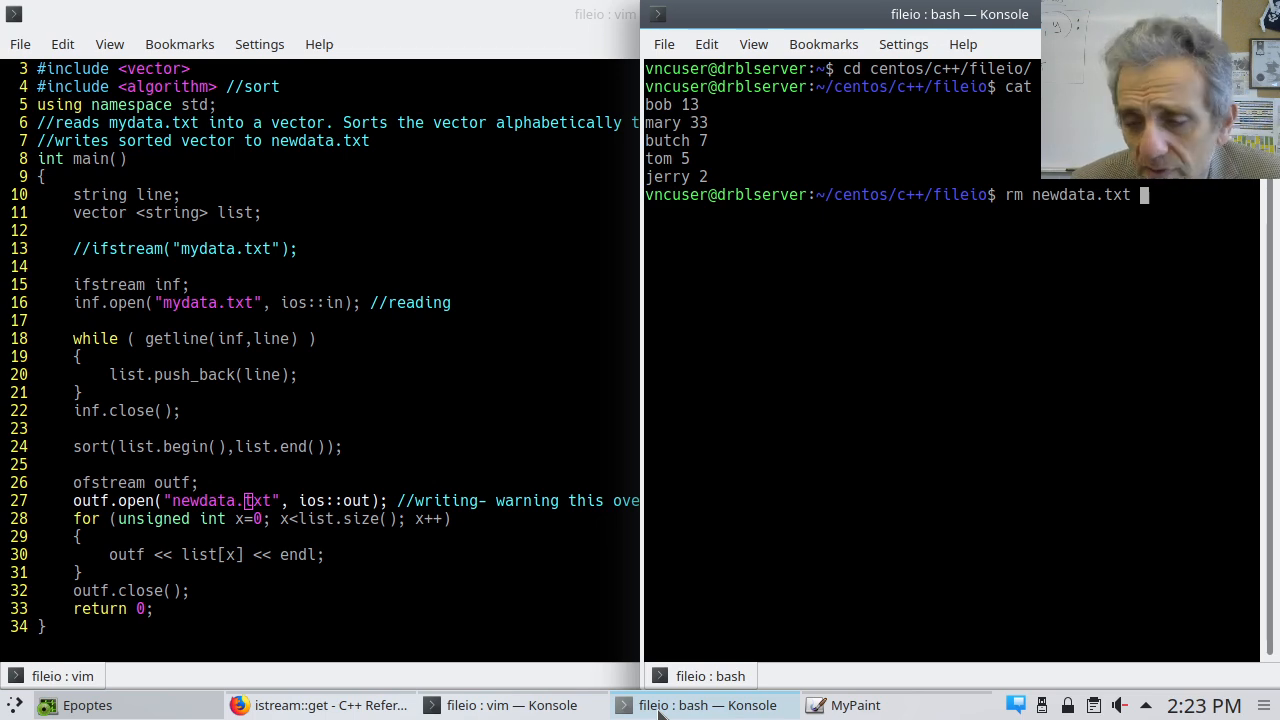
{"action": "key", "text": "Return"}
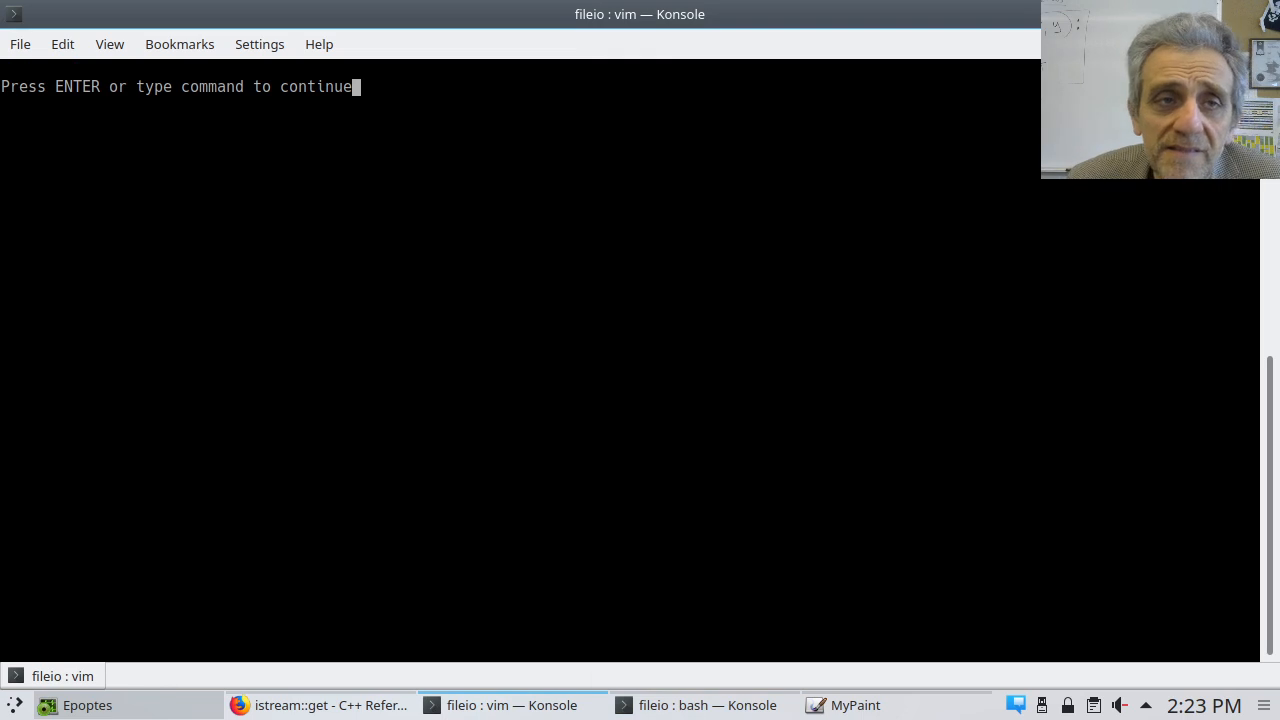
Step: List newdata.txt and cat it, showing bob, butch, jerry, mary, tom sorted alphabetically
{"action": "key", "text": "Return"}
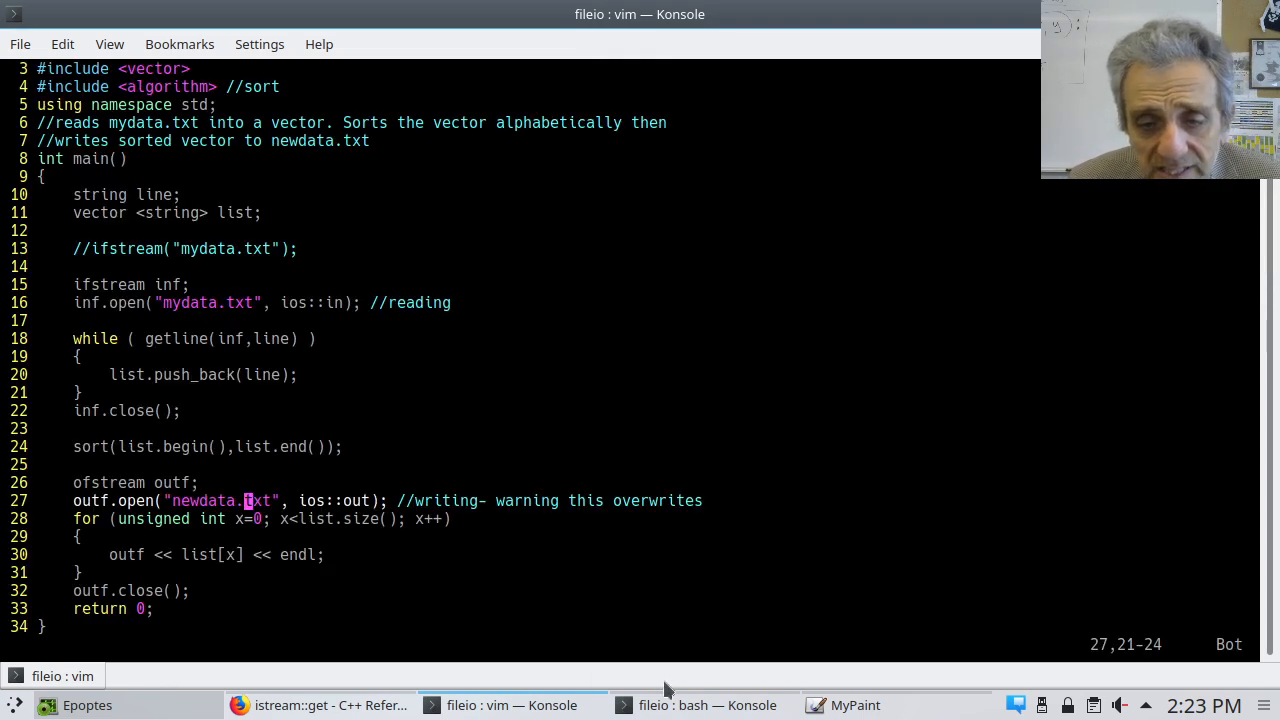
{"action": "left_click", "coordinate": [704, 704]}
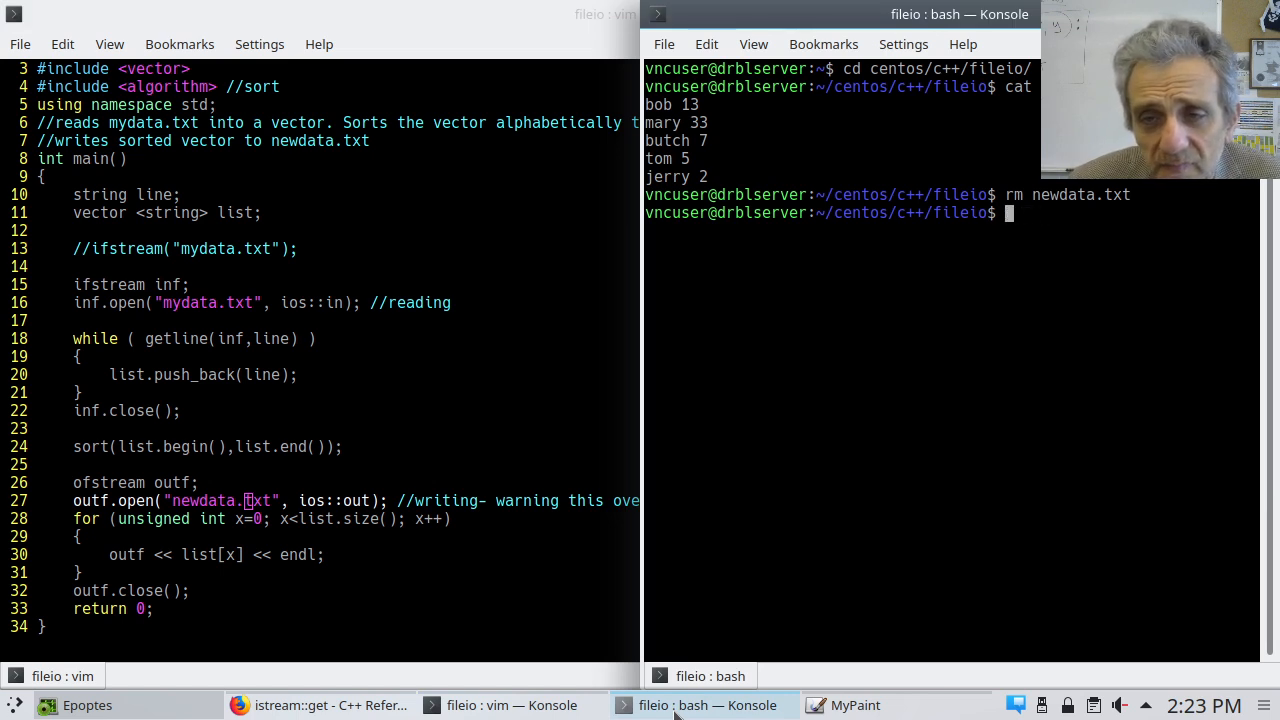
{"action": "type", "text": "ll newdata.txt"}
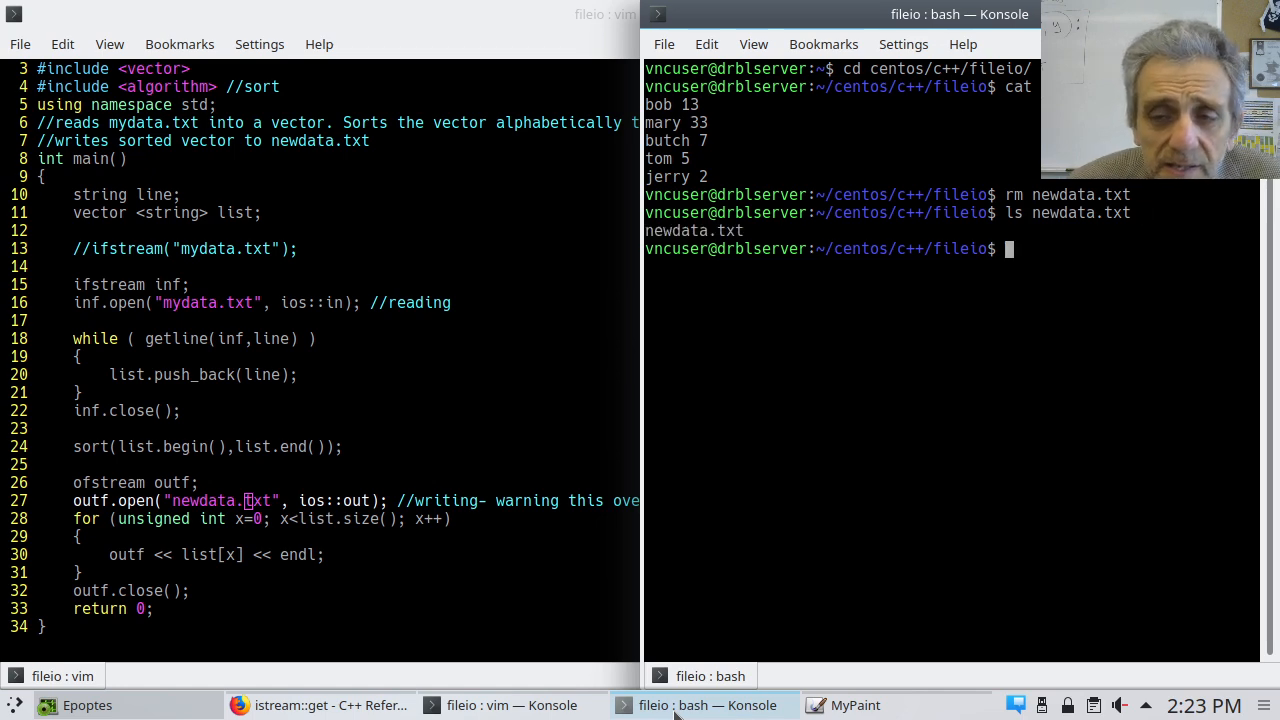
{"action": "type", "text": "cat new"}
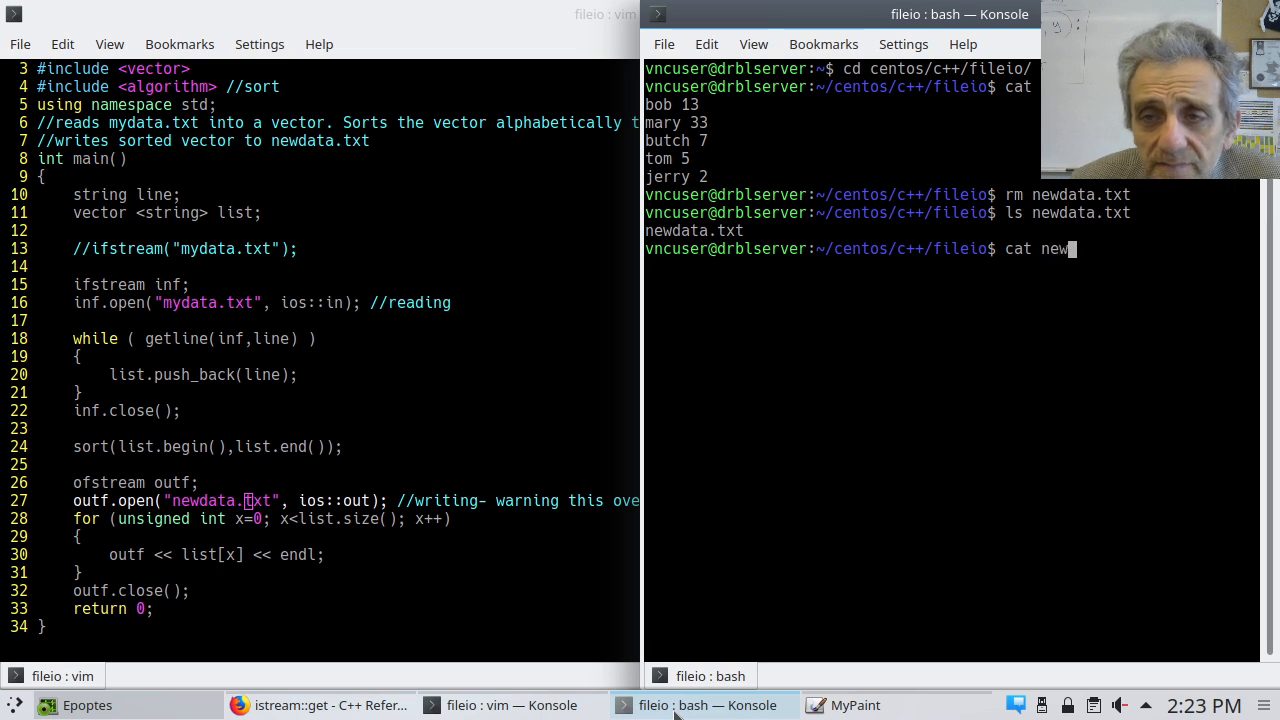
{"action": "key", "text": "Return"}
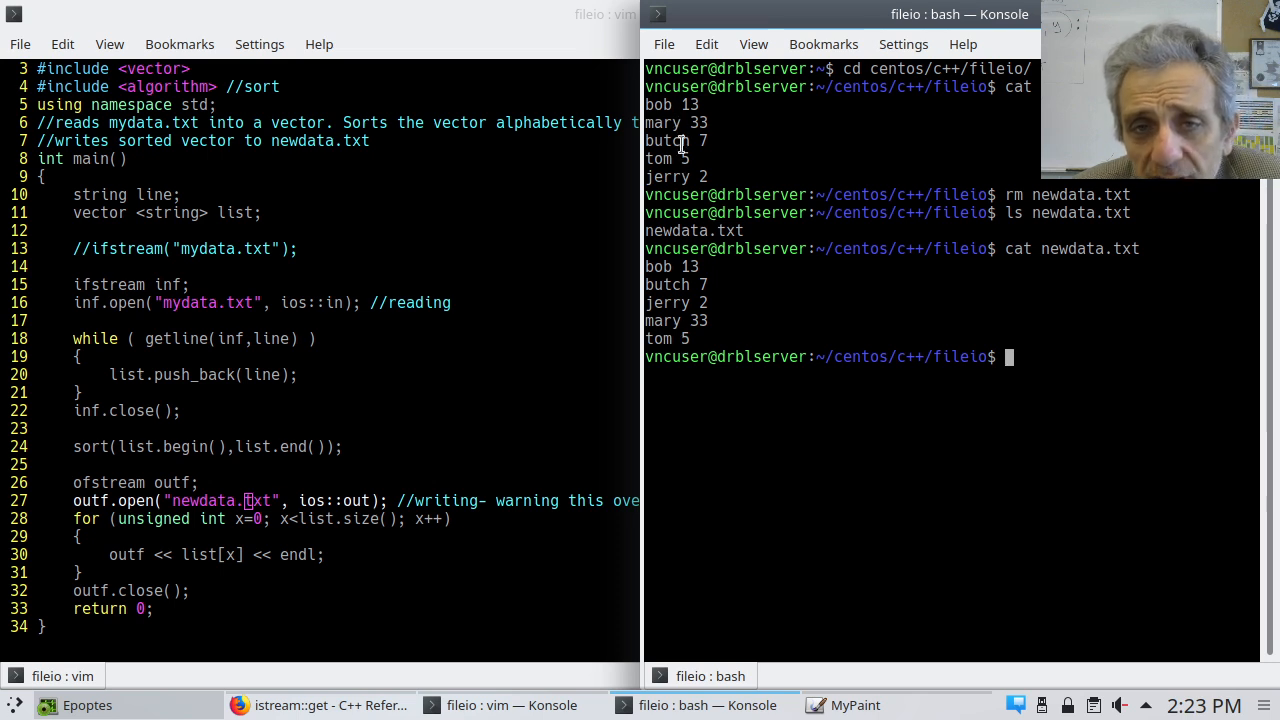
{"action": "mouse_move", "coordinate": [418, 376]}
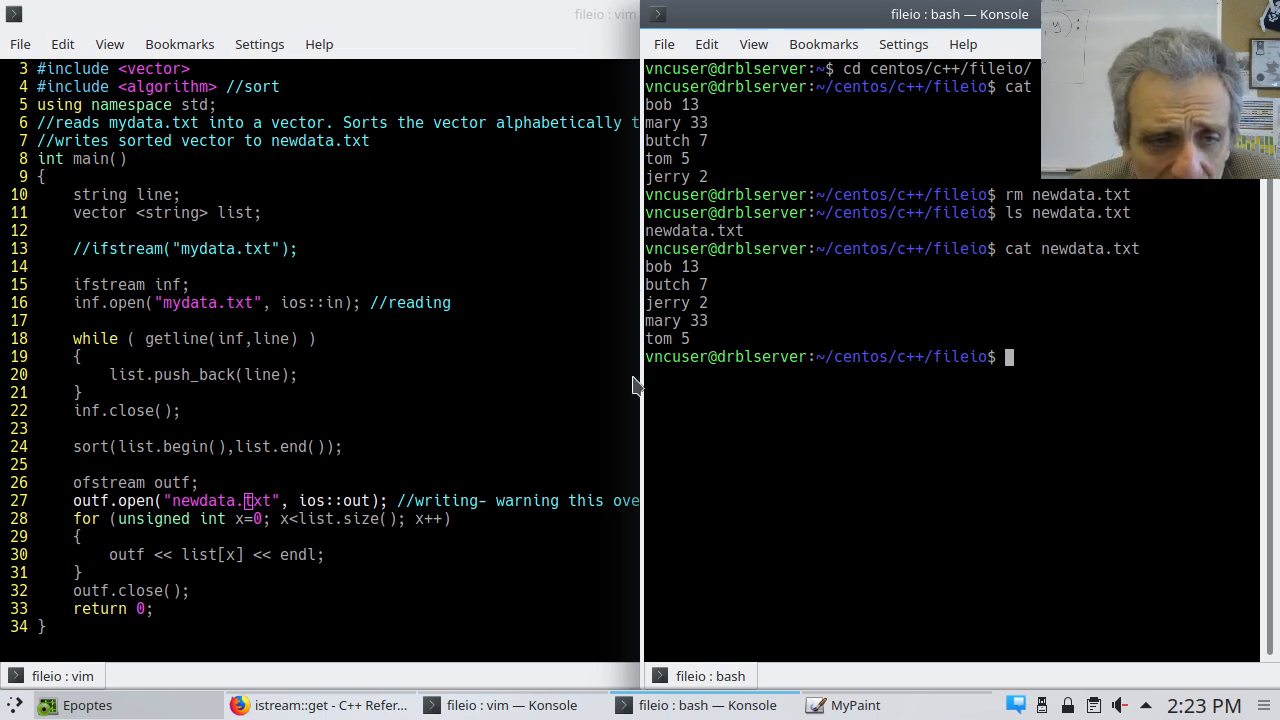
{"action": "mouse_move", "coordinate": [290, 500]}
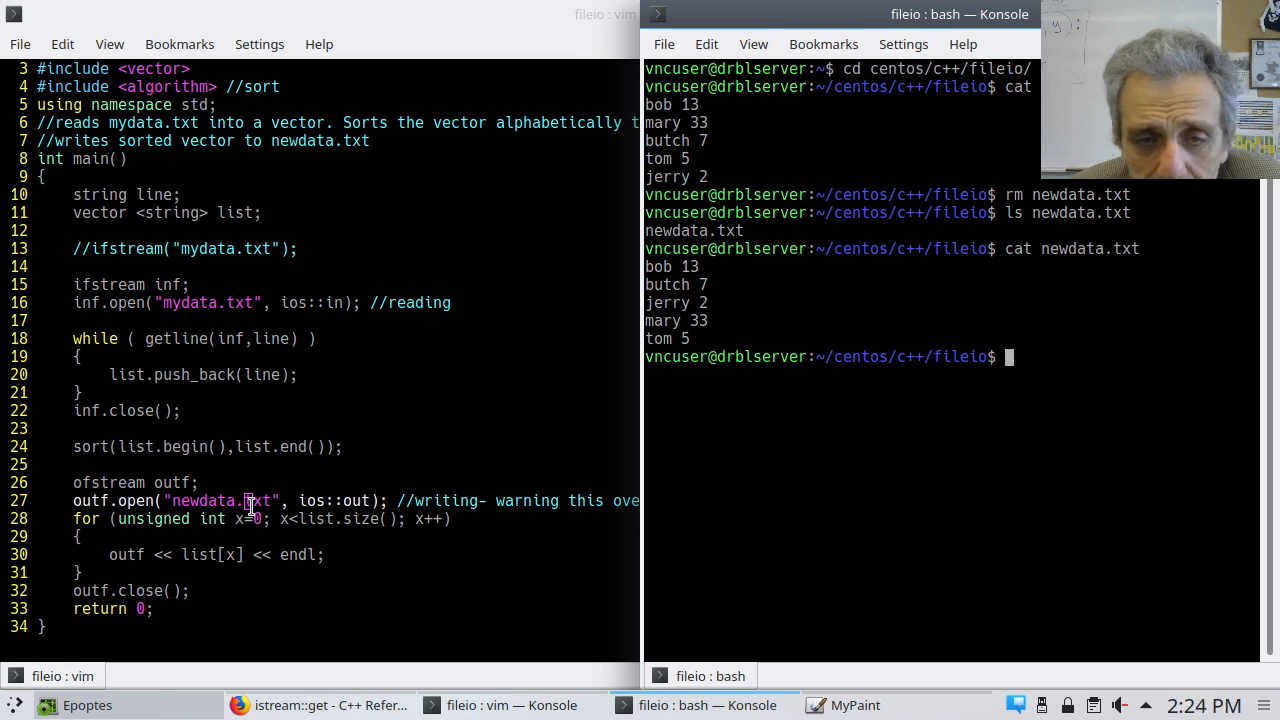
{"action": "mouse_move", "coordinate": [772, 528]}
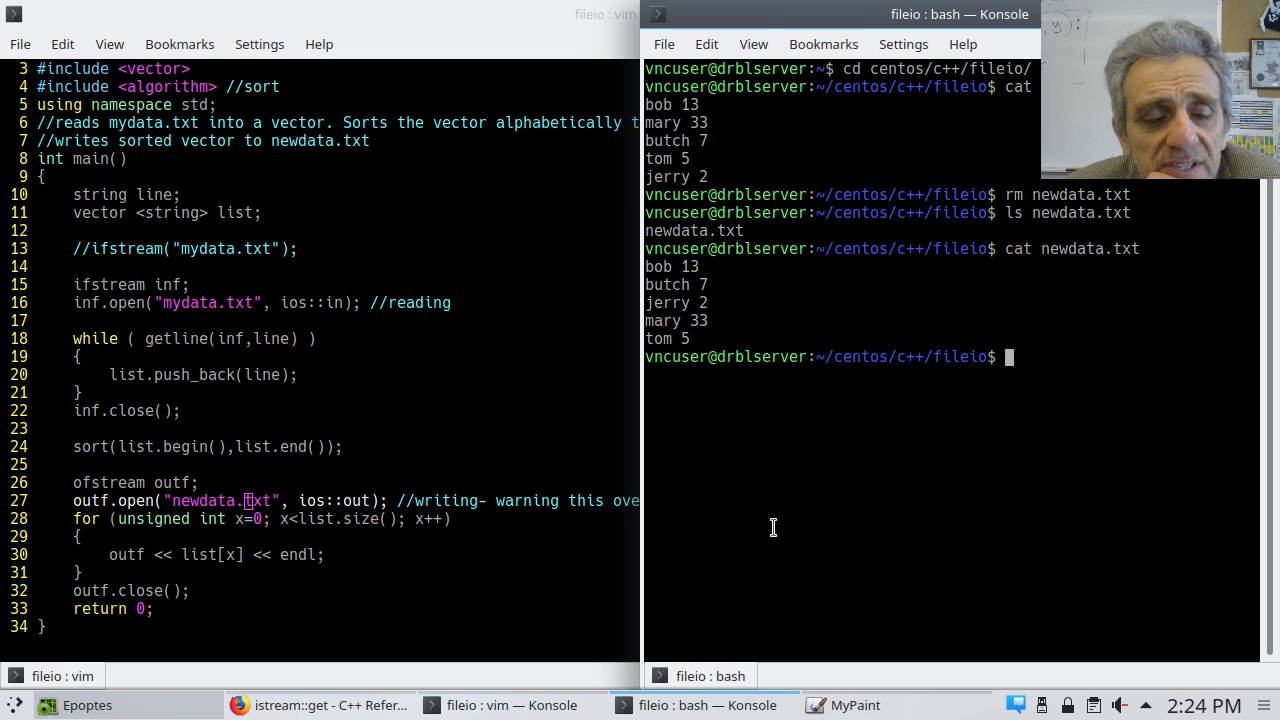
{"action": "mouse_move", "coordinate": [280, 440]}
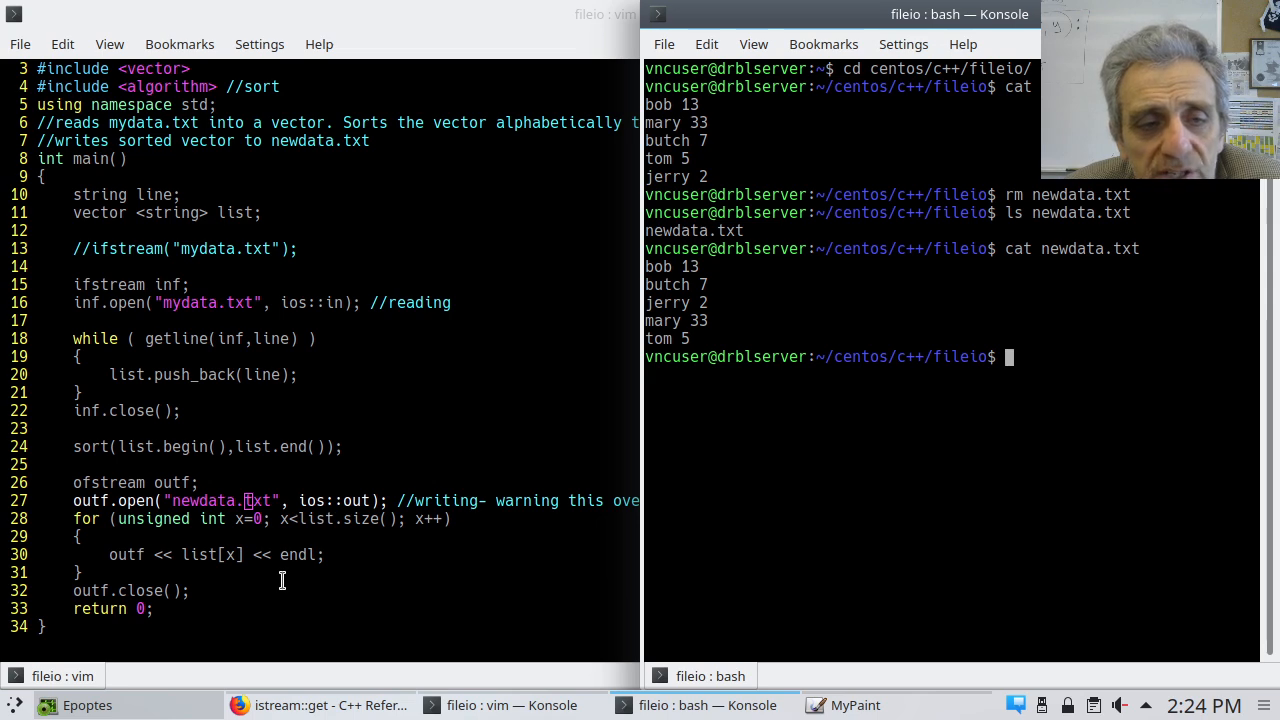
{"action": "mouse_move", "coordinate": [386, 568]}
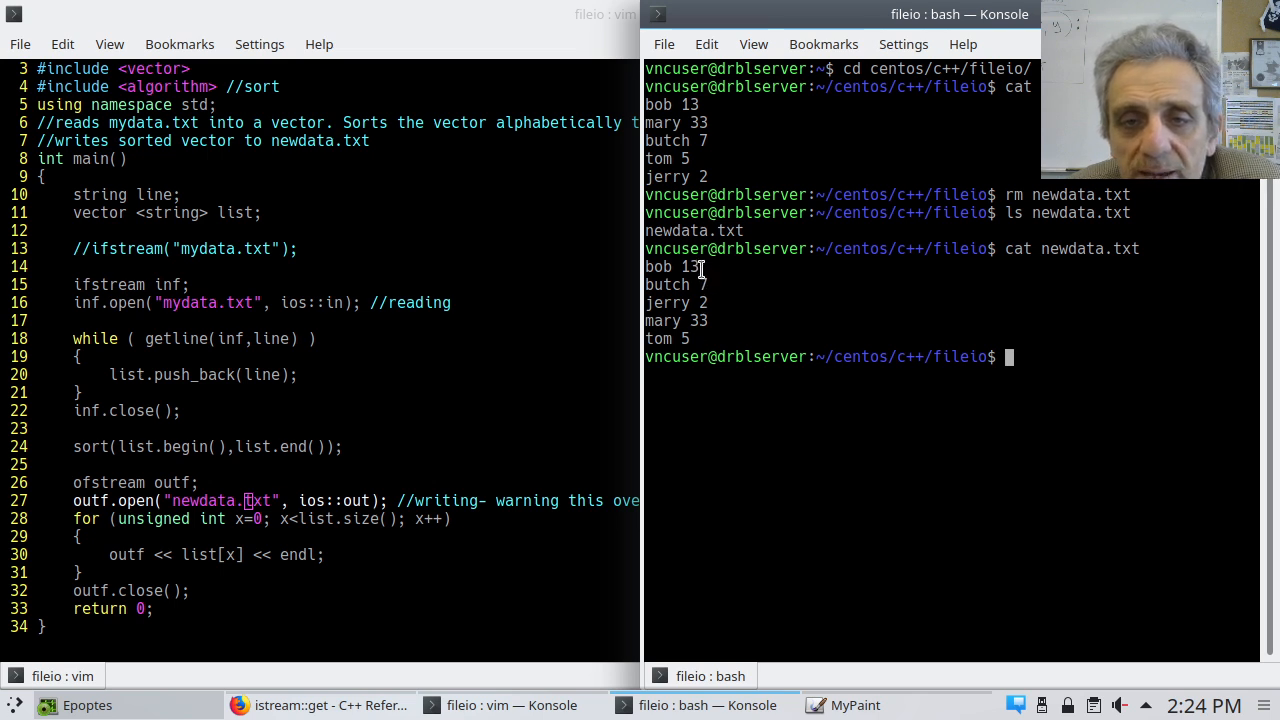
{"action": "mouse_move", "coordinate": [710, 320]}
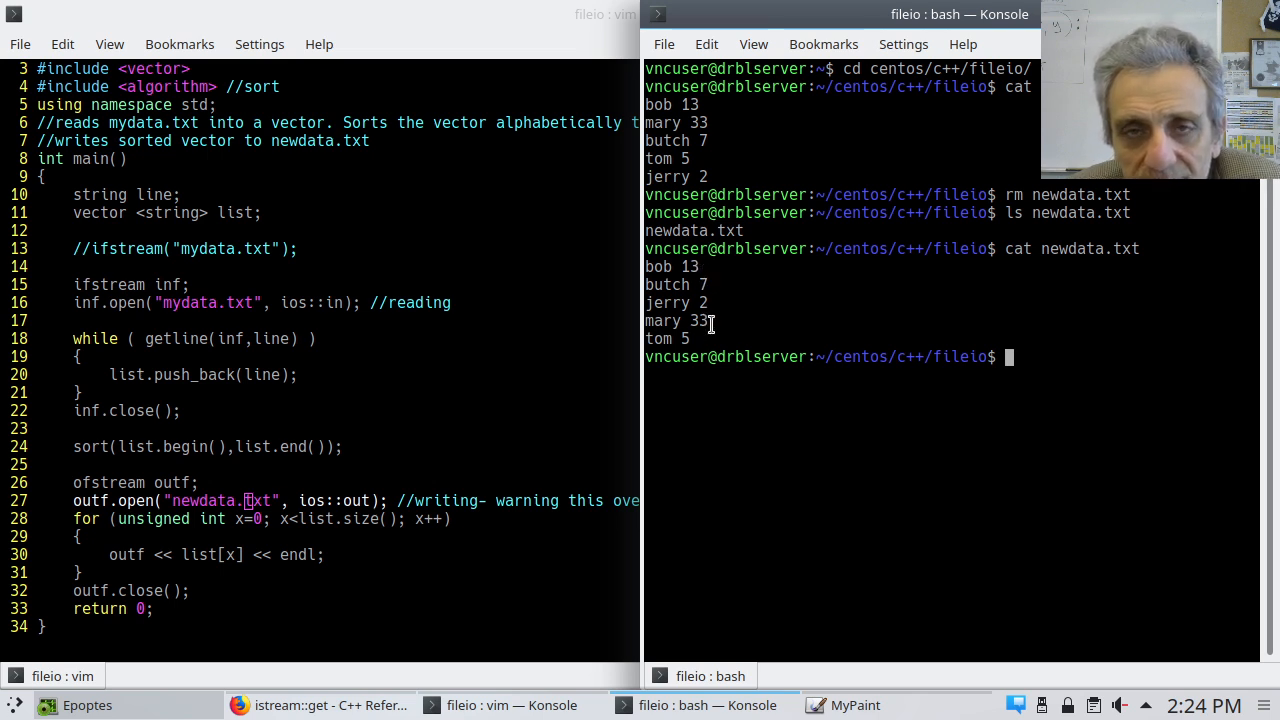
{"action": "mouse_move", "coordinate": [822, 448]}
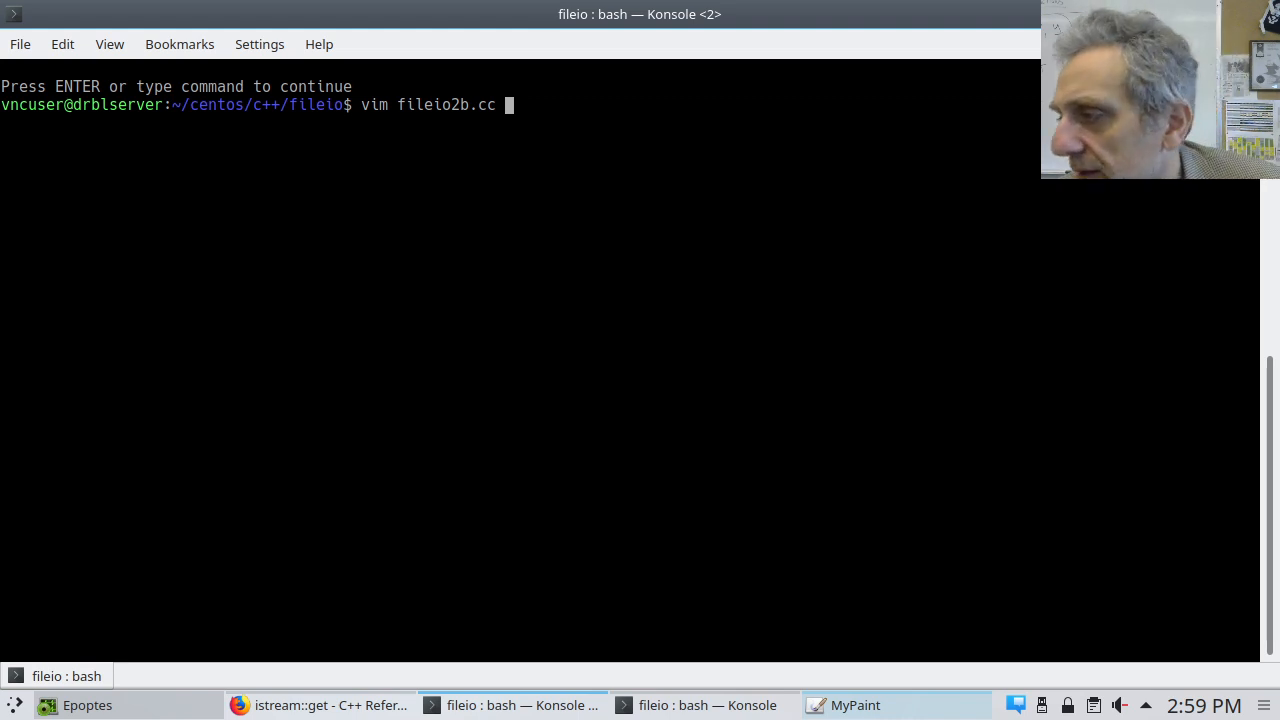
{"action": "key", "text": "Return"}
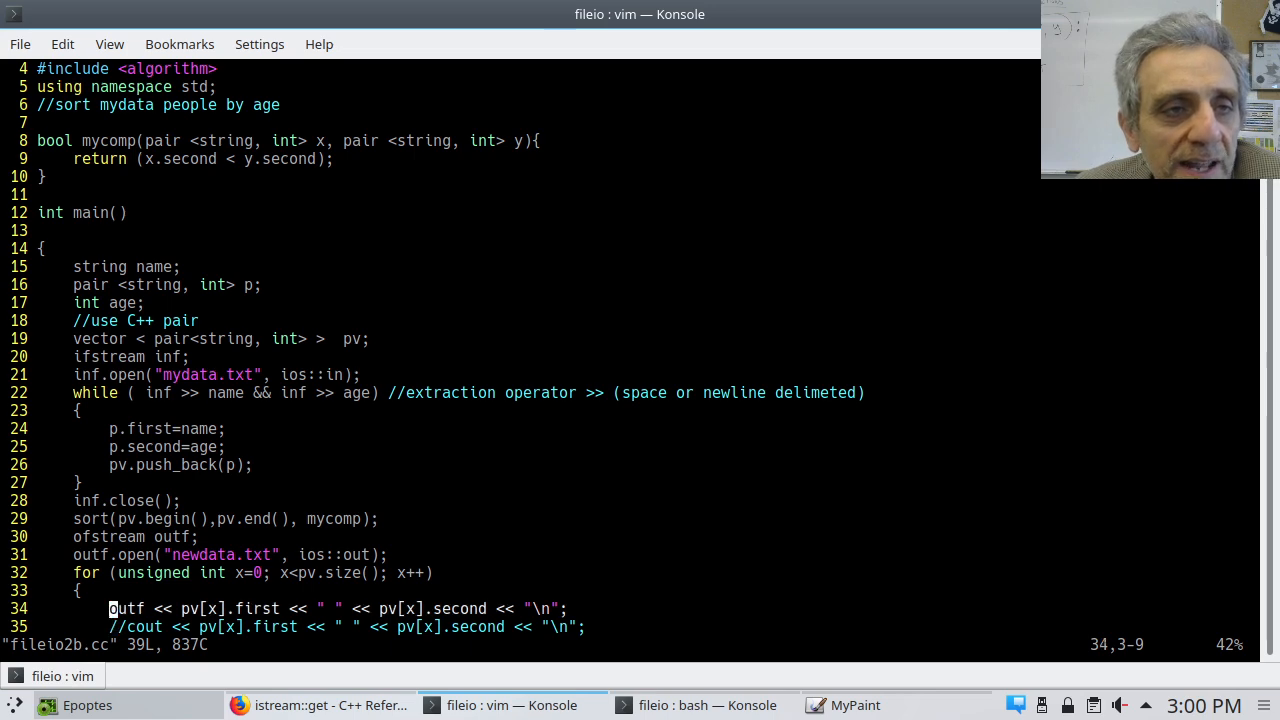
{"action": "scroll", "scroll_direction": "up", "scroll_amount": 3}
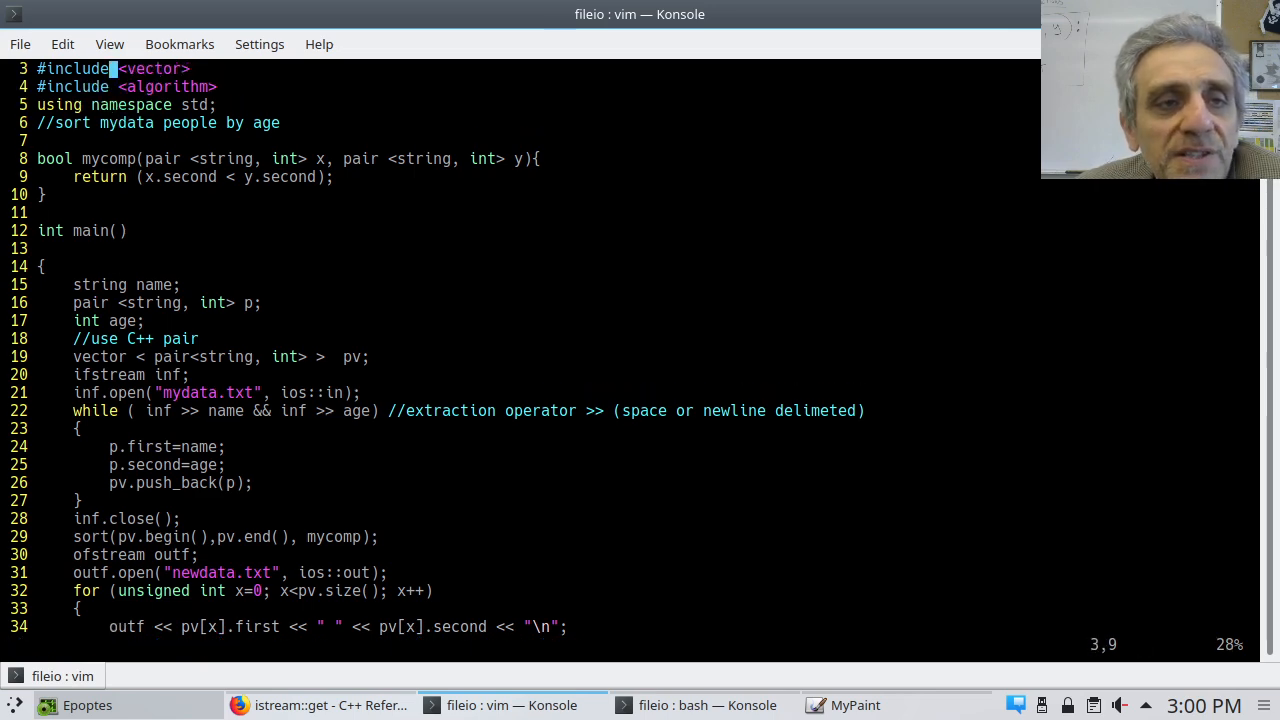
{"action": "left_click", "coordinate": [98, 158]}
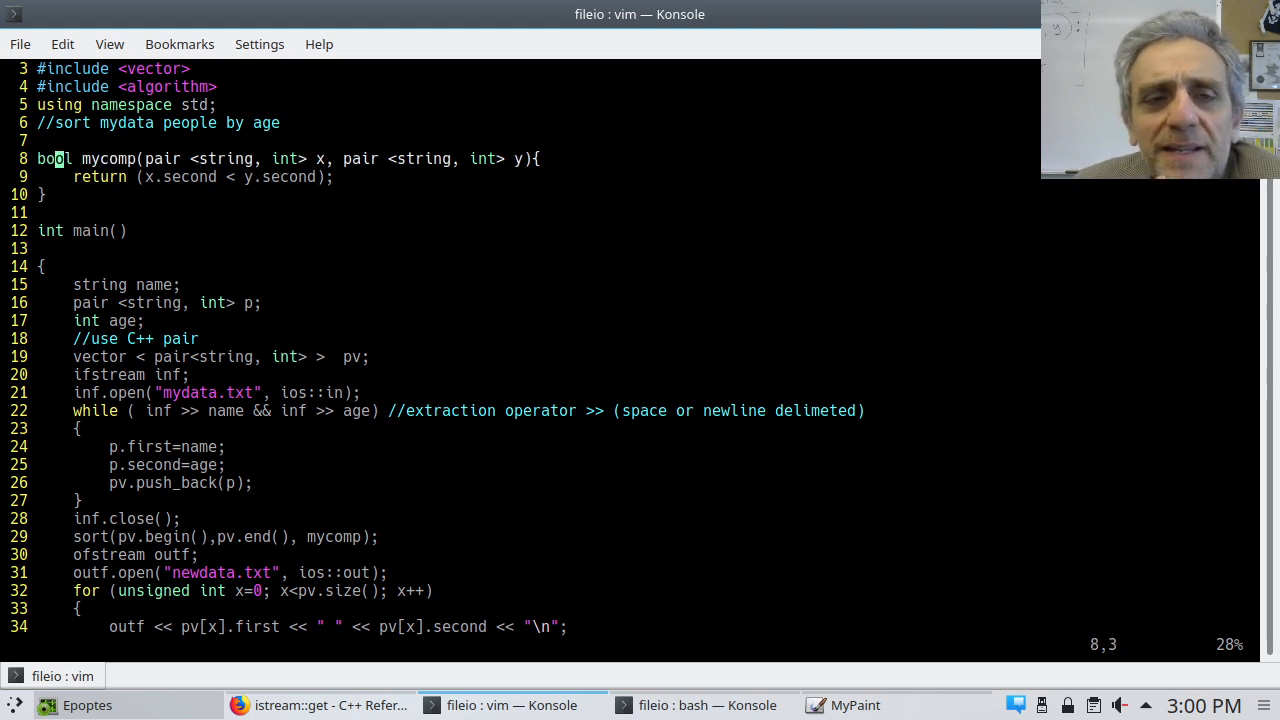
{"action": "key", "text": "j"}
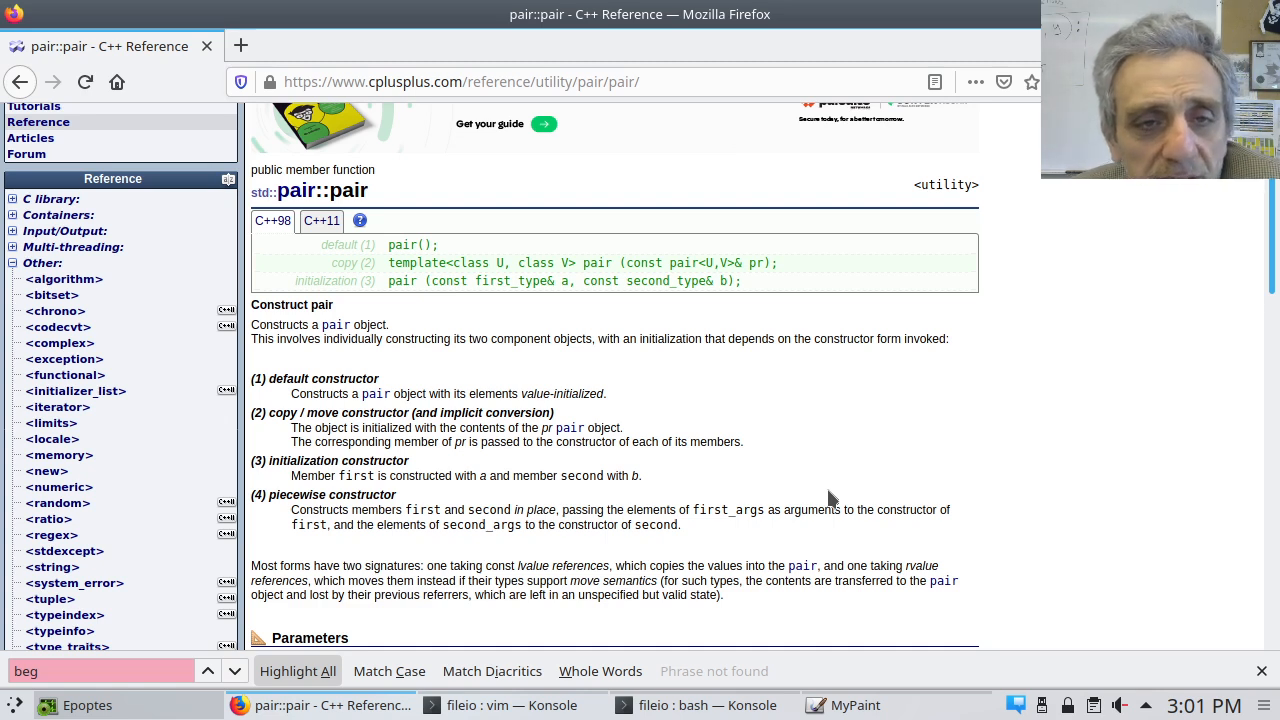
Step: Scroll to the pair::pair Example and highlight std in its pair declaration
{"action": "scroll", "scroll_direction": "down", "scroll_amount": 3}
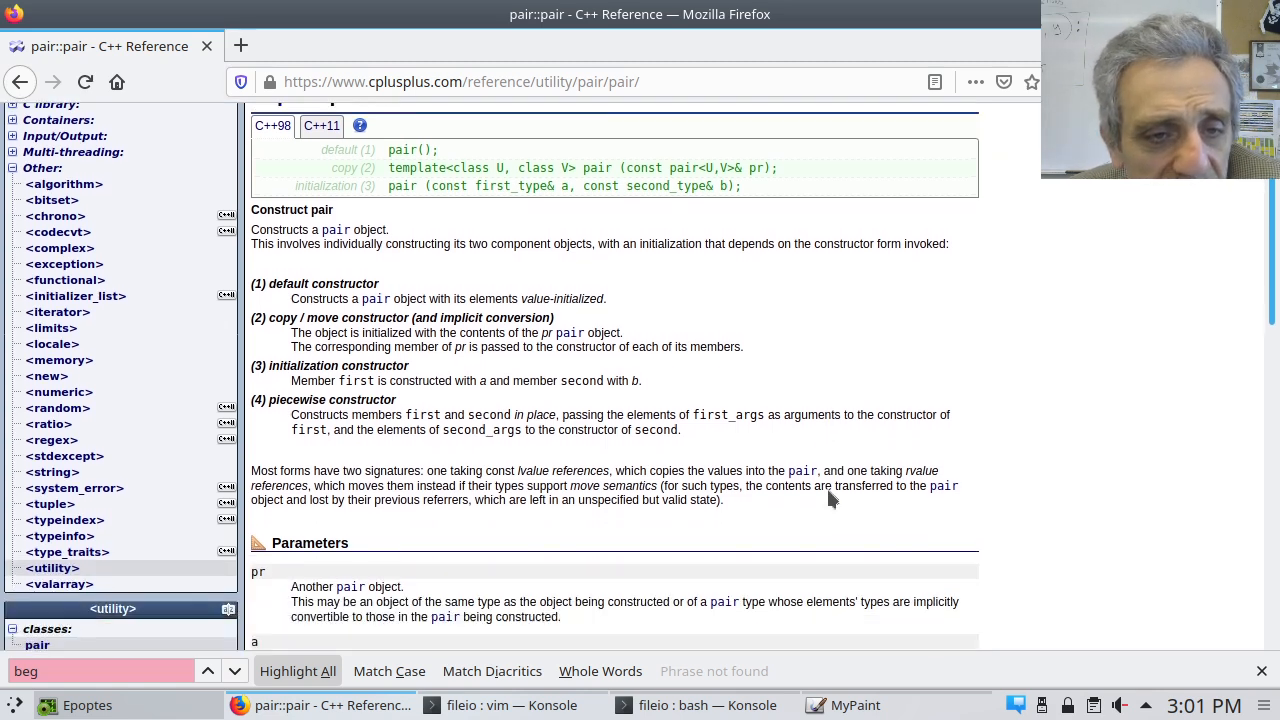
{"action": "scroll", "scroll_direction": "down", "scroll_amount": 3}
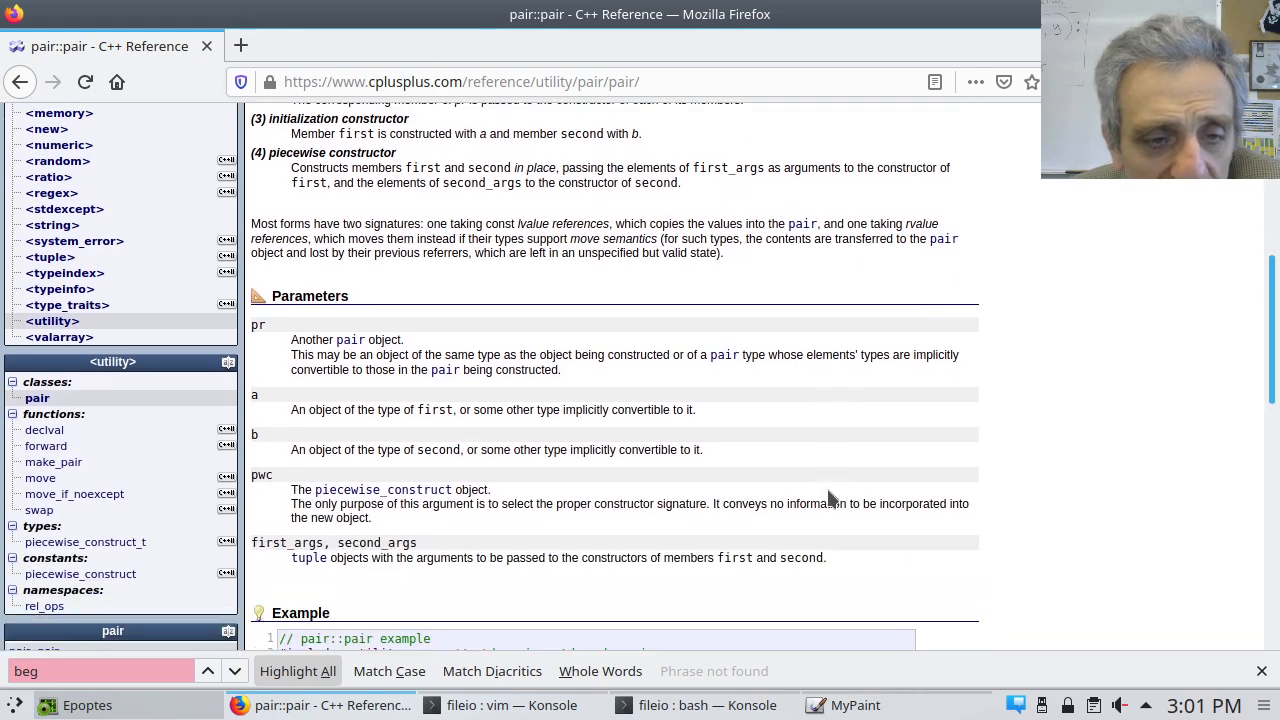
{"action": "scroll", "scroll_direction": "down", "scroll_amount": 3}
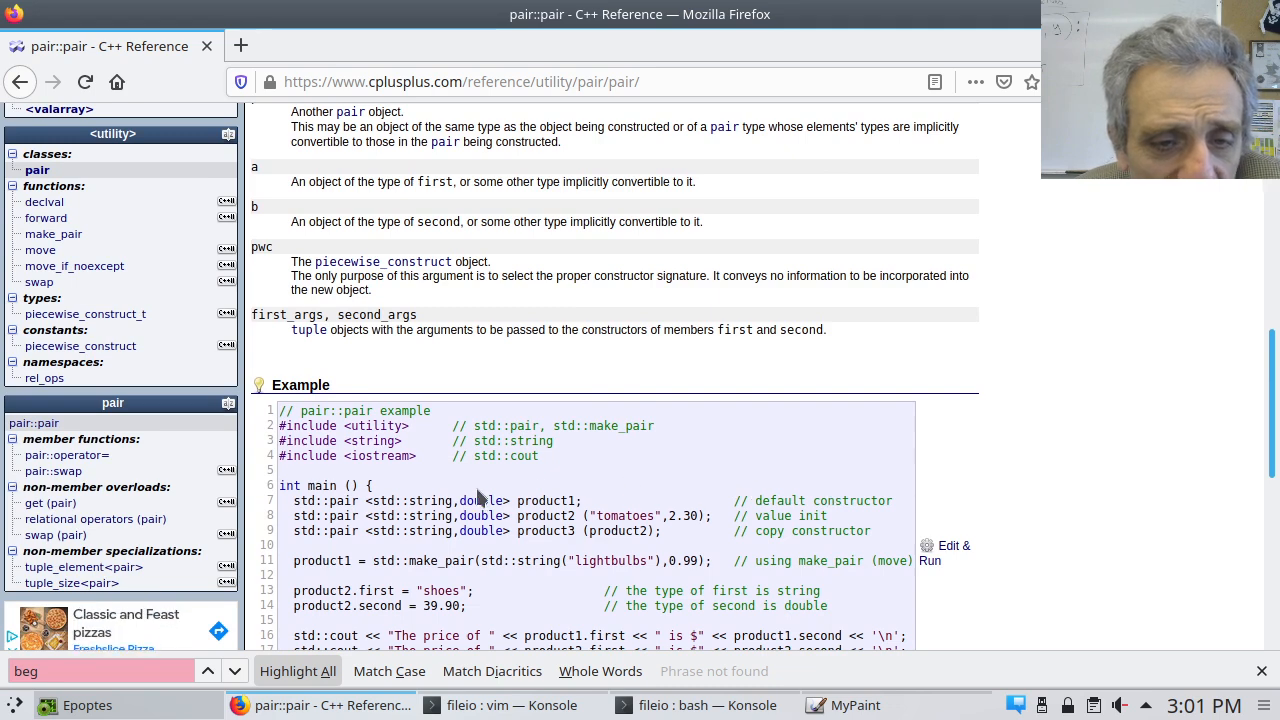
{"action": "mouse_move", "coordinate": [392, 504]}
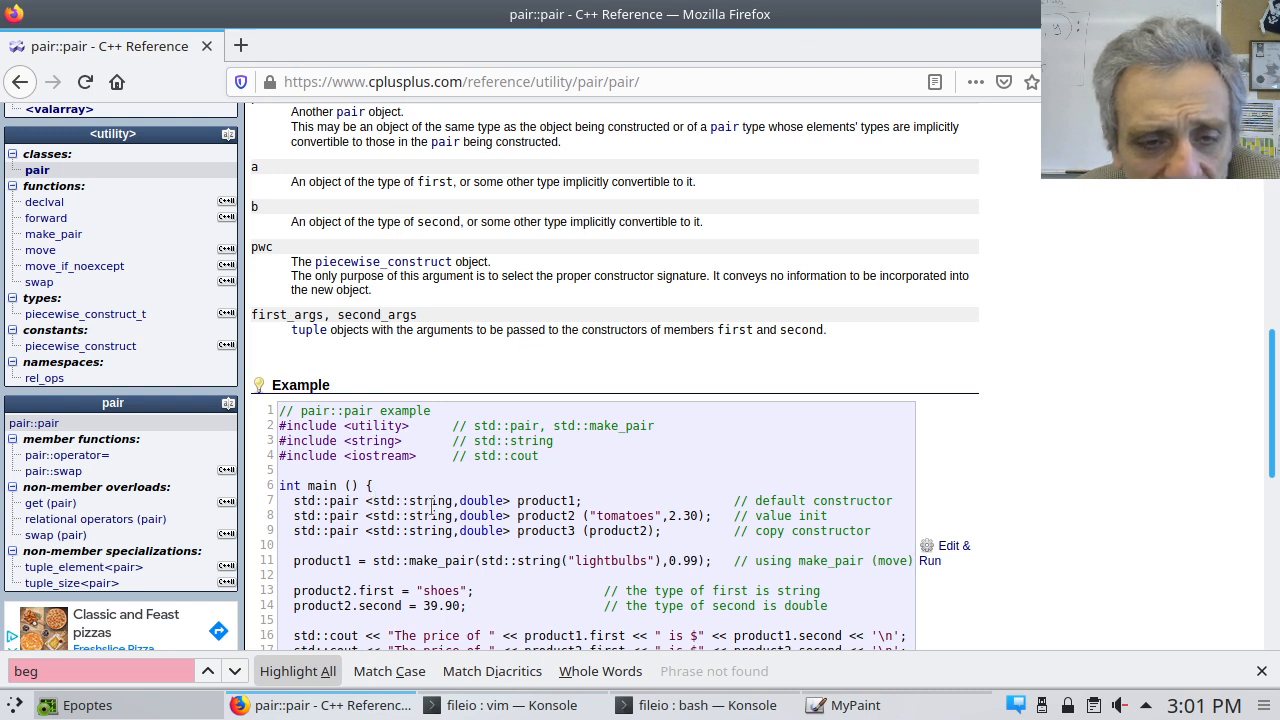
{"action": "double_click", "coordinate": [394, 500]}
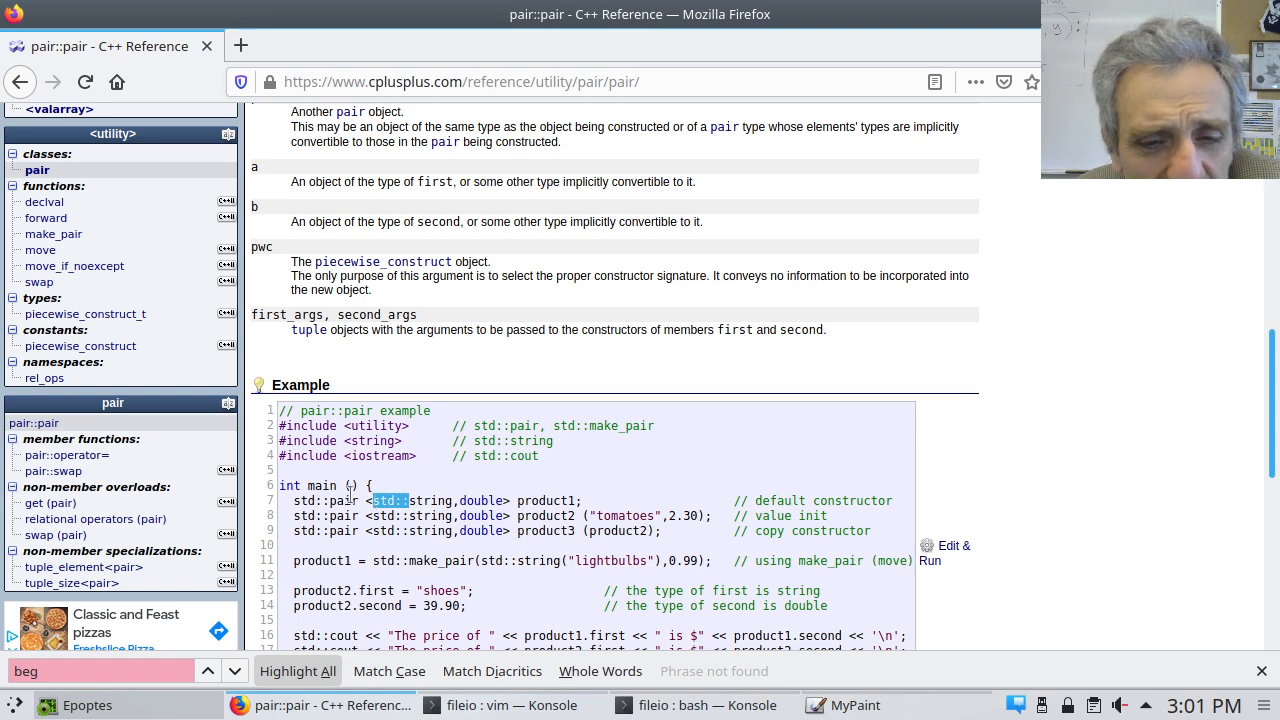
{"action": "mouse_move", "coordinate": [528, 536]}
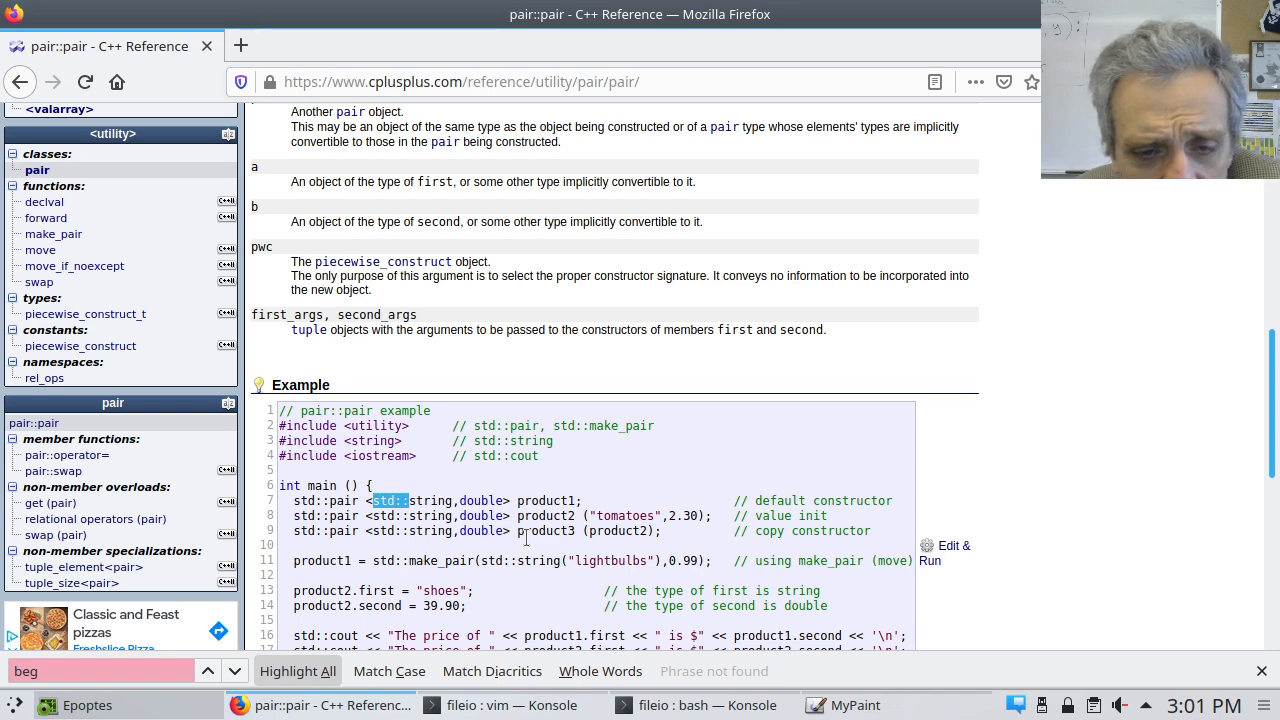
Step: Scroll through the example to its output listing lightbulbs, shoes and tomatoes prices
{"action": "scroll", "scroll_direction": "down", "scroll_amount": 3}
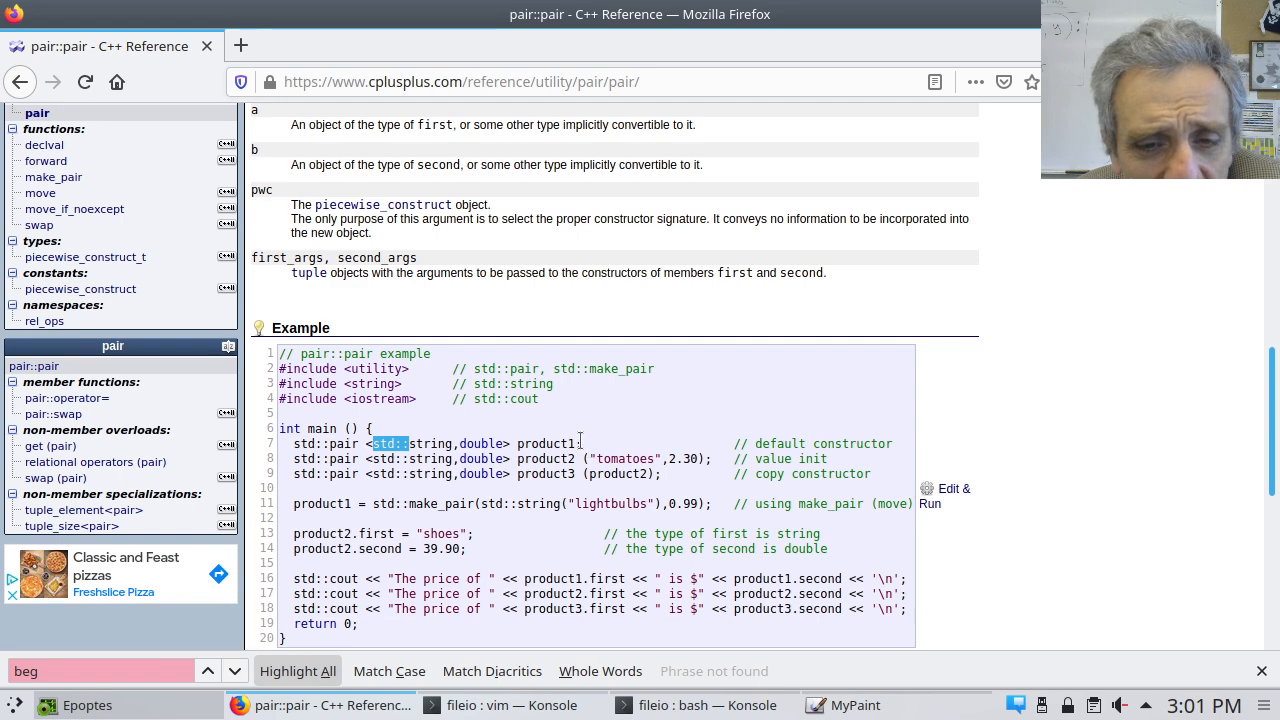
{"action": "mouse_move", "coordinate": [432, 504]}
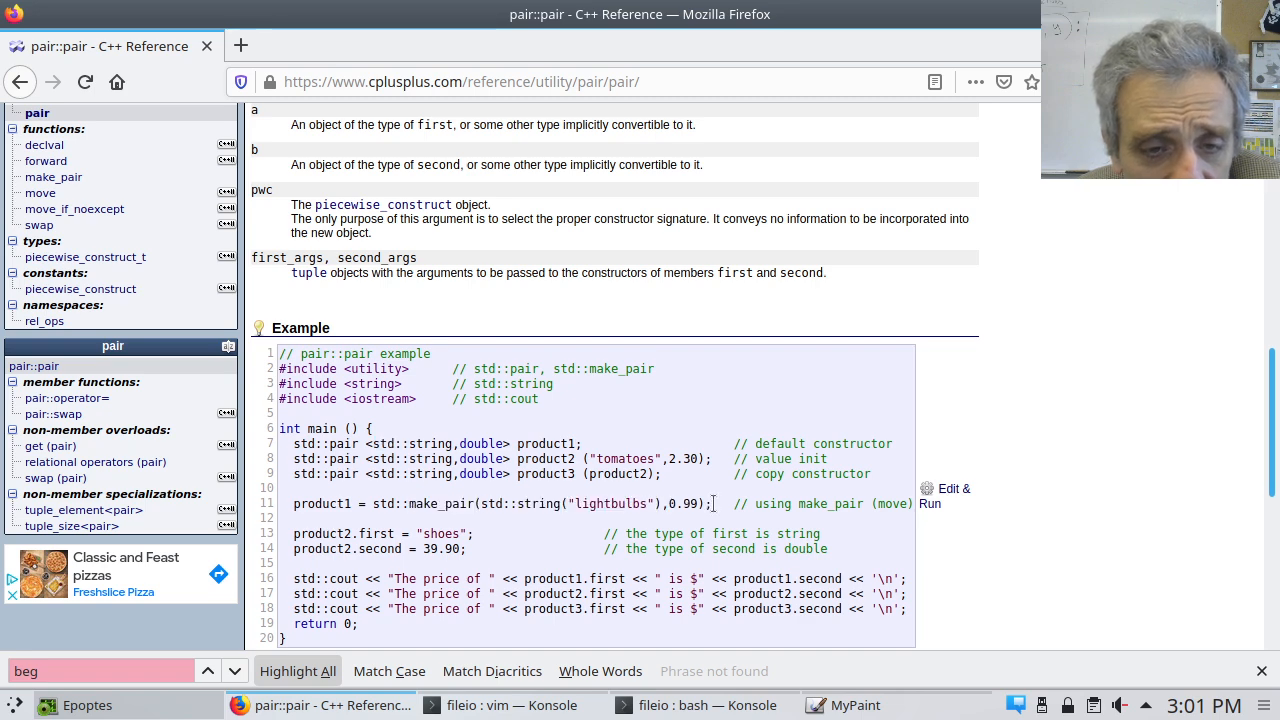
{"action": "scroll", "scroll_direction": "down", "scroll_amount": 3}
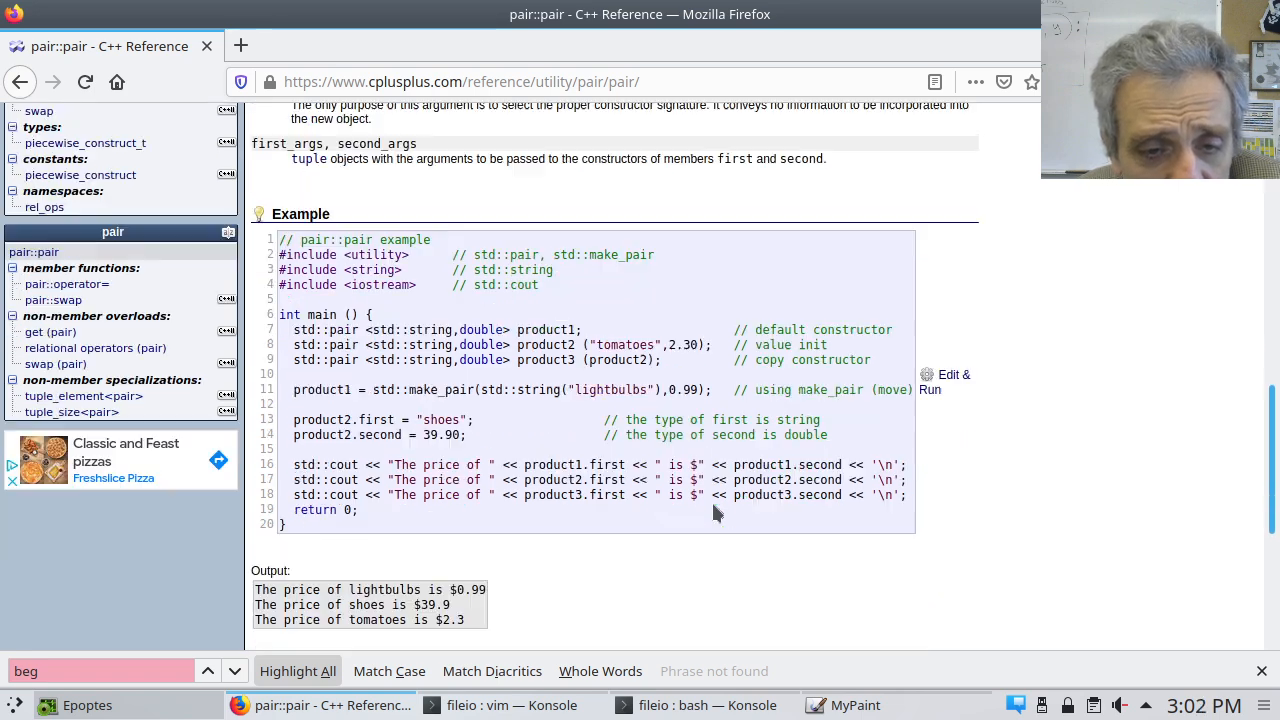
{"action": "mouse_move", "coordinate": [400, 420]}
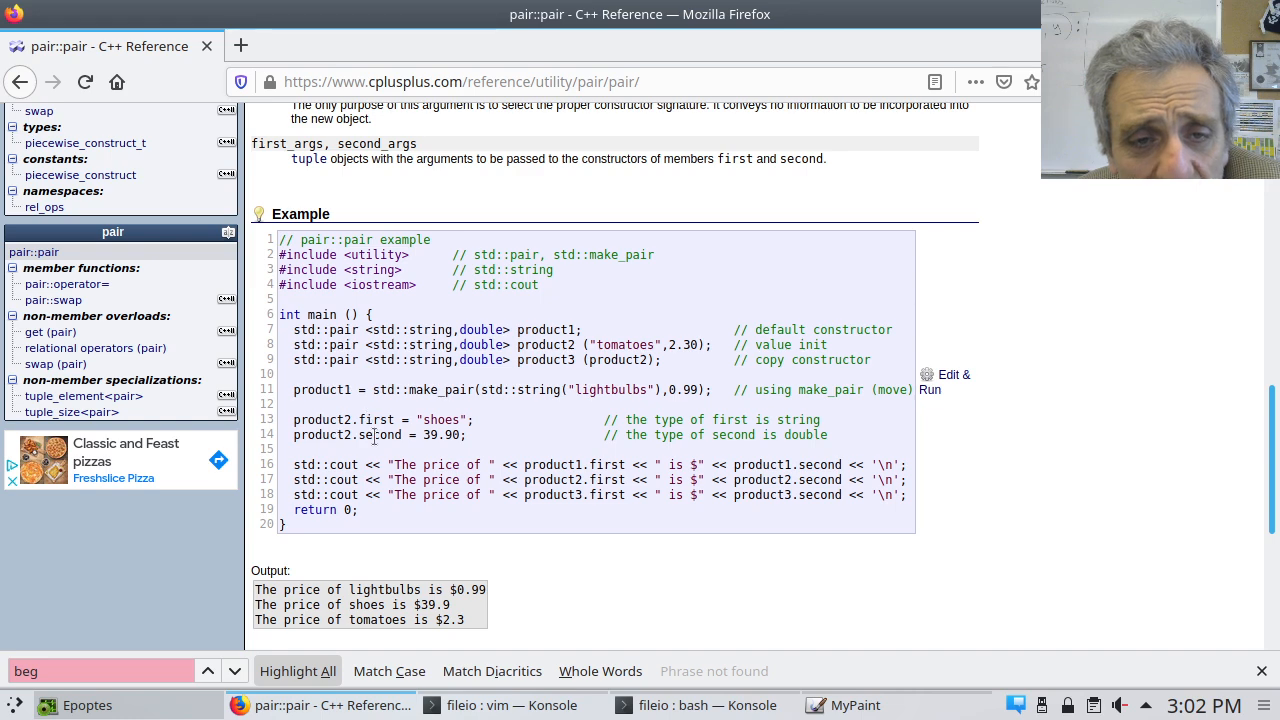
{"action": "mouse_move", "coordinate": [378, 452]}
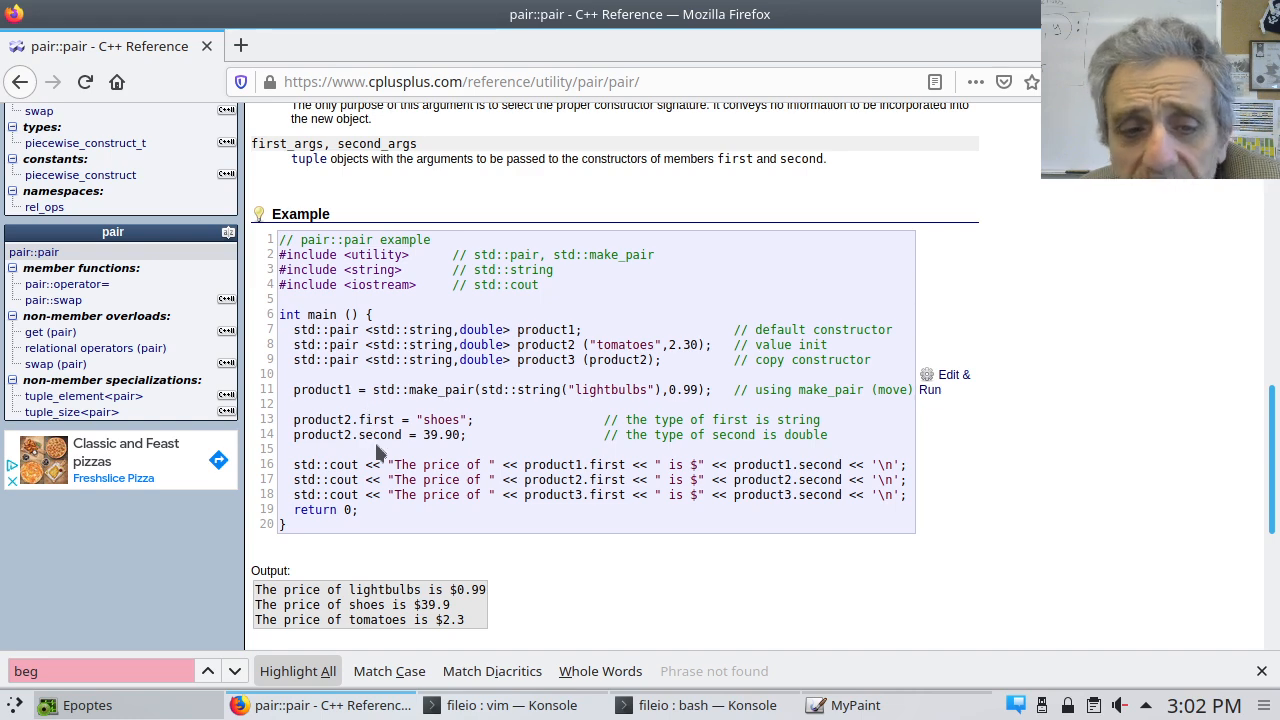
{"action": "scroll", "scroll_direction": "down", "scroll_amount": 3}
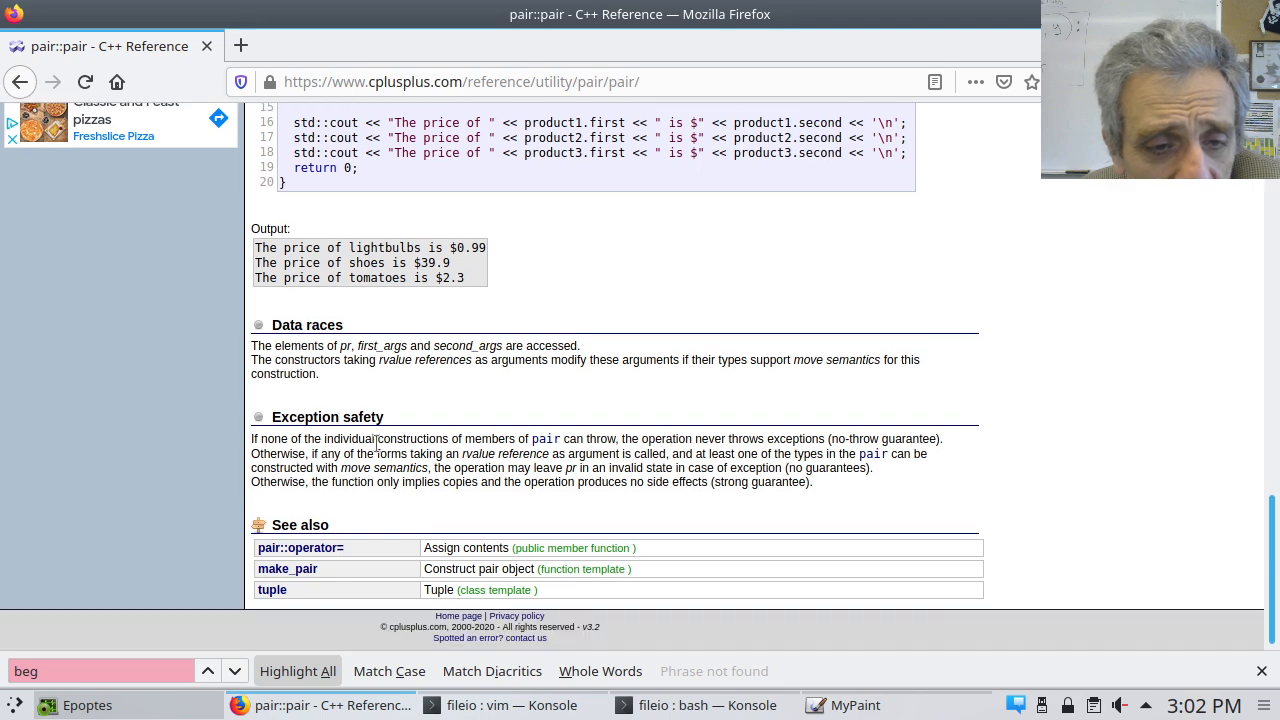
{"action": "mouse_move", "coordinate": [300, 548]}
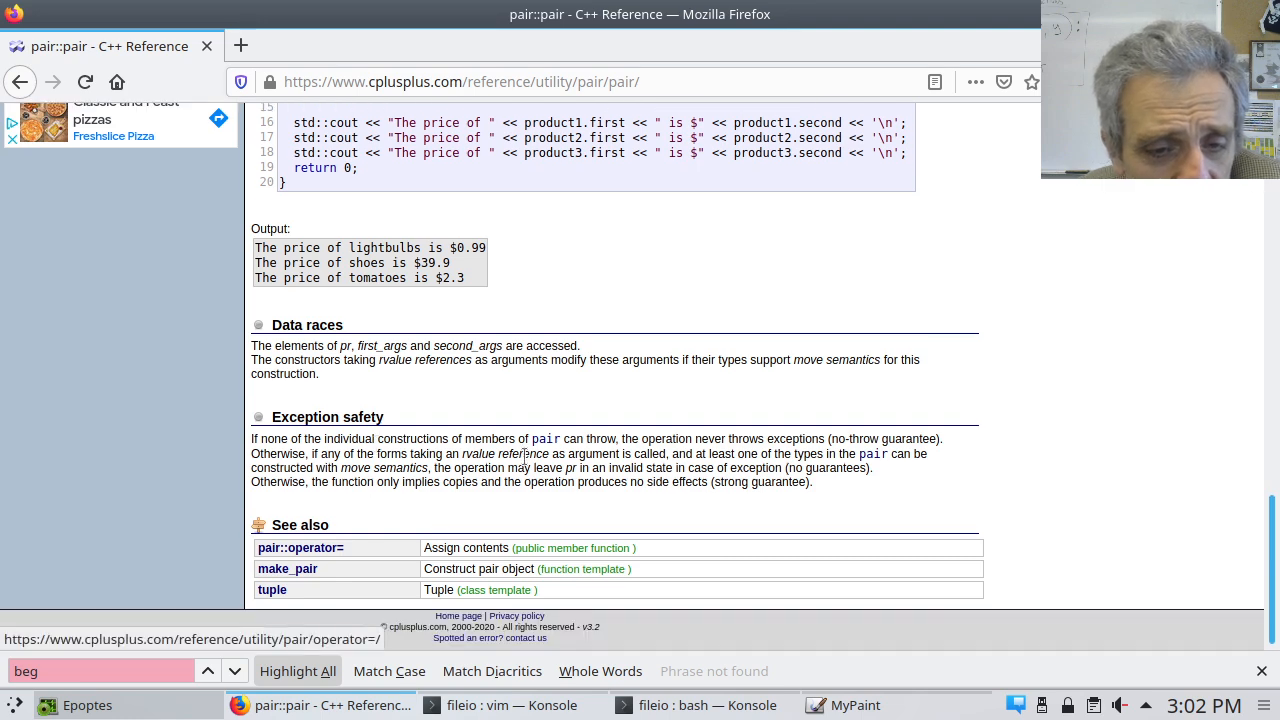
{"action": "scroll", "scroll_direction": "up", "scroll_amount": 3}
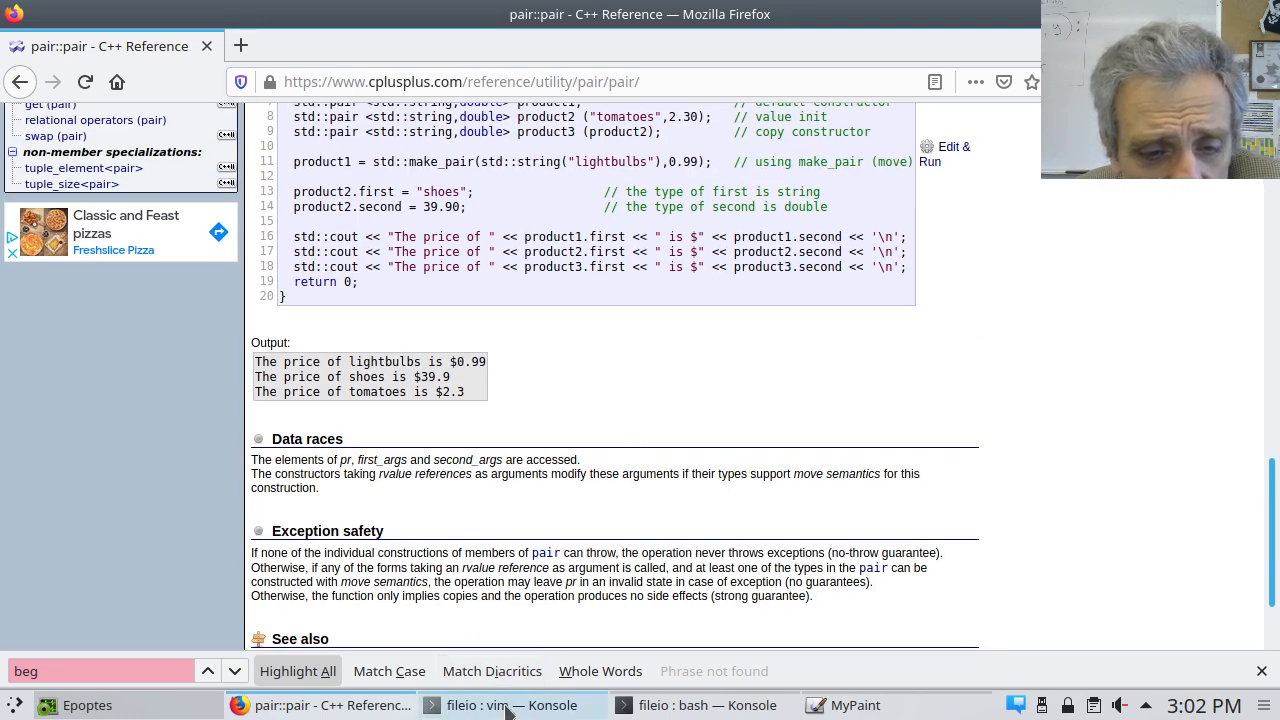
Step: Return to fileio2b.cc in vim and step through the inf >> name && inf >> age loop on line 22
{"action": "left_click", "coordinate": [512, 704]}
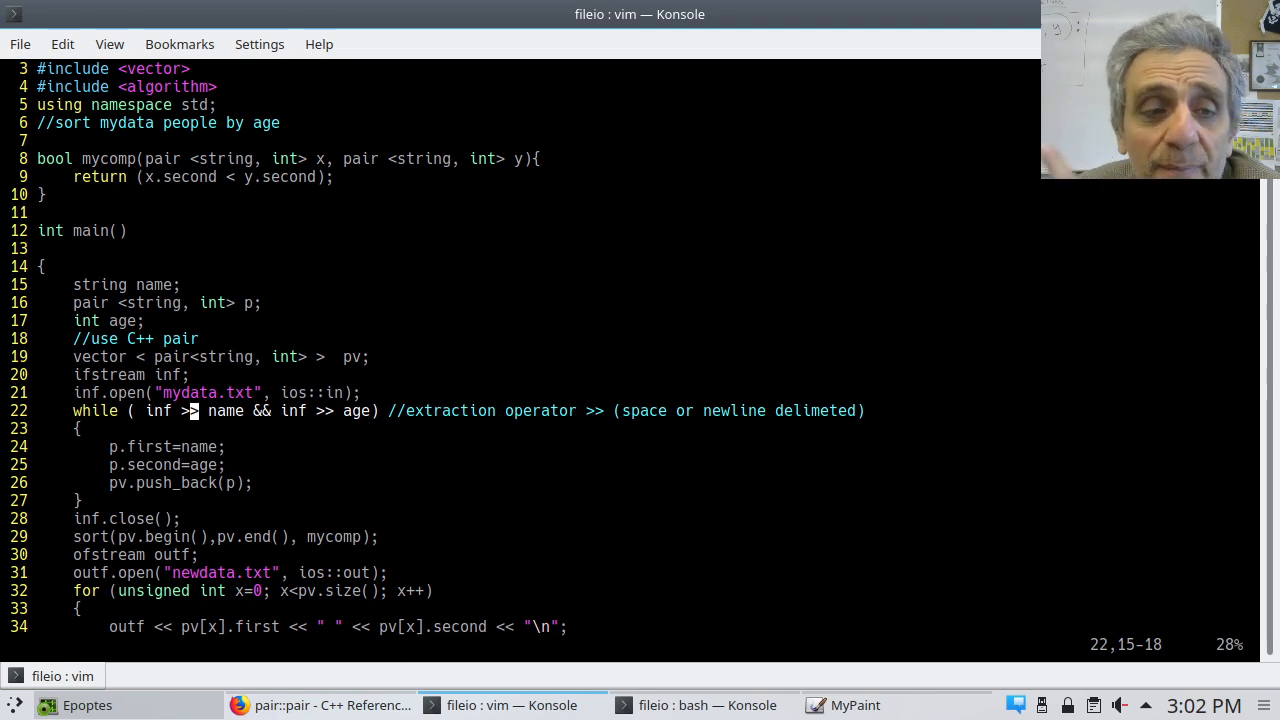
{"action": "key", "text": "l"}
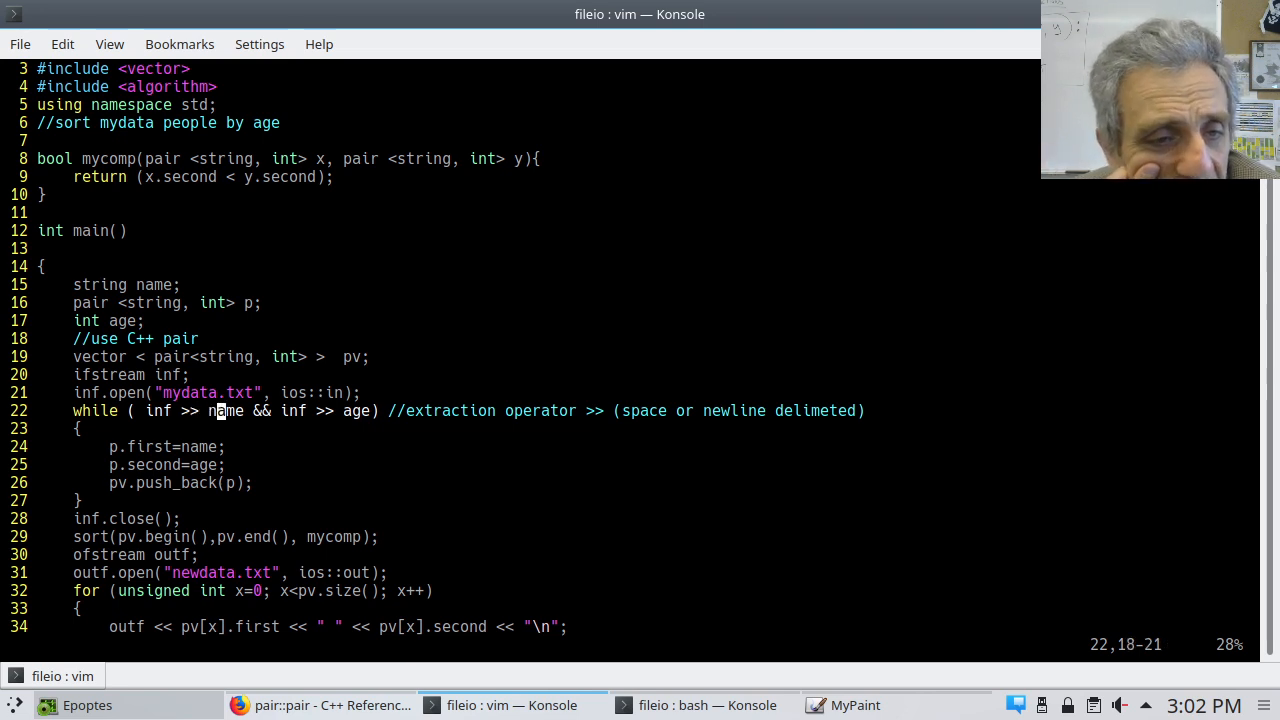
{"action": "key", "text": "Up"}
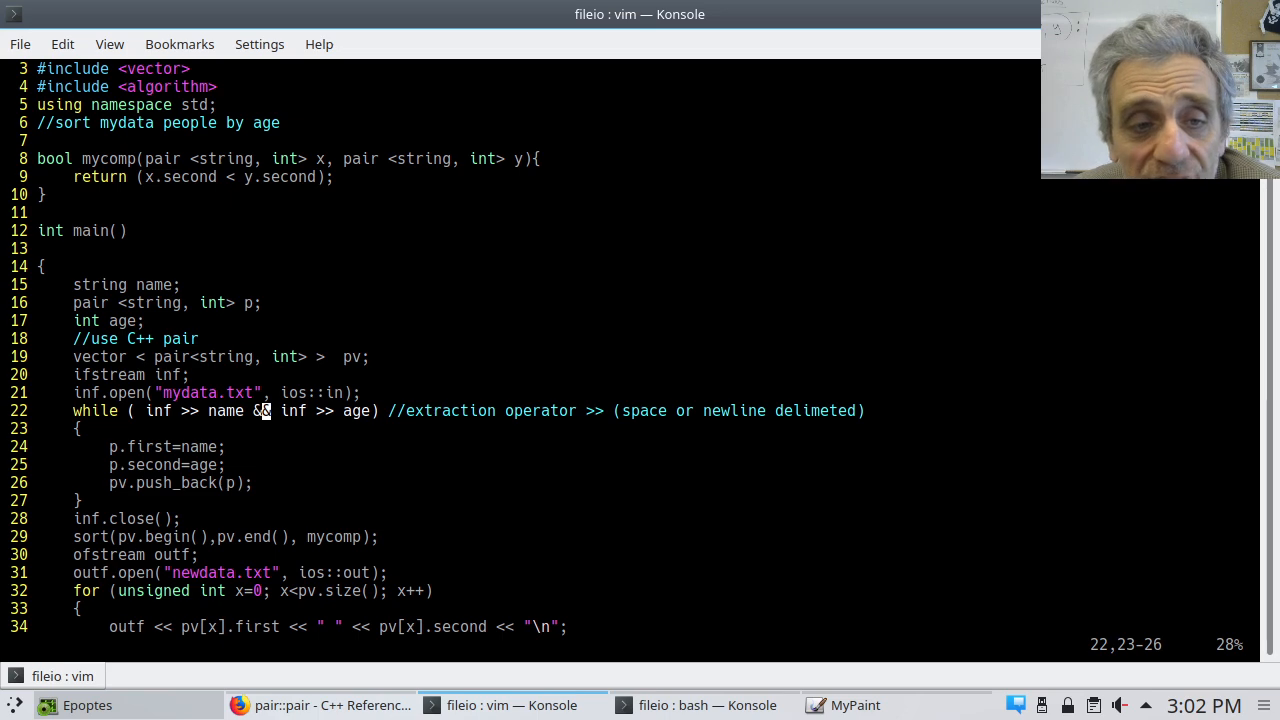
{"action": "mouse_move", "coordinate": [316, 410]}
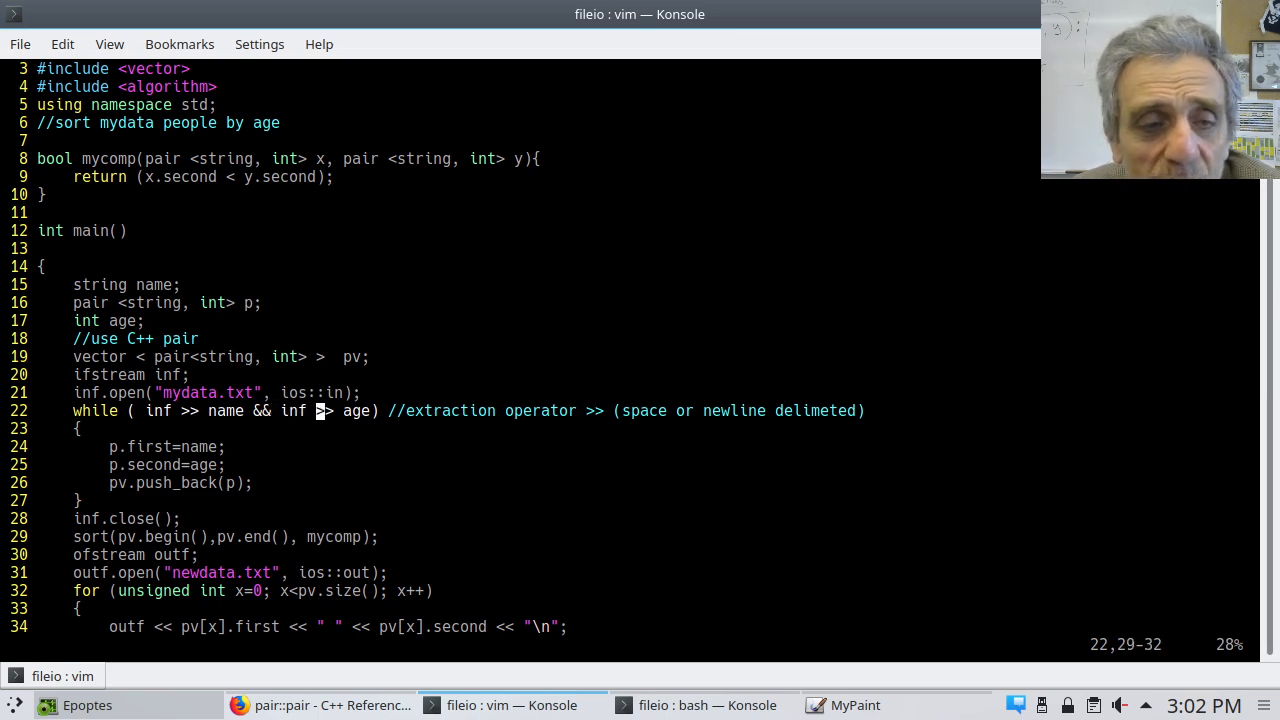
{"action": "mouse_move", "coordinate": [156, 410]}
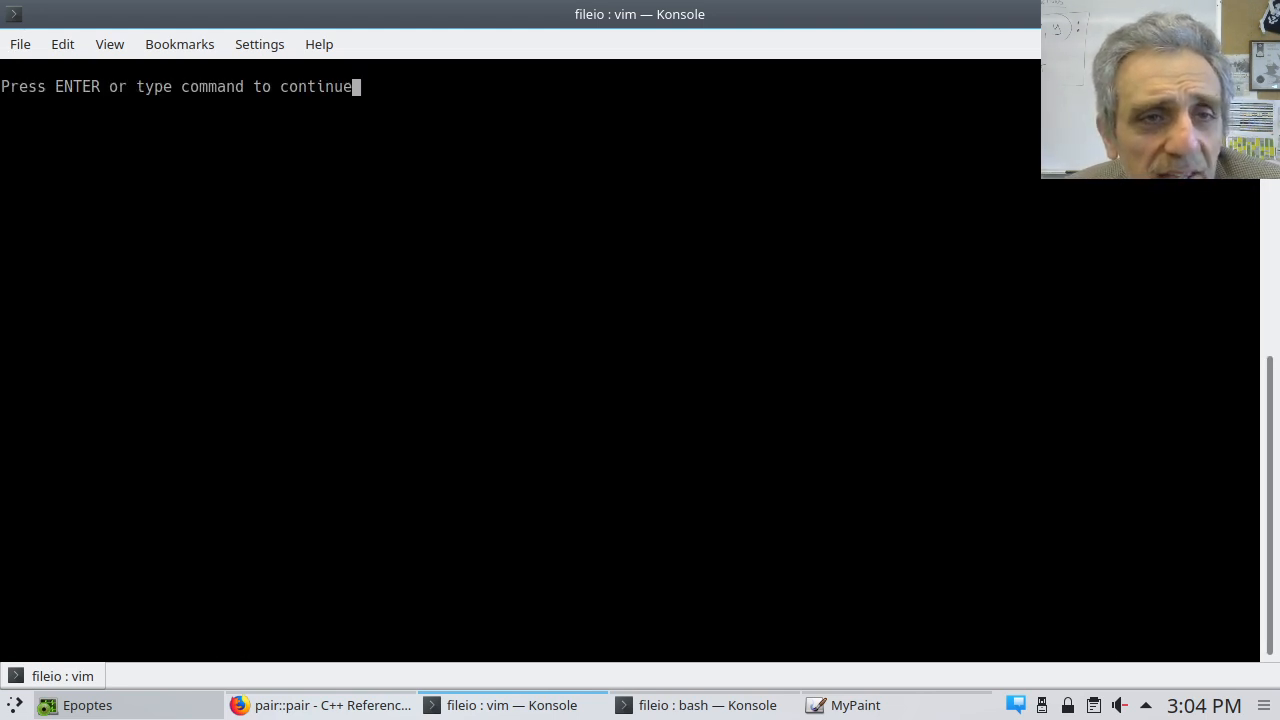
Step: Cat newdata.txt showing people by age: jerry 2, tom 5, butch 7, bob 13, mary 33
{"action": "key", "text": "Return"}
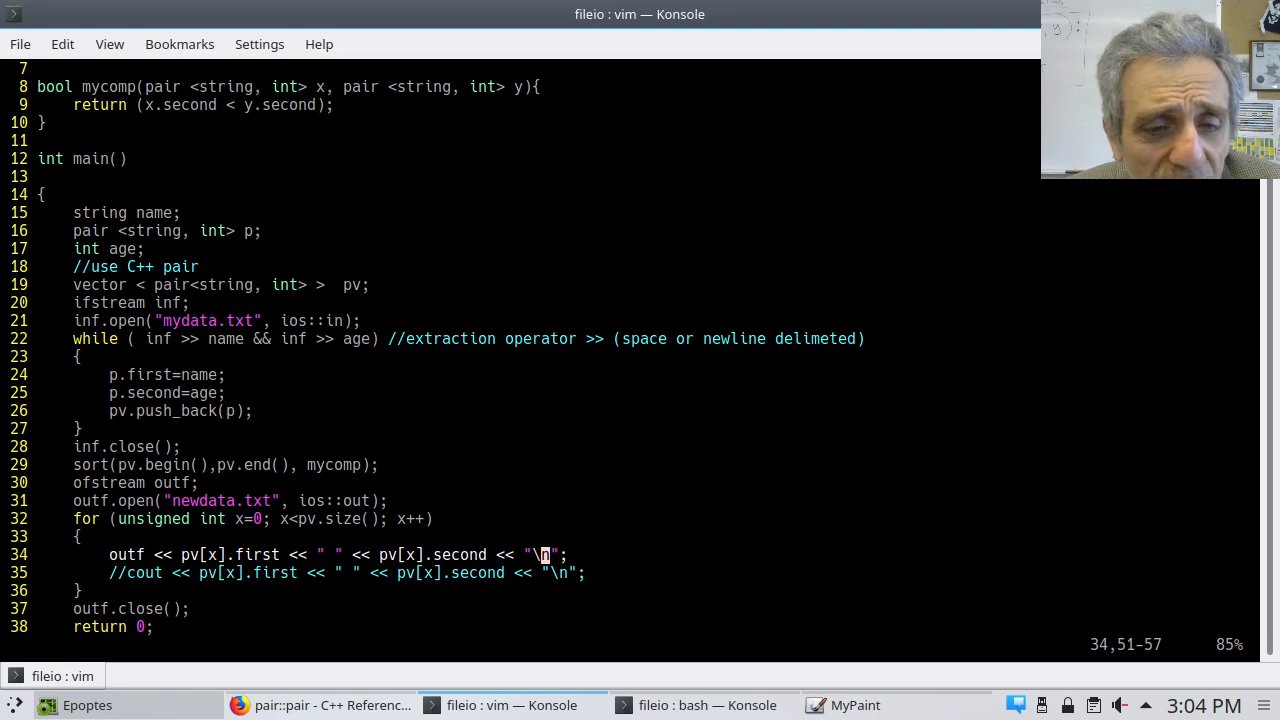
{"action": "key", "text": "j"}
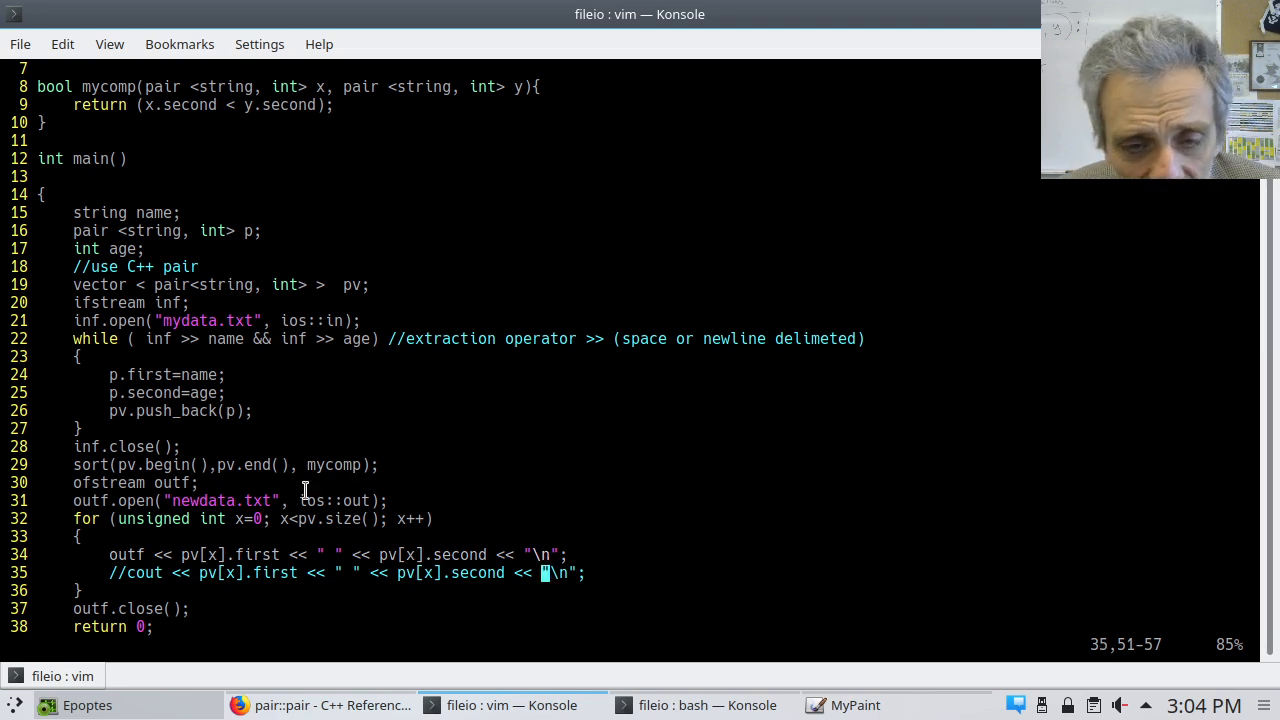
{"action": "mouse_move", "coordinate": [708, 704]}
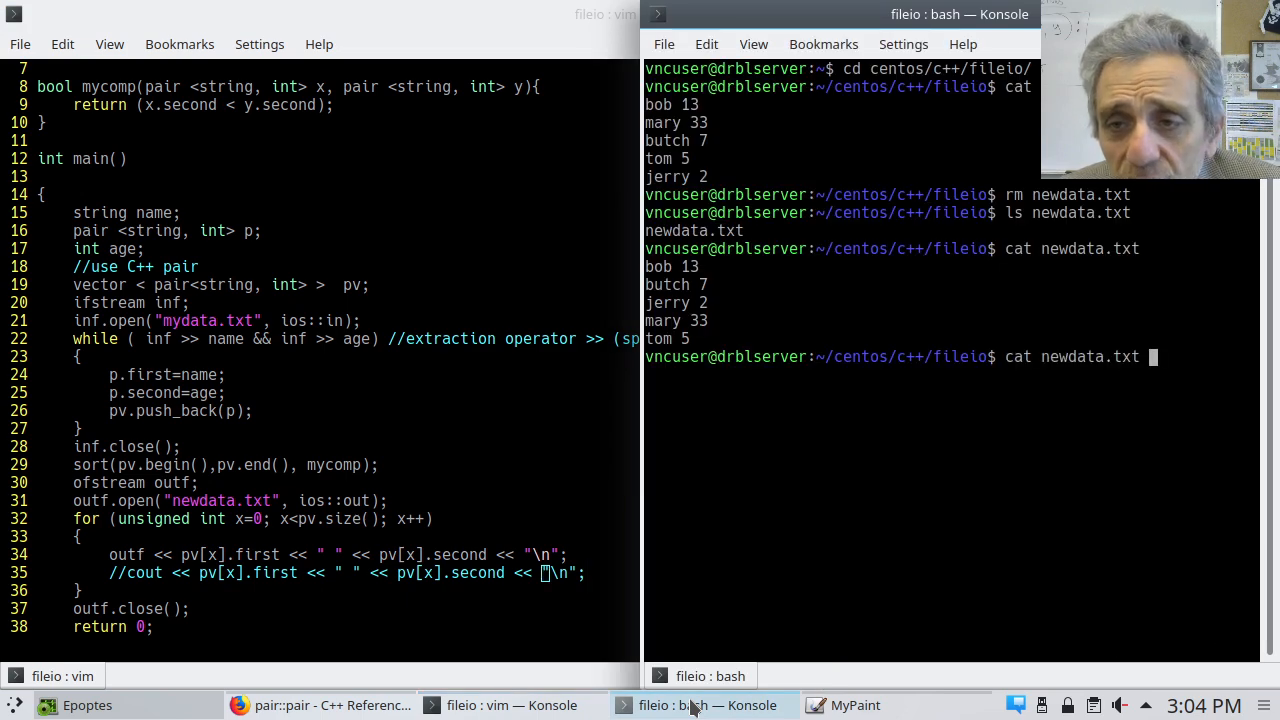
{"action": "key", "text": "Return"}
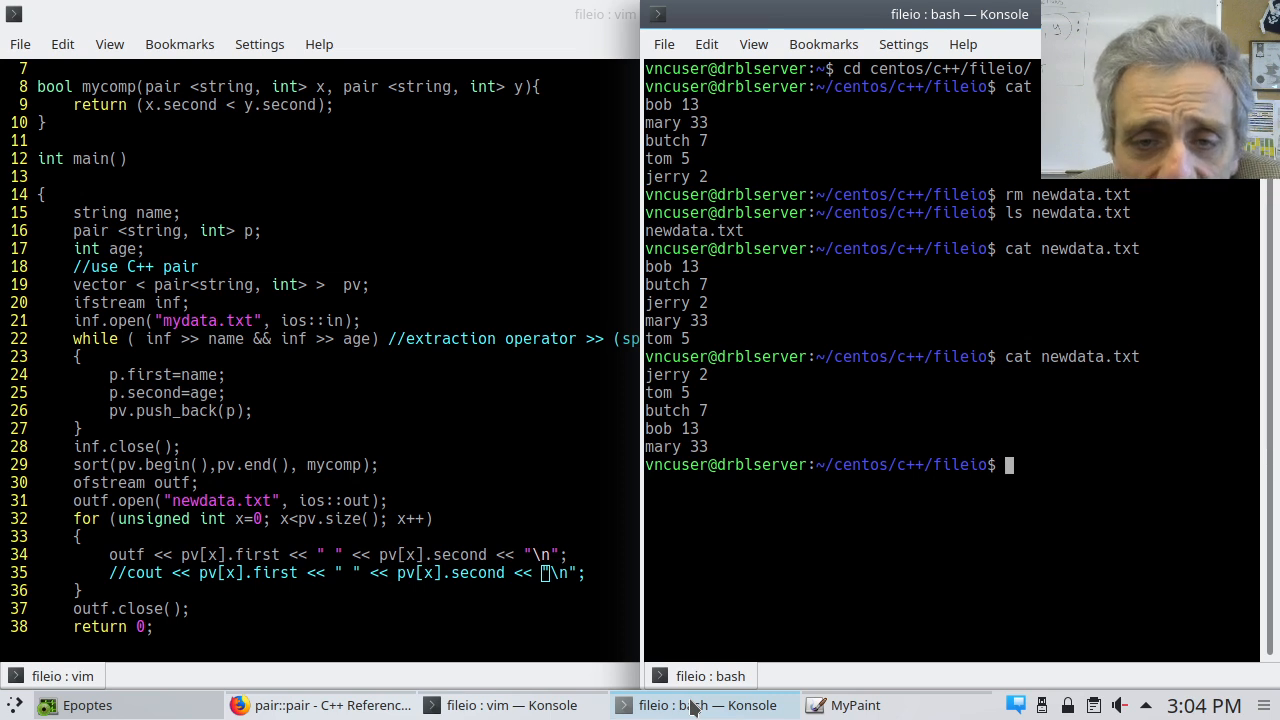